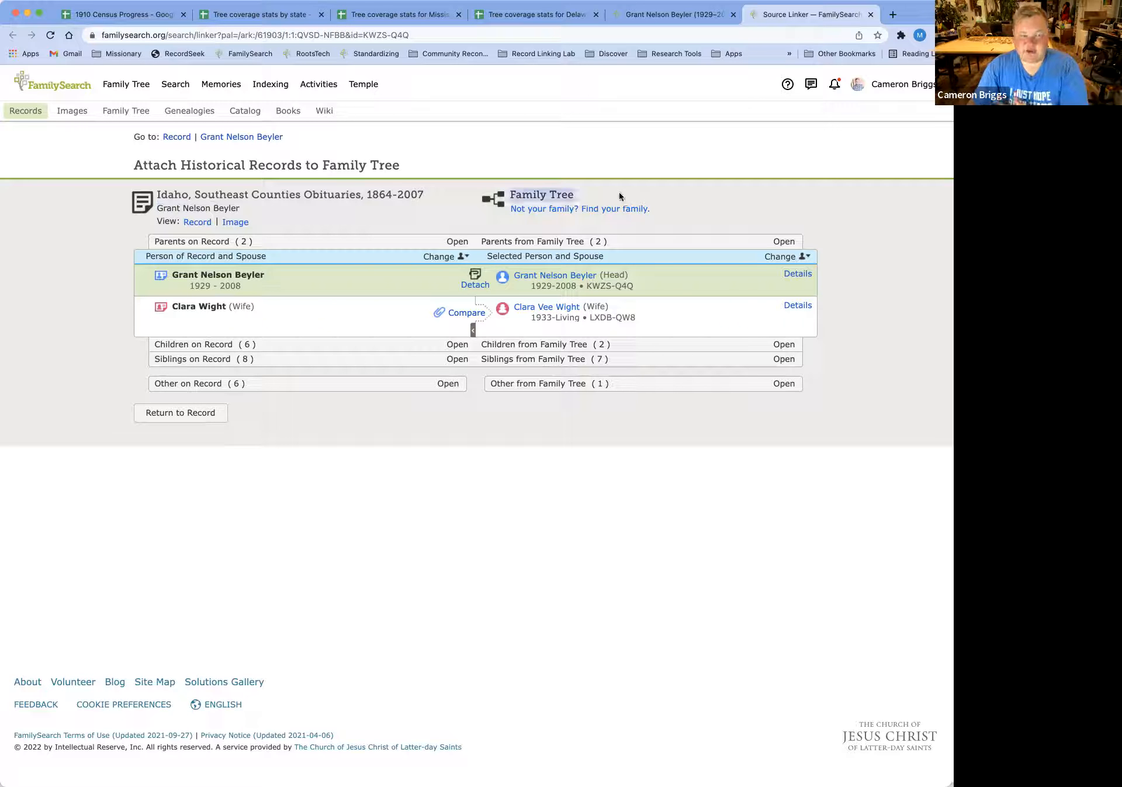
mouse_move(339, 208)
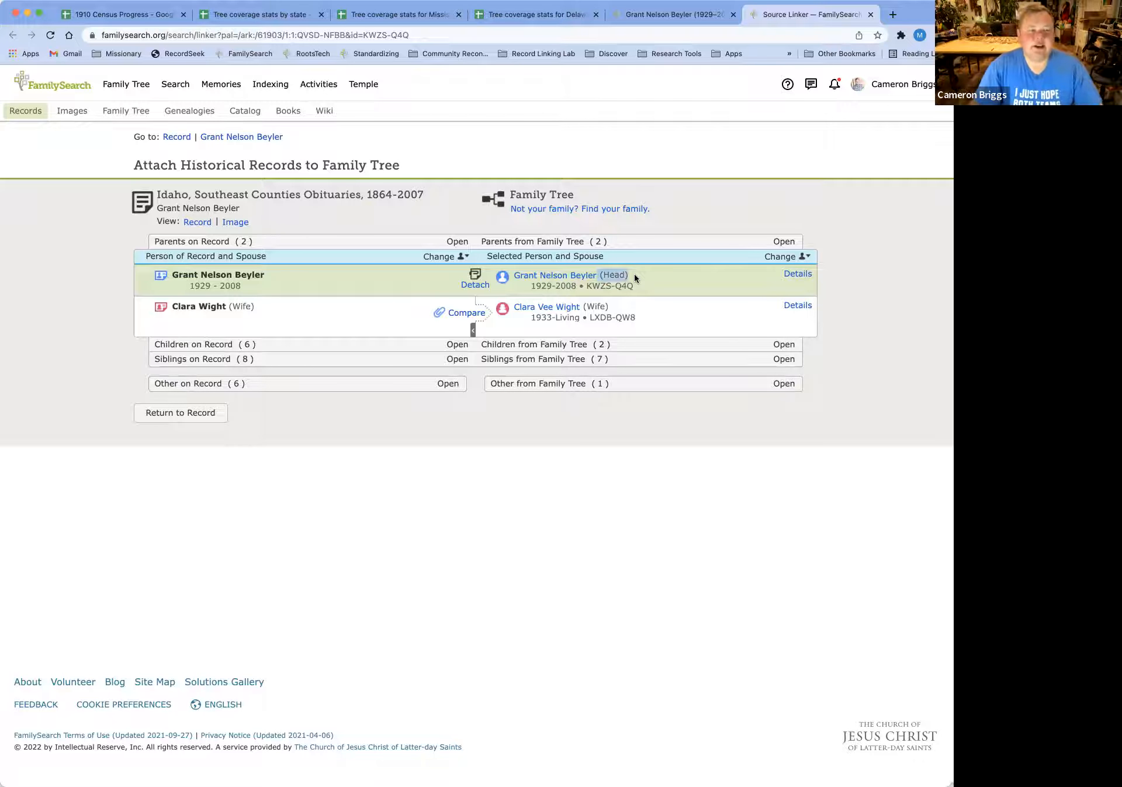
mouse_move(124, 304)
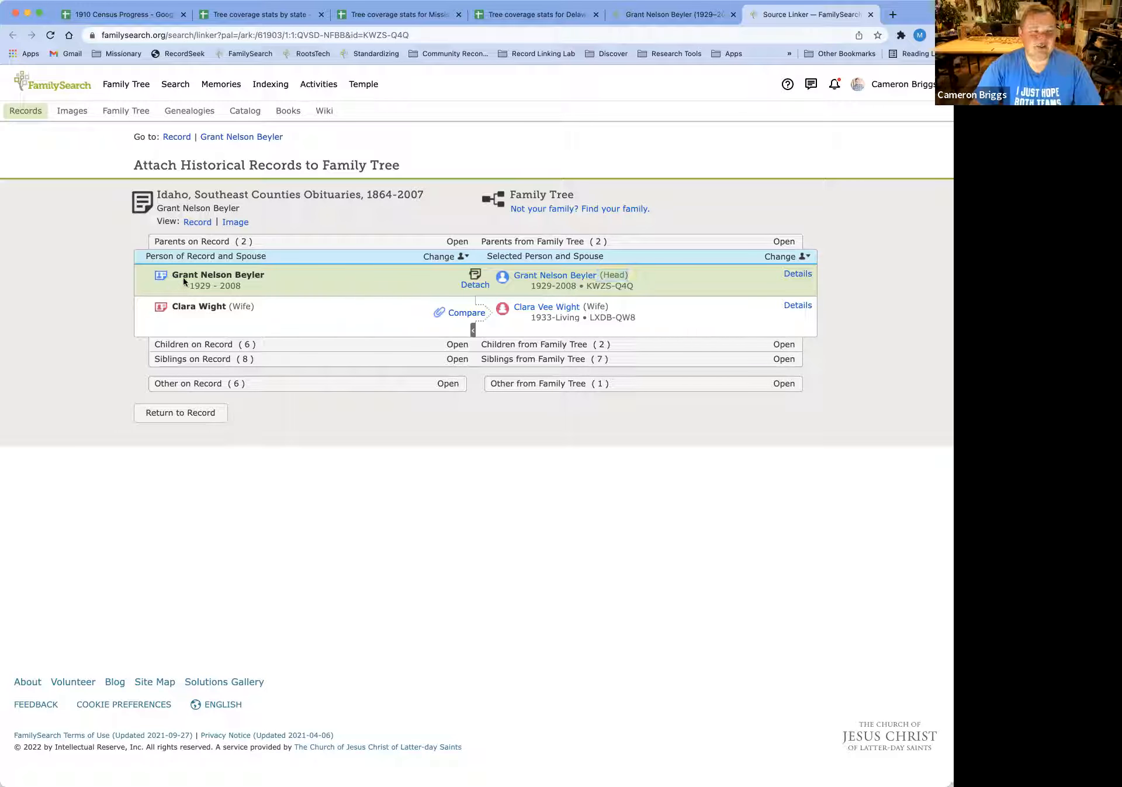
mouse_move(533, 292)
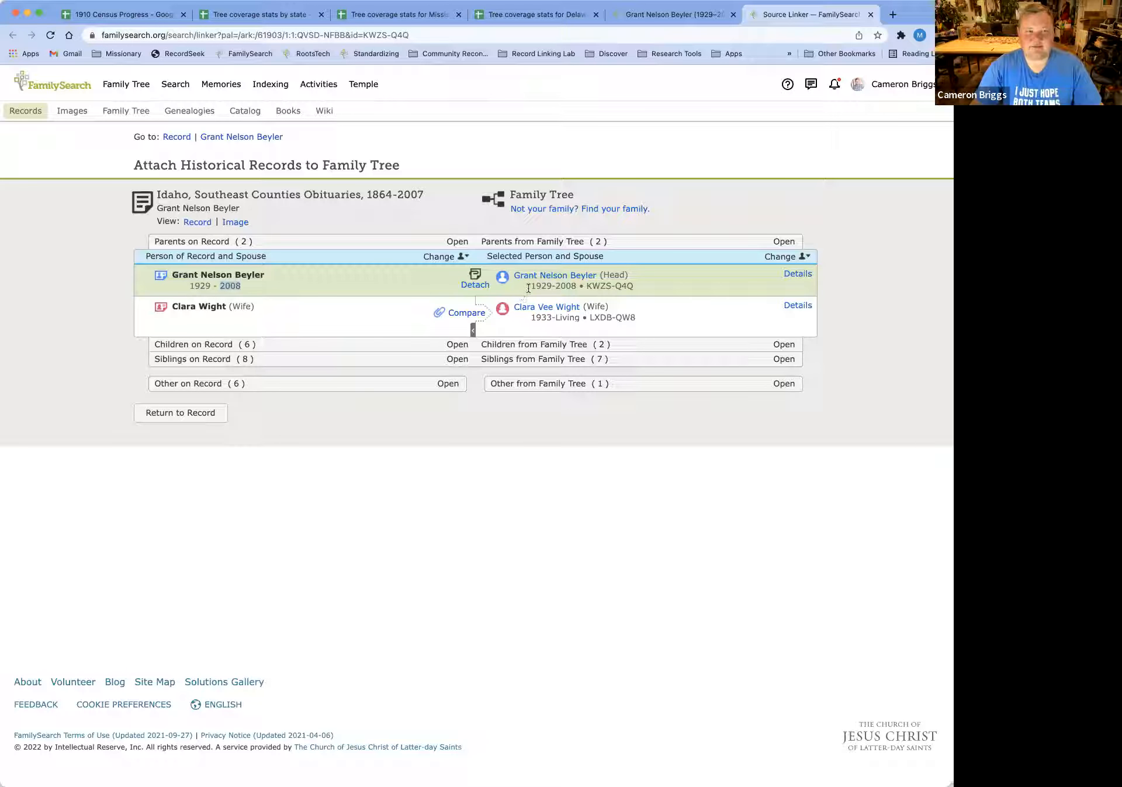
mouse_move(692, 326)
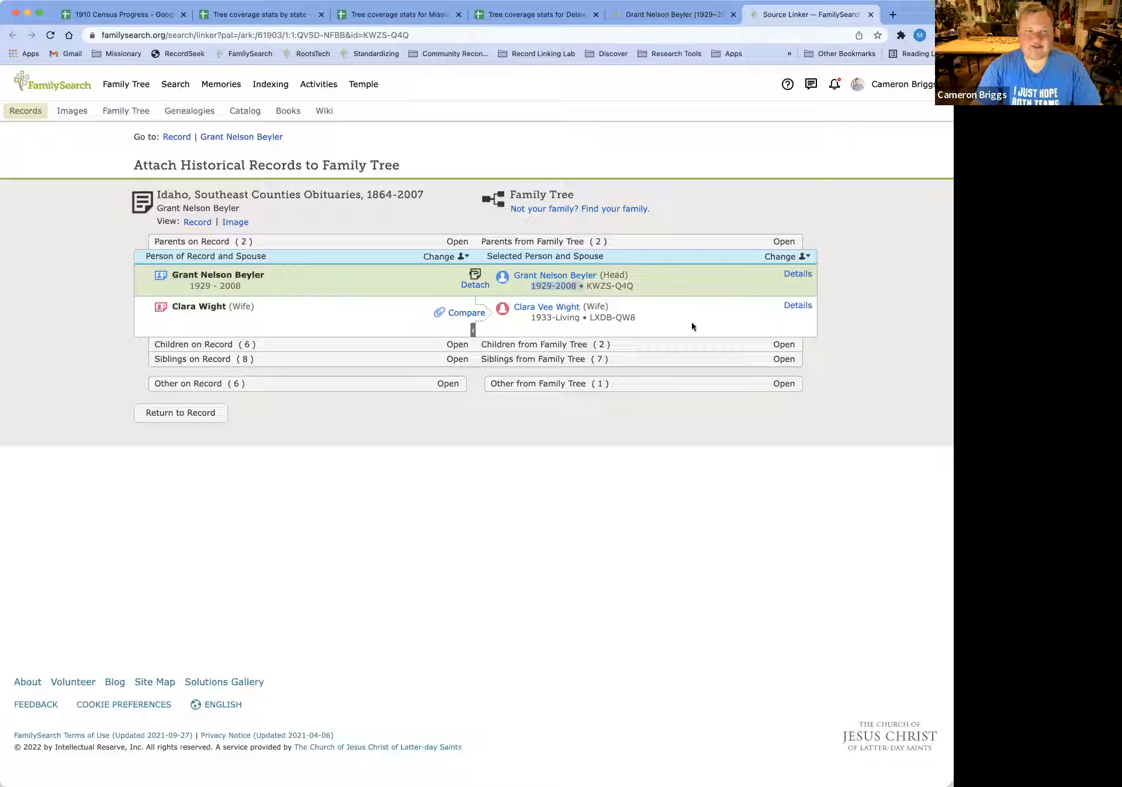
mouse_move(700, 286)
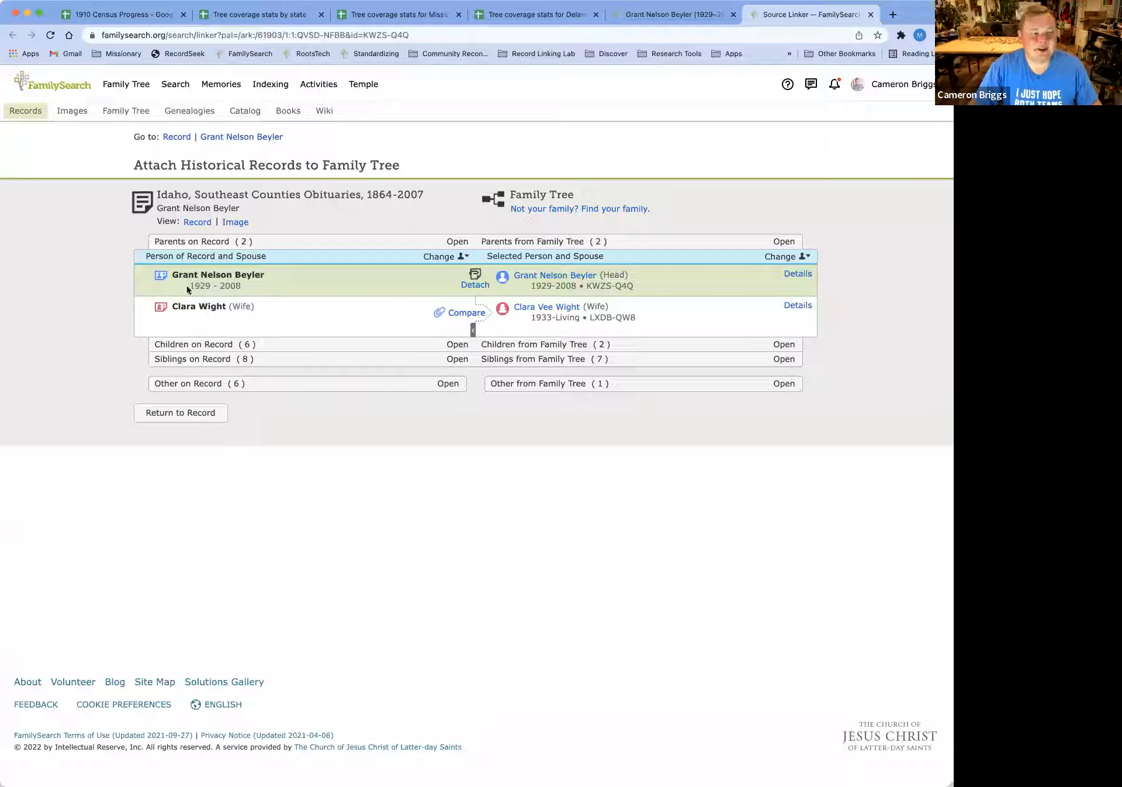
mouse_move(456, 278)
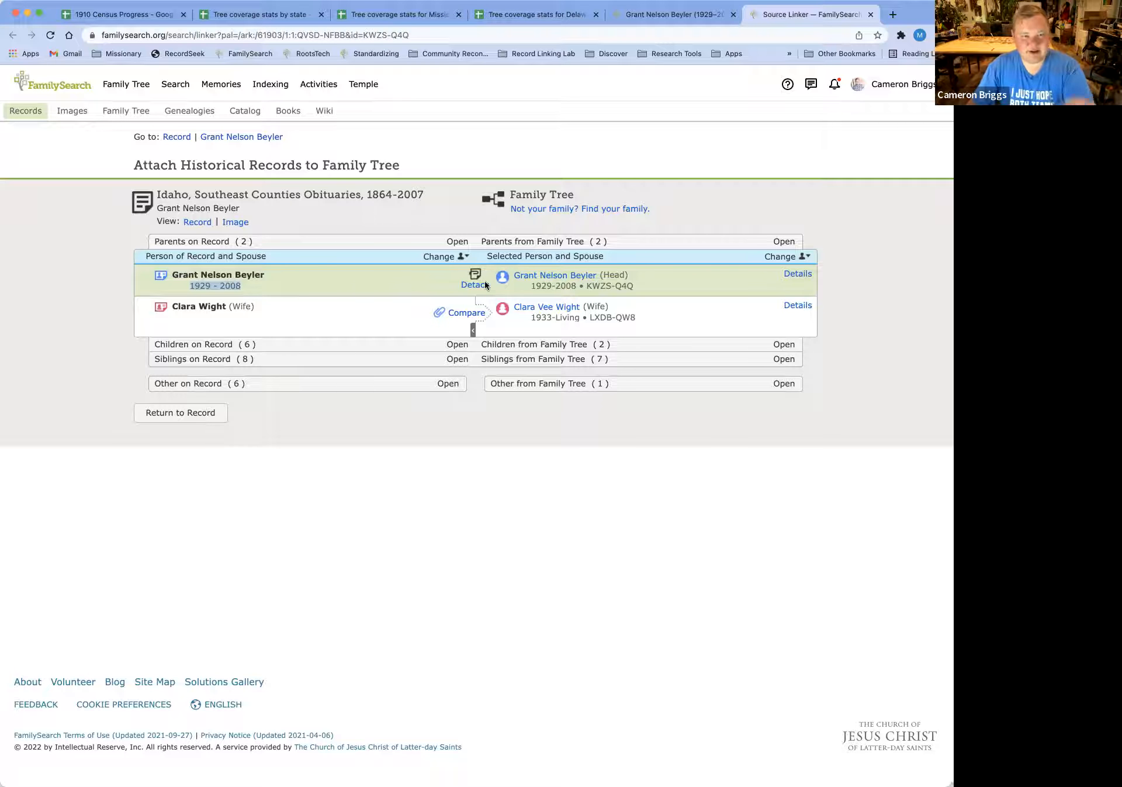
mouse_move(313, 284)
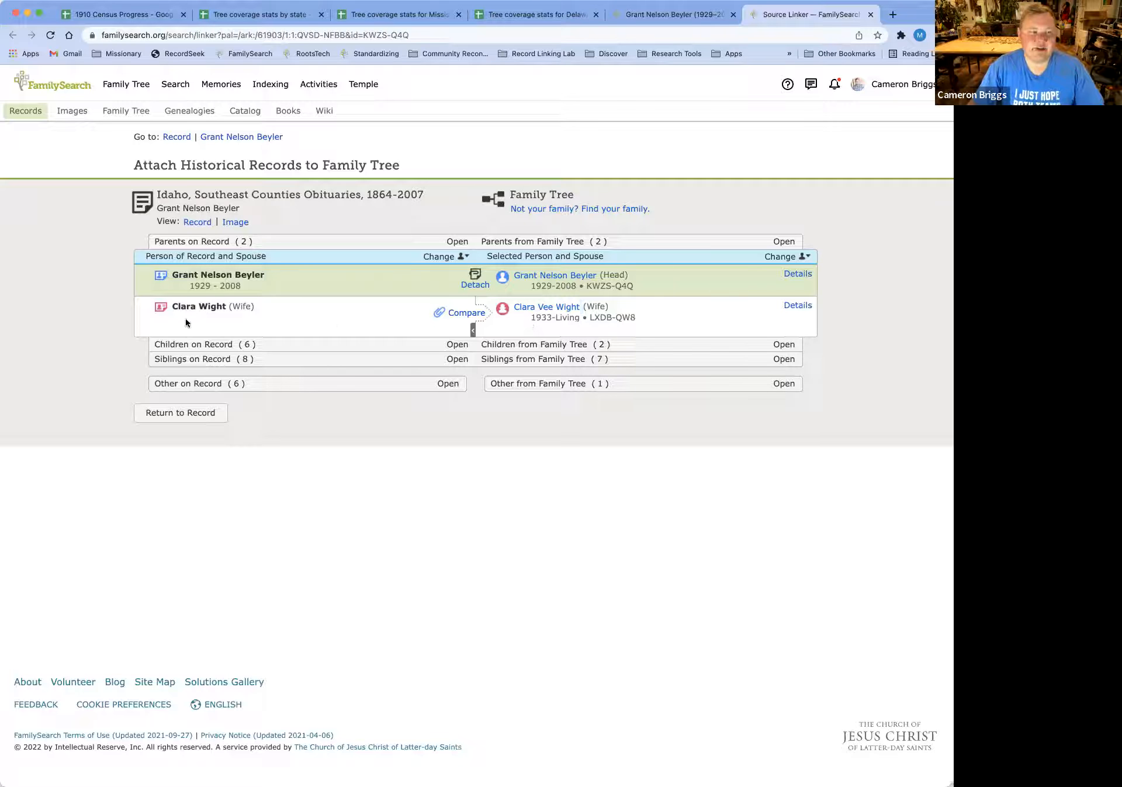
mouse_move(207, 319)
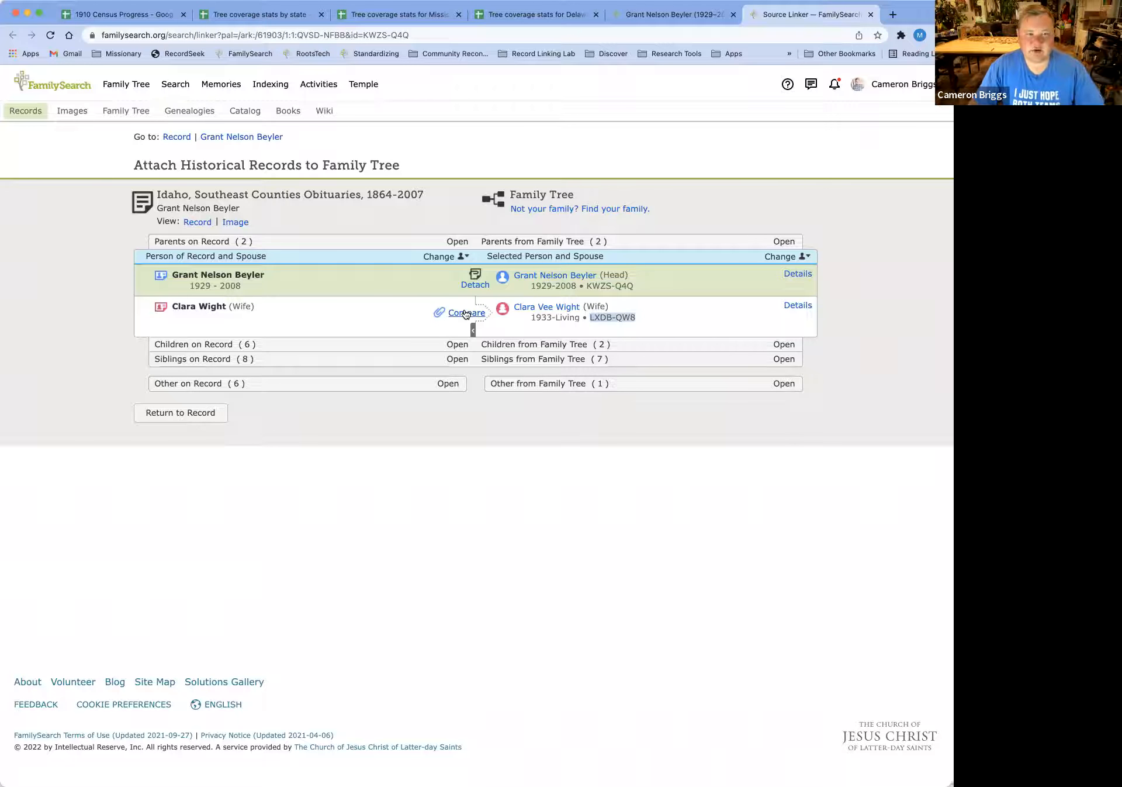
click(466, 312)
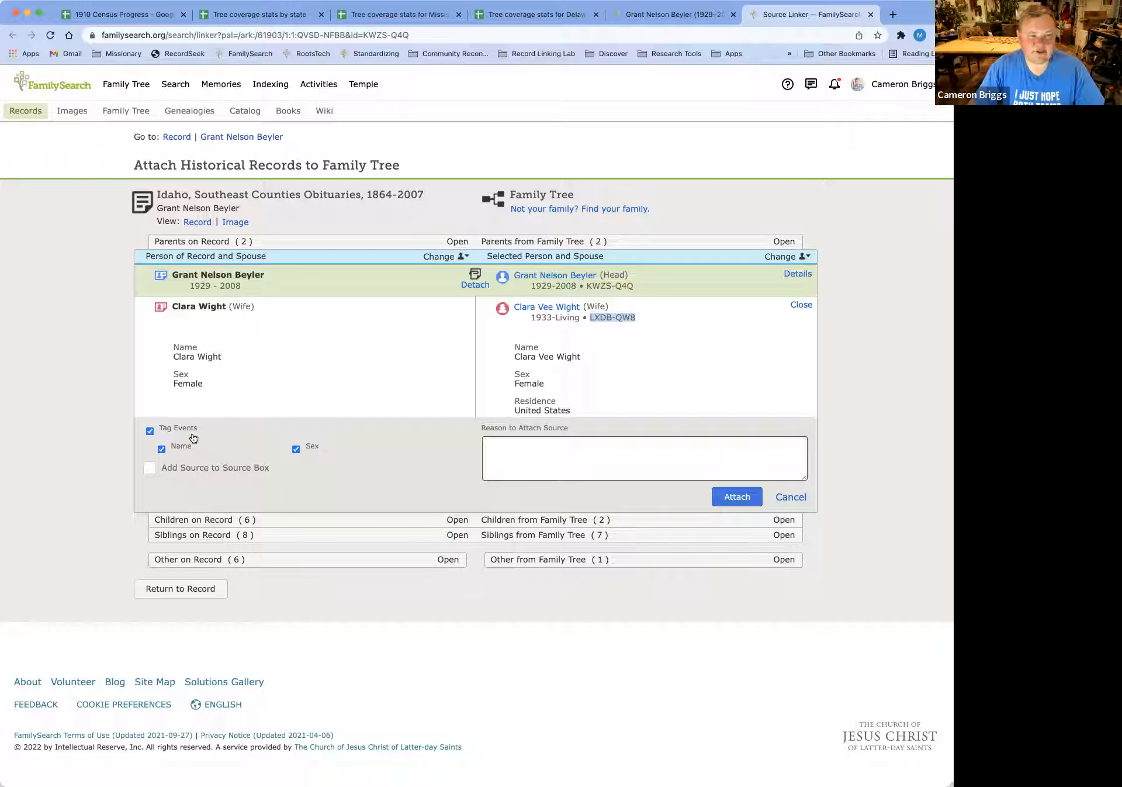
mouse_move(221, 488)
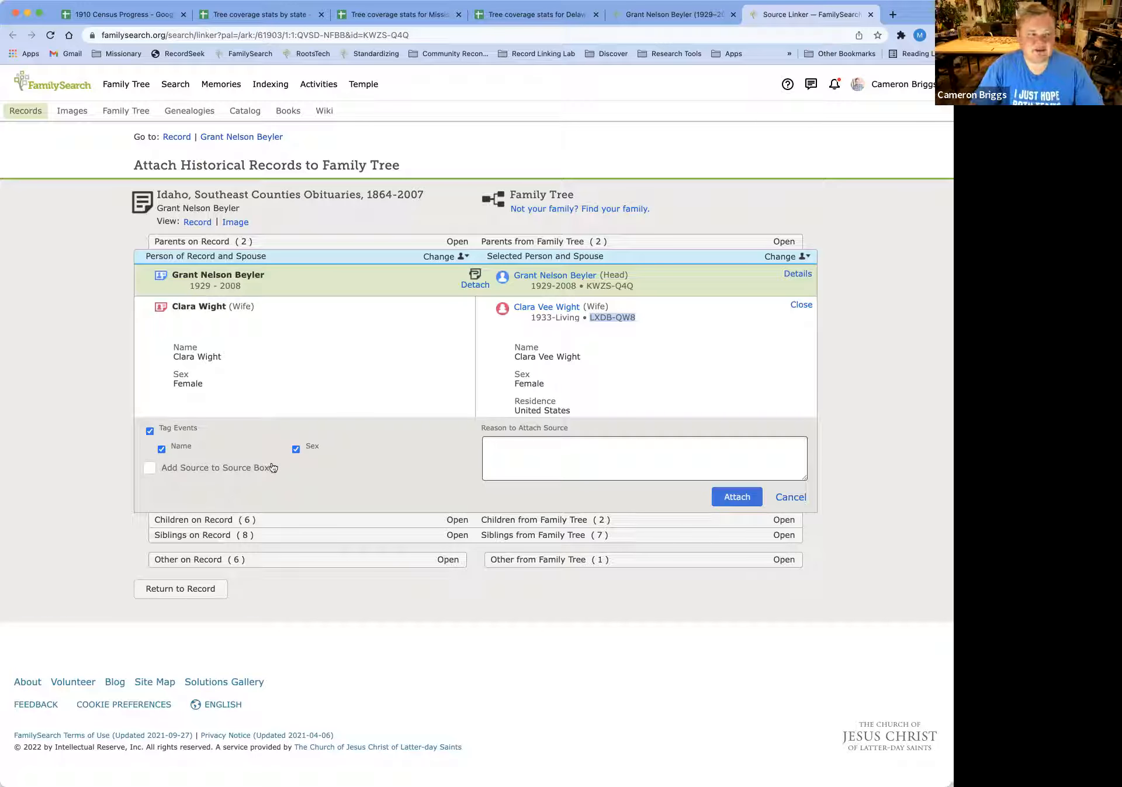
click(151, 430)
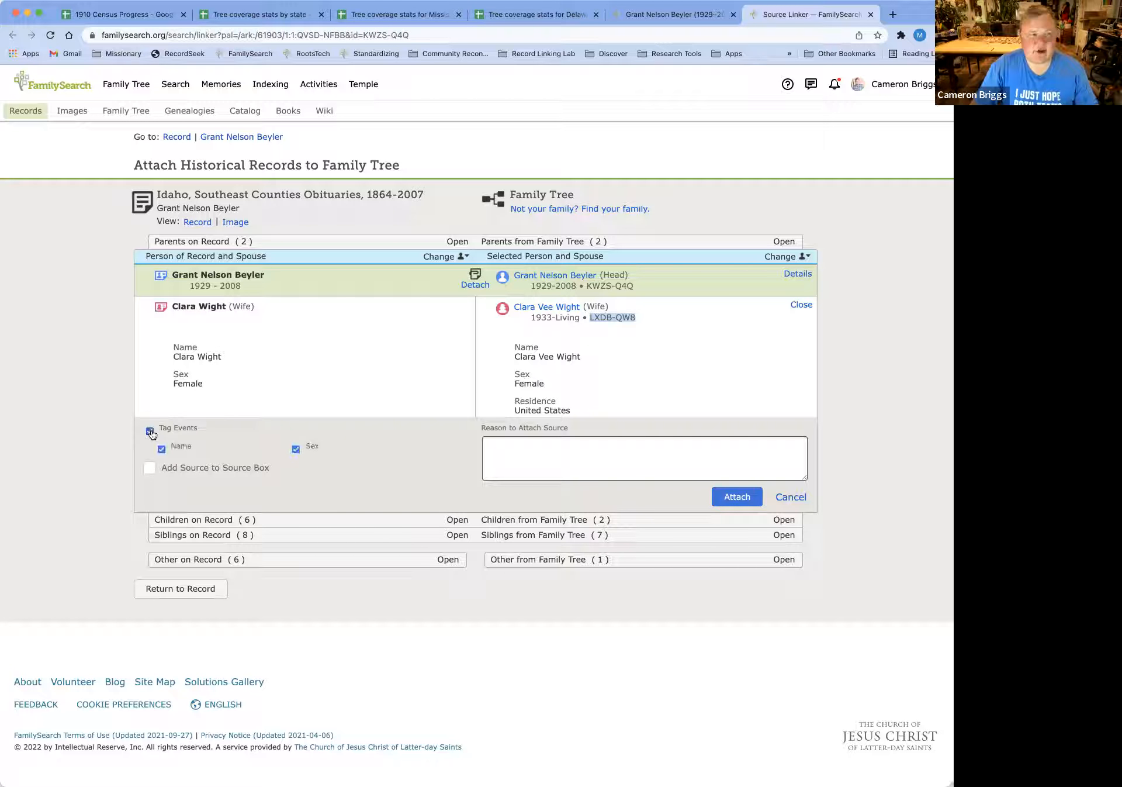
click(161, 449)
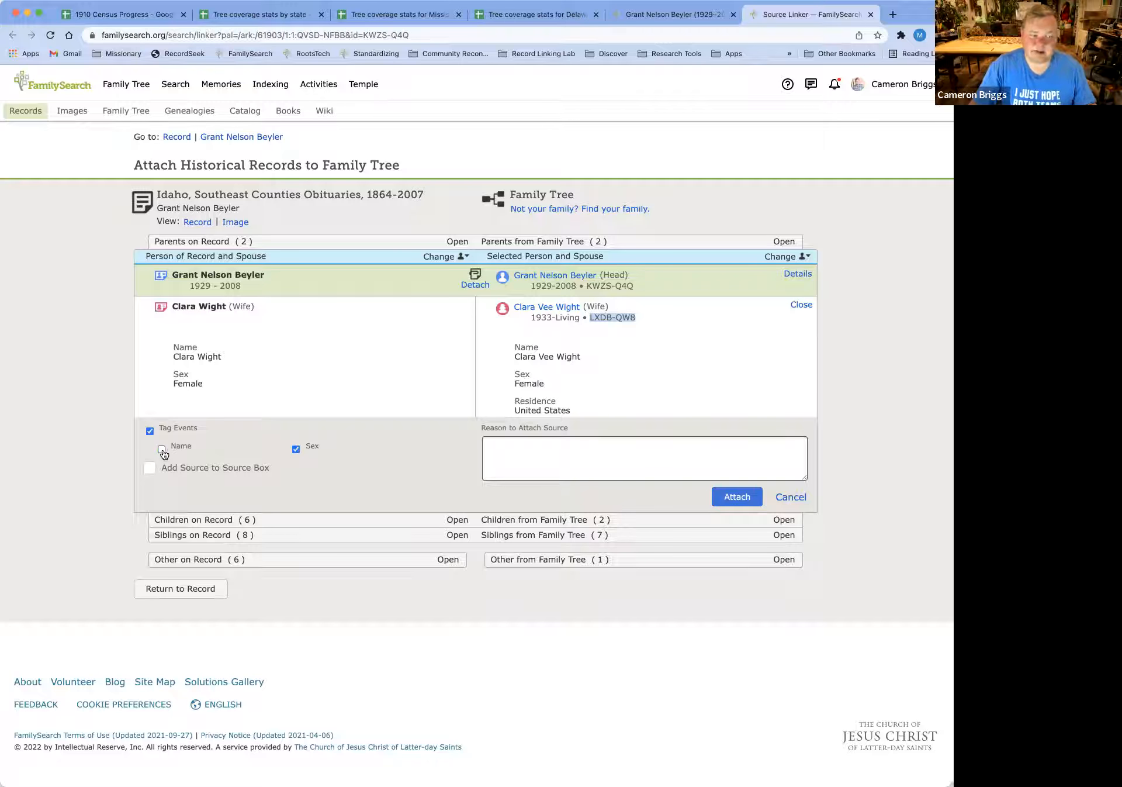
click(161, 449)
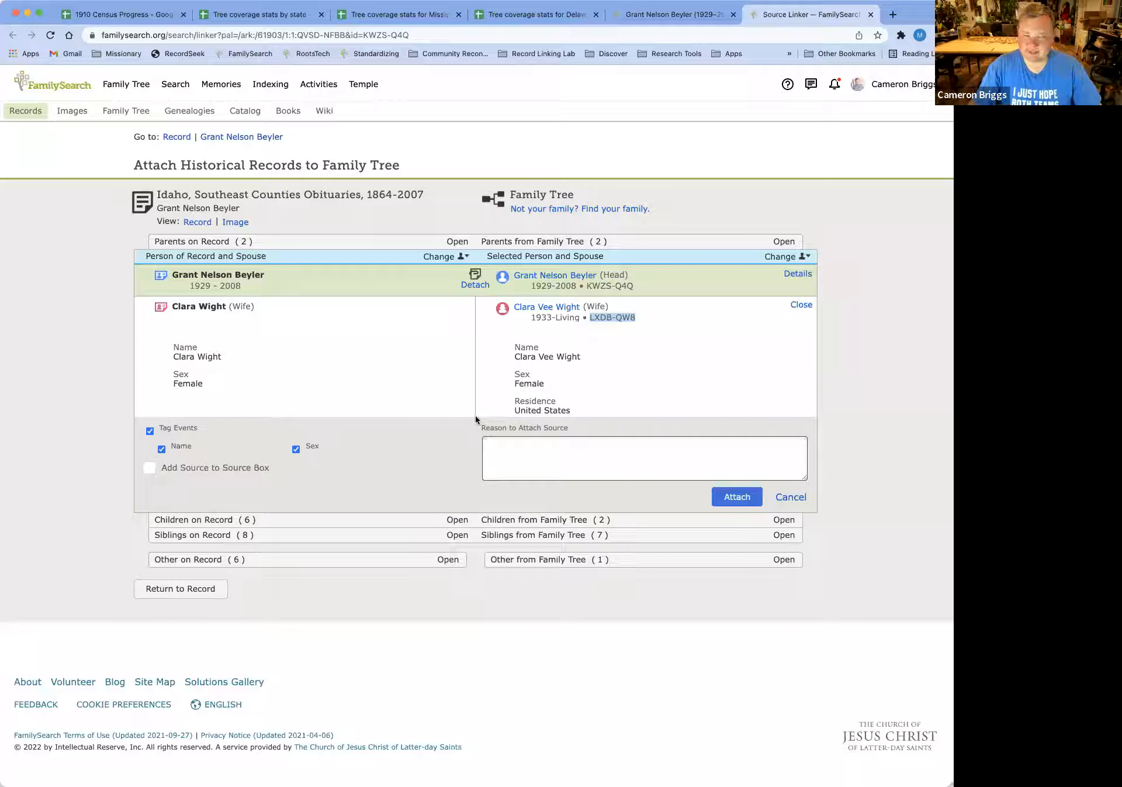
click(644, 459)
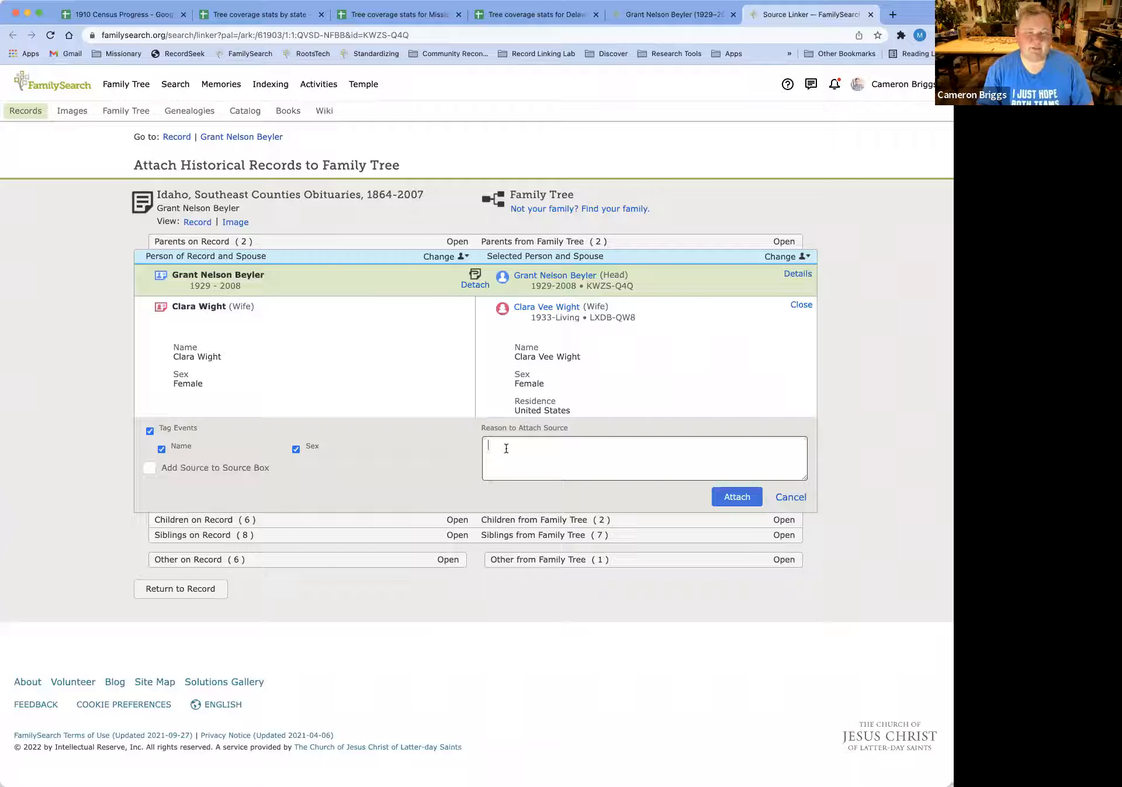
mouse_move(316, 346)
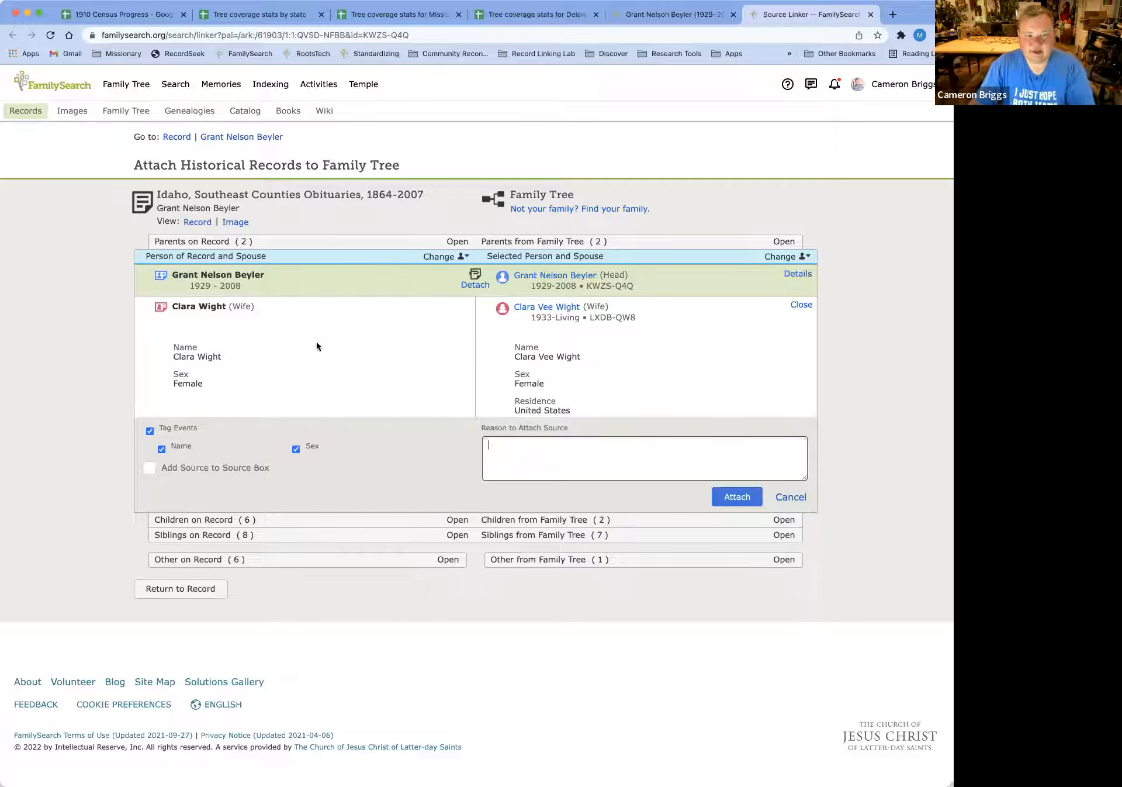
mouse_move(246, 339)
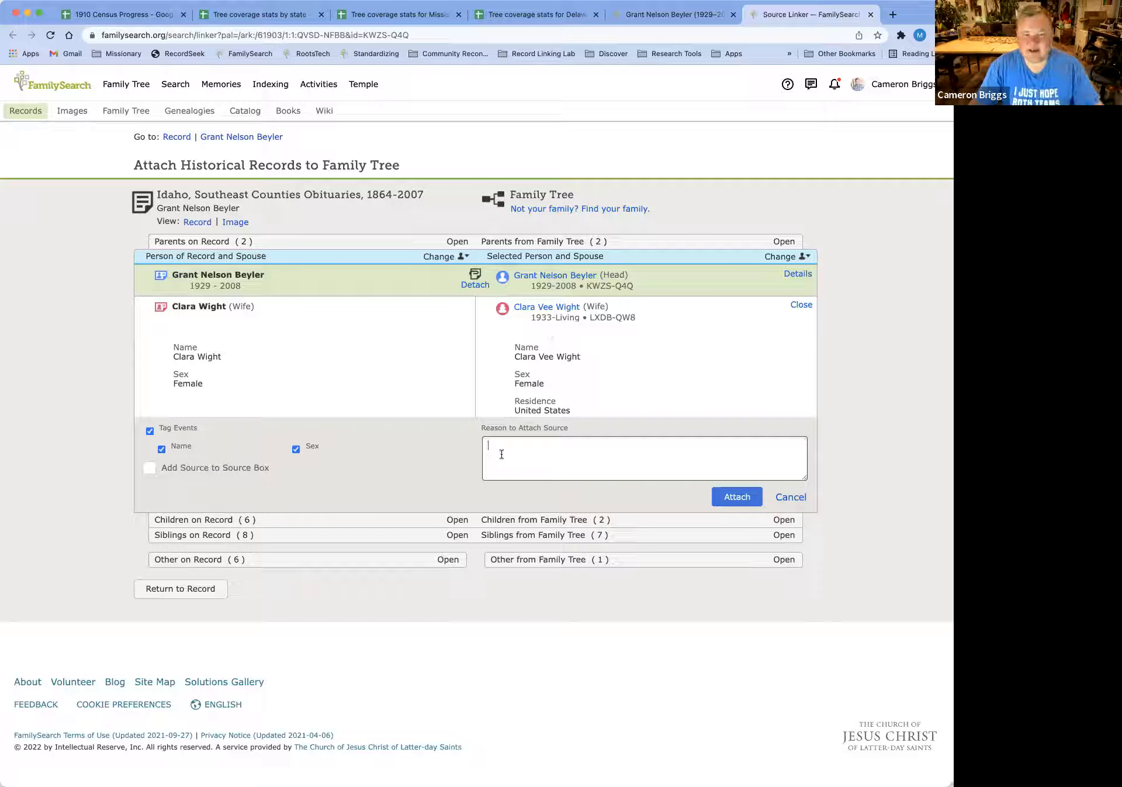
mouse_move(597, 458)
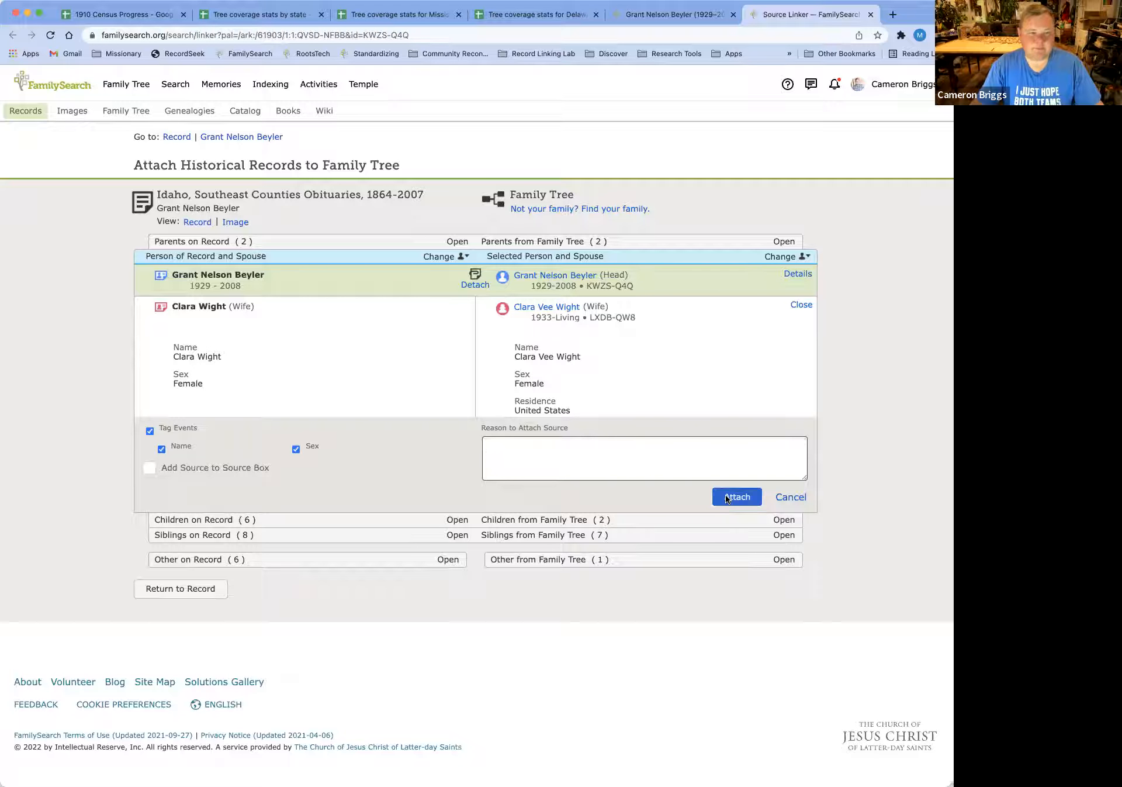
click(735, 497)
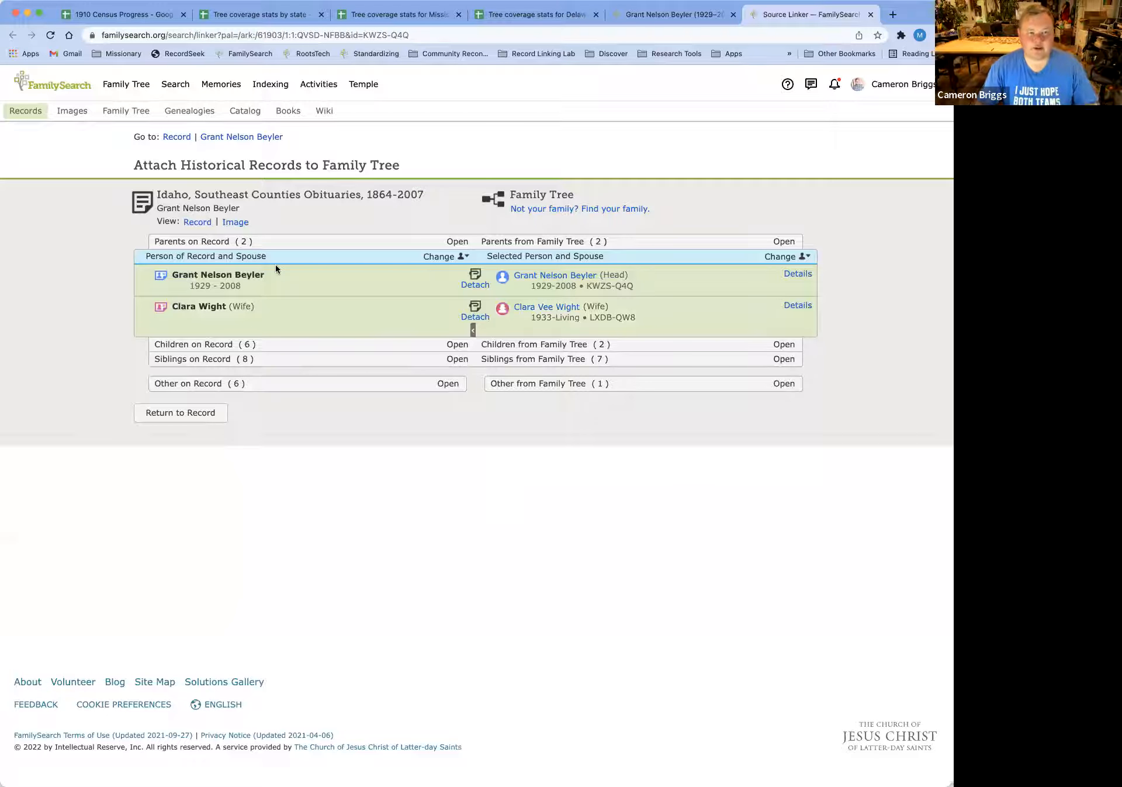
mouse_move(129, 256)
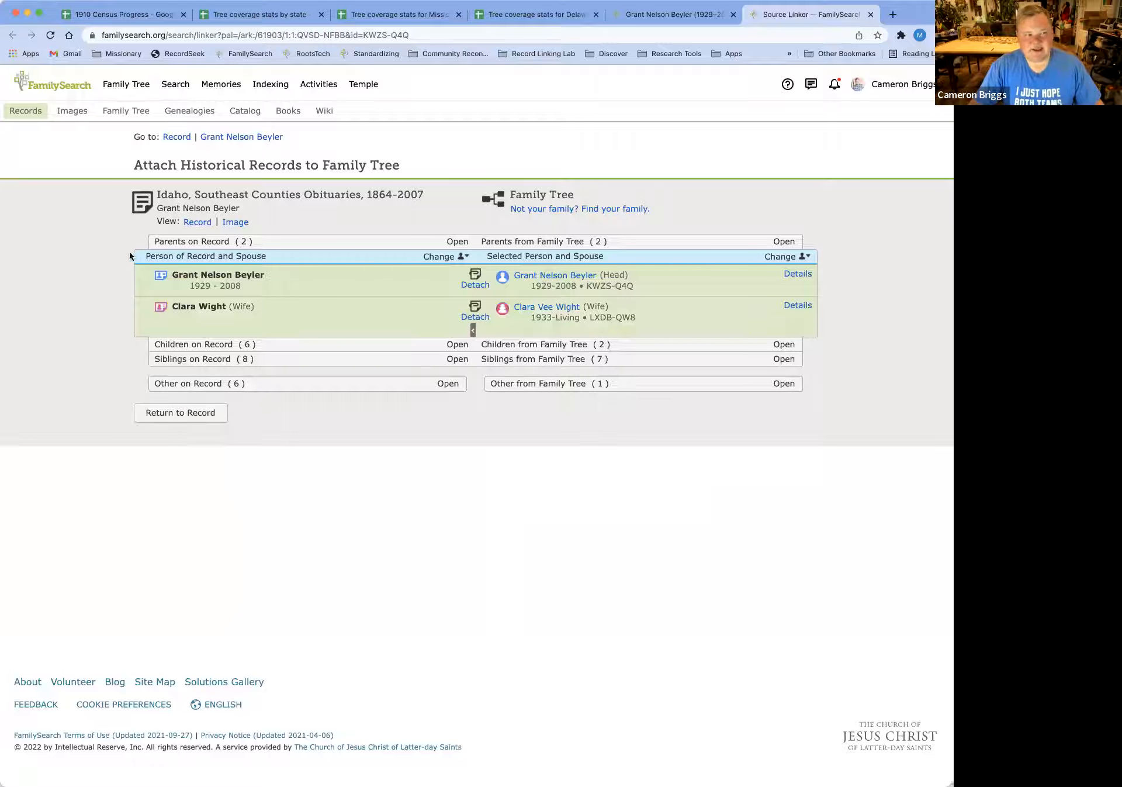
mouse_move(143, 263)
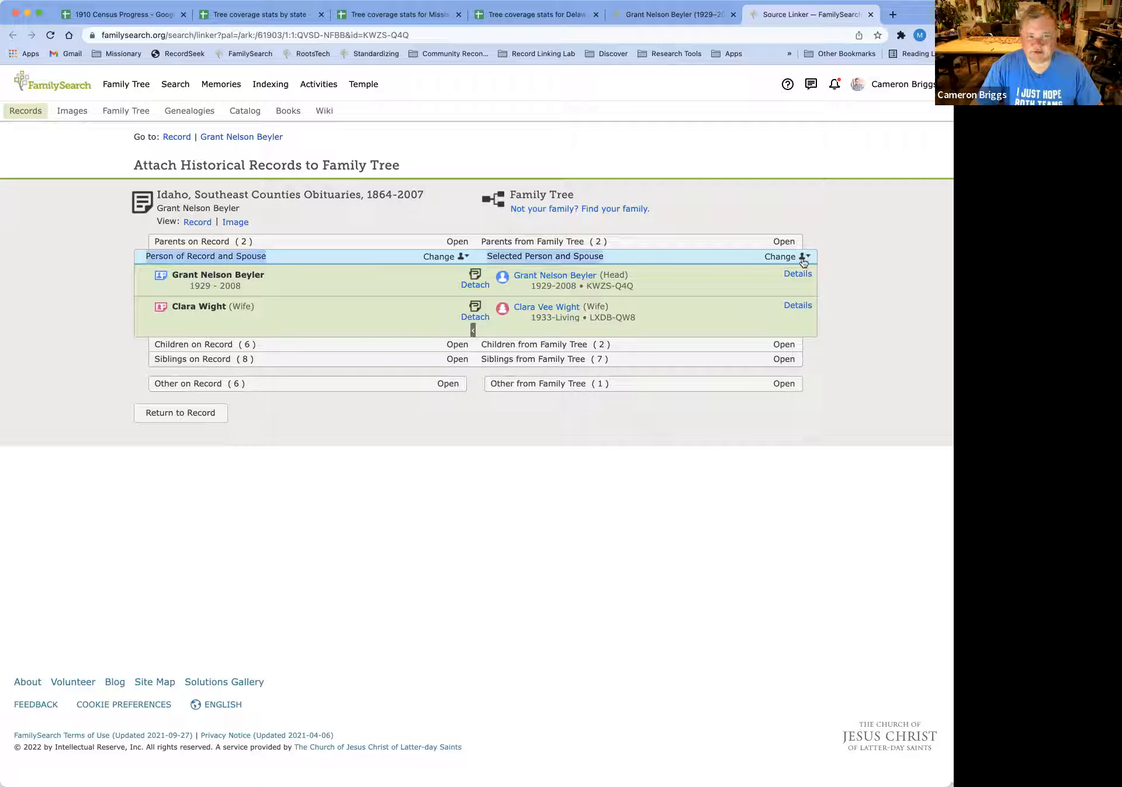
mouse_move(831, 262)
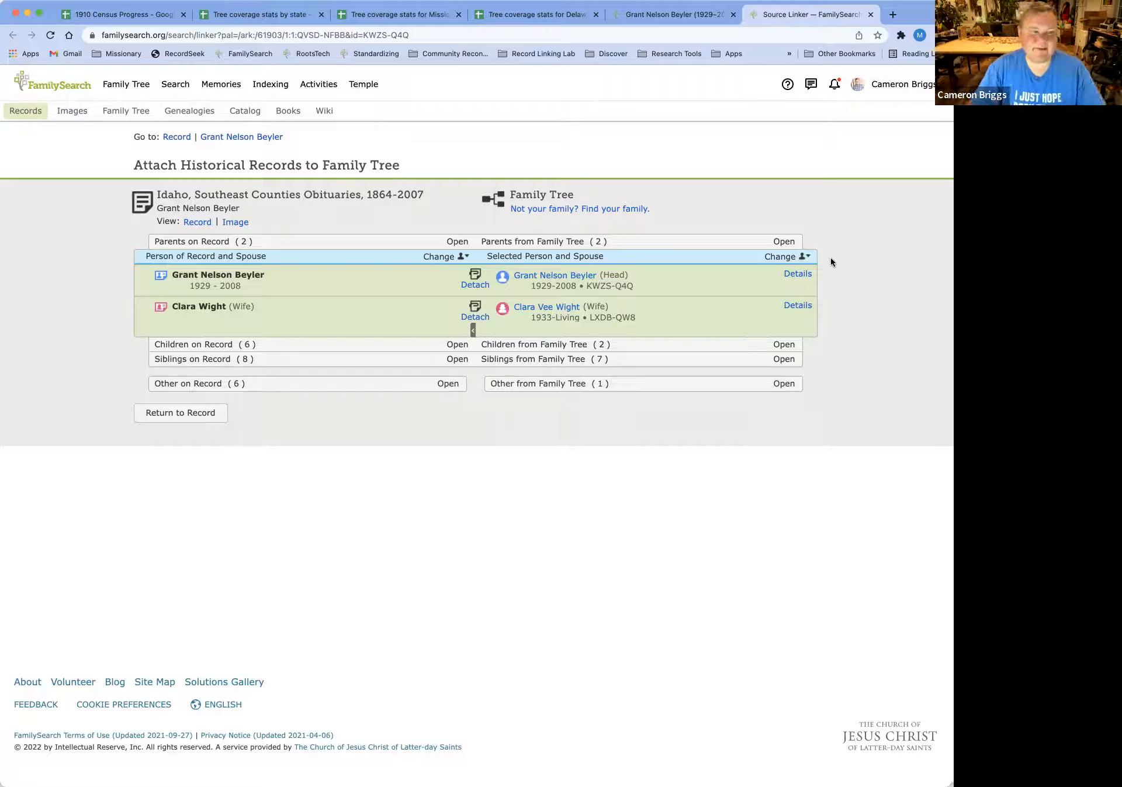
mouse_move(306, 268)
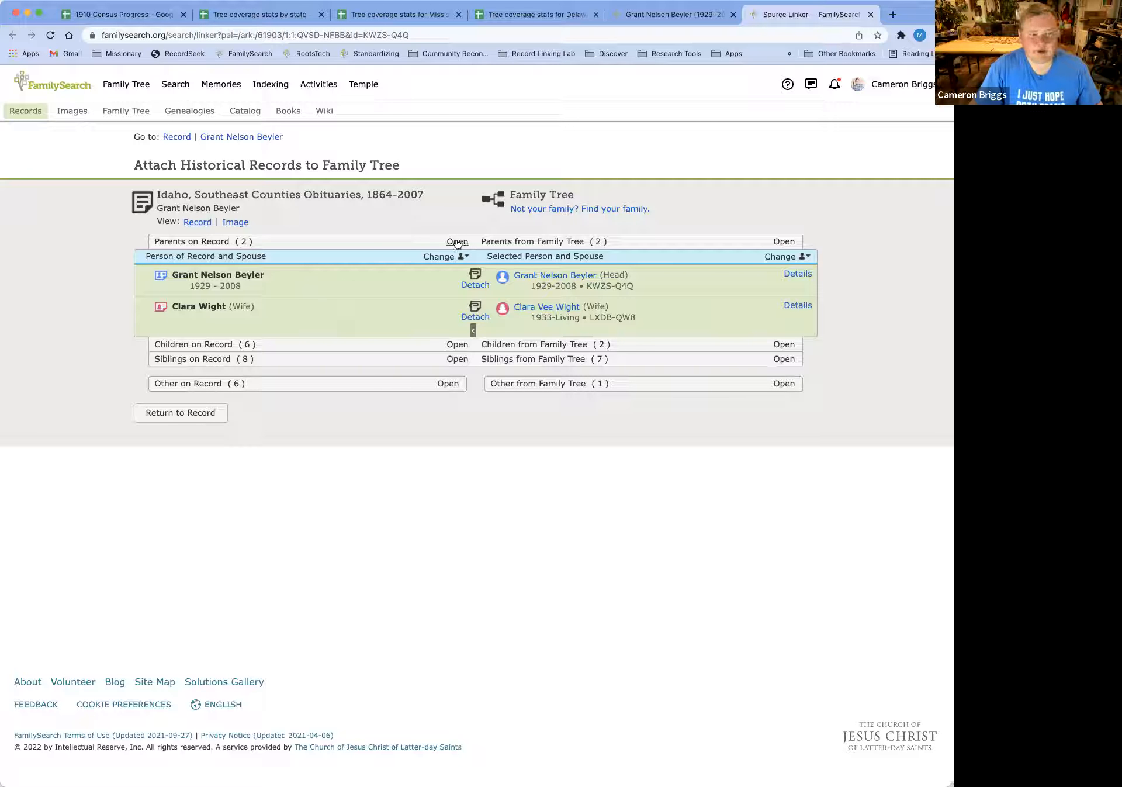
click(457, 241)
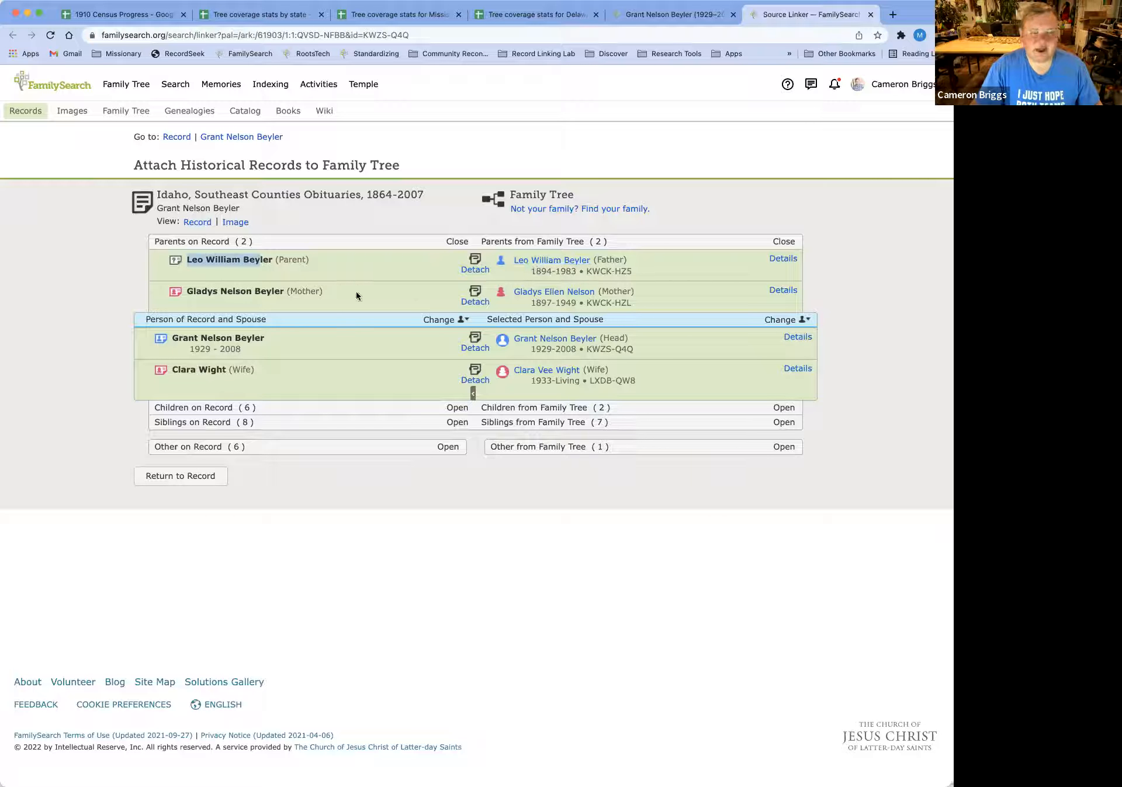
mouse_move(553, 291)
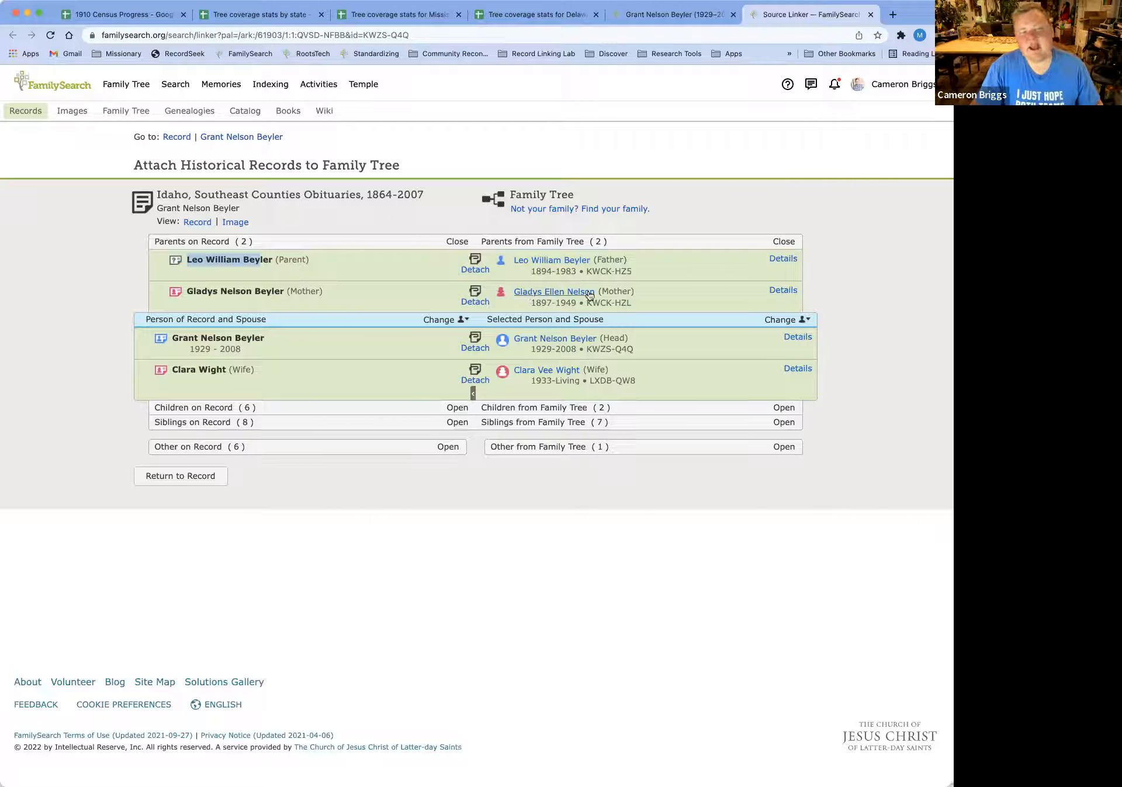
mouse_move(465, 306)
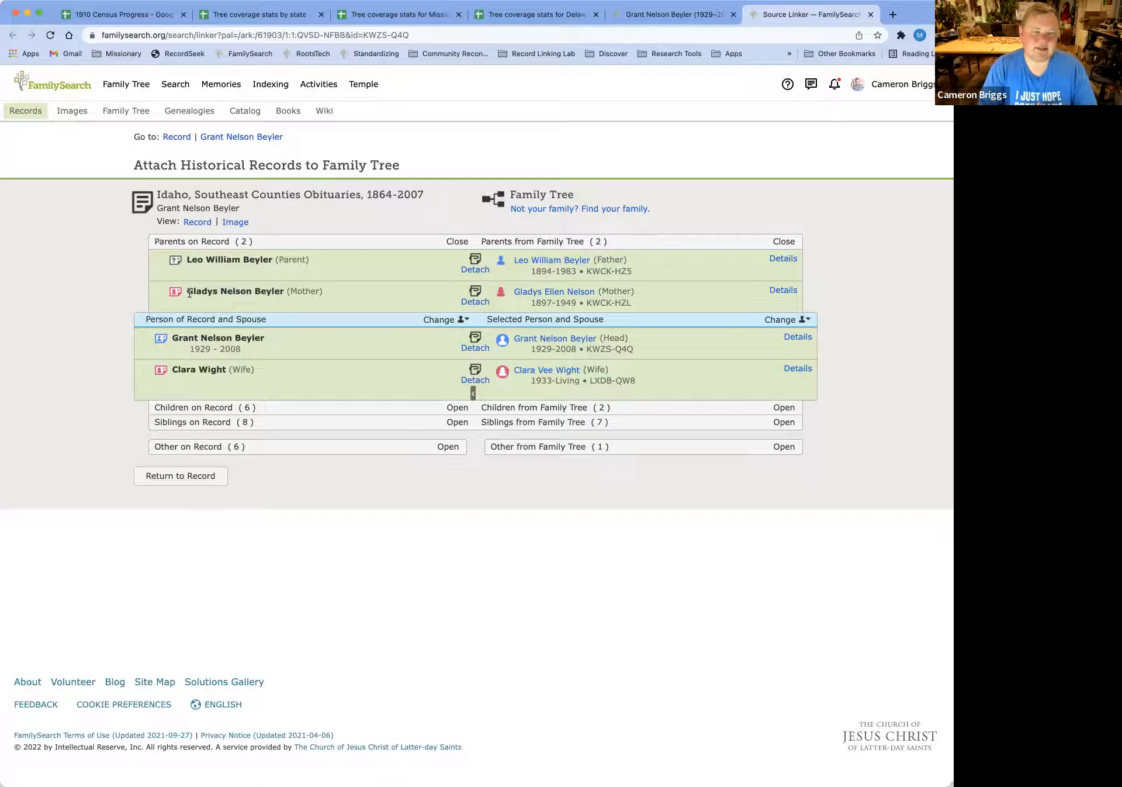
mouse_move(413, 406)
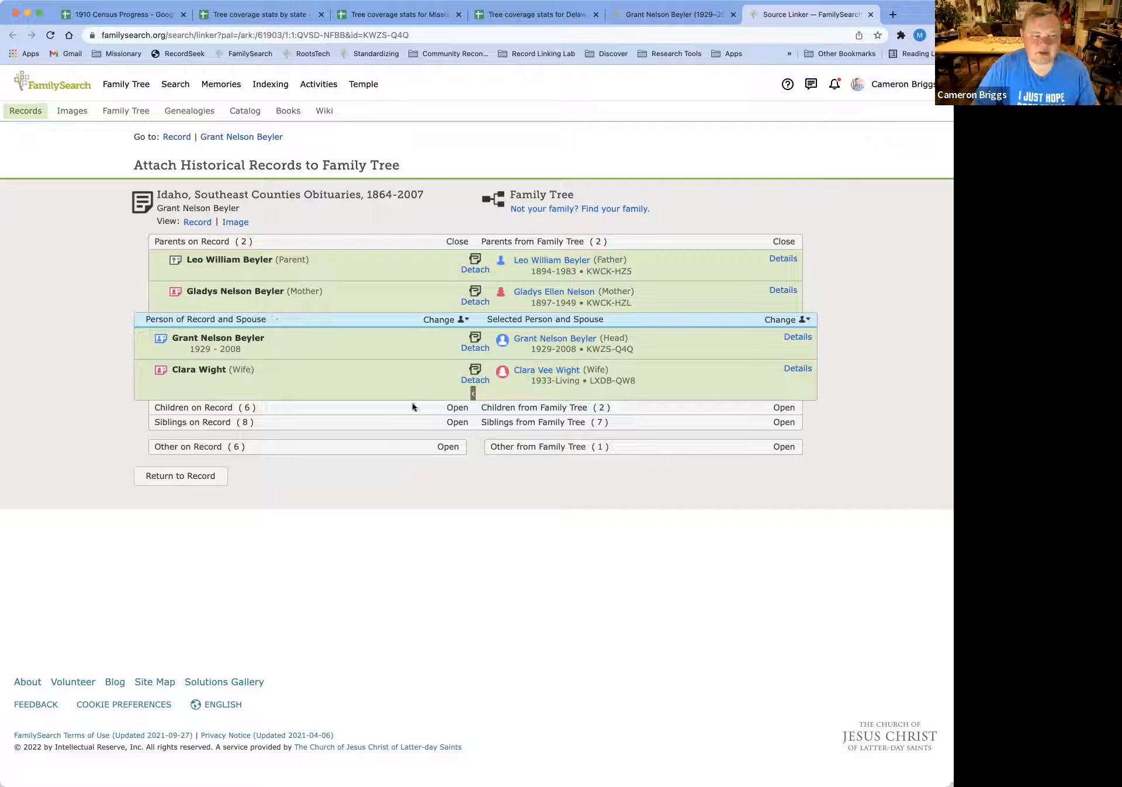
mouse_move(449, 400)
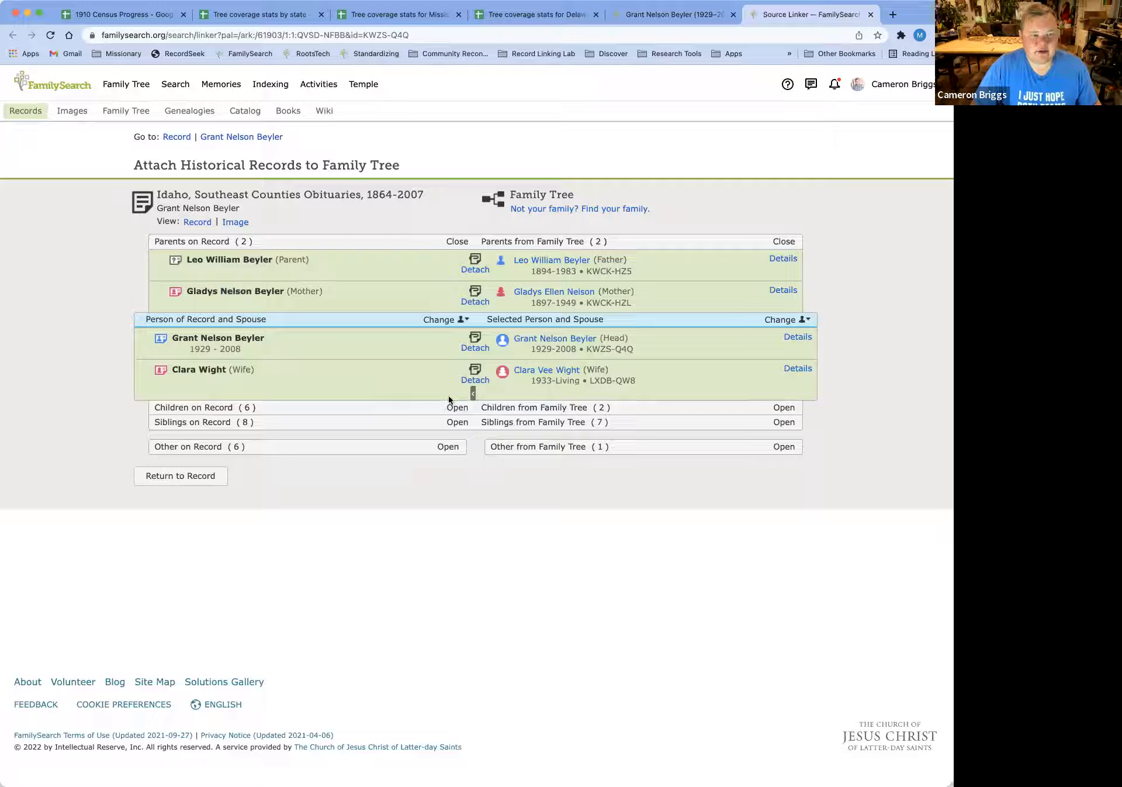
Expand Children on Record to show the obituary's six children beside the tree's two.
click(457, 407)
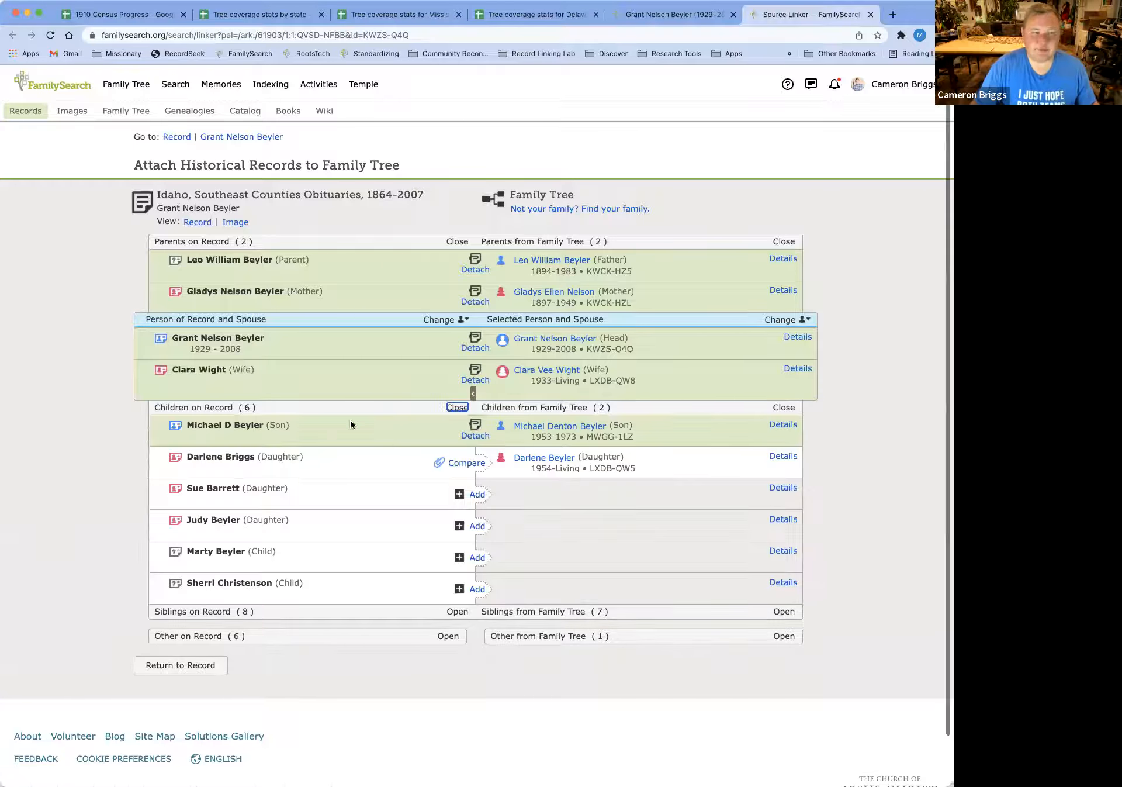
scroll(up, 3)
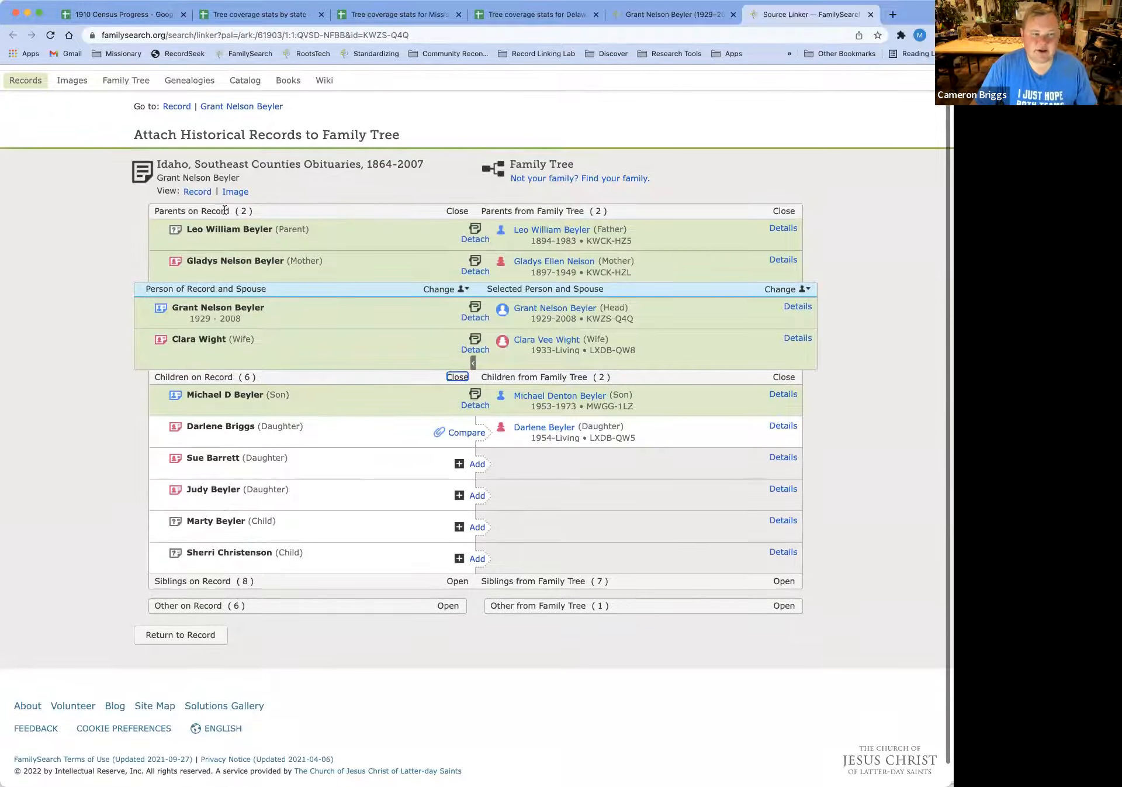
mouse_move(323, 557)
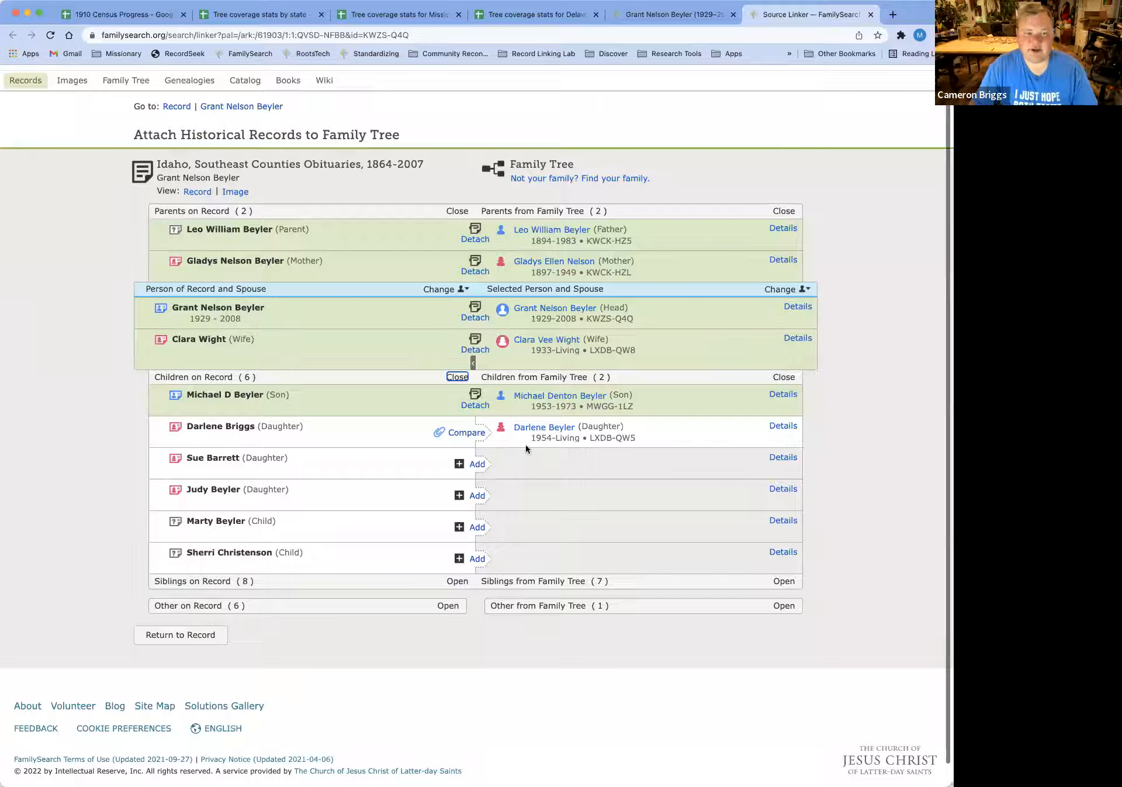
mouse_move(492, 401)
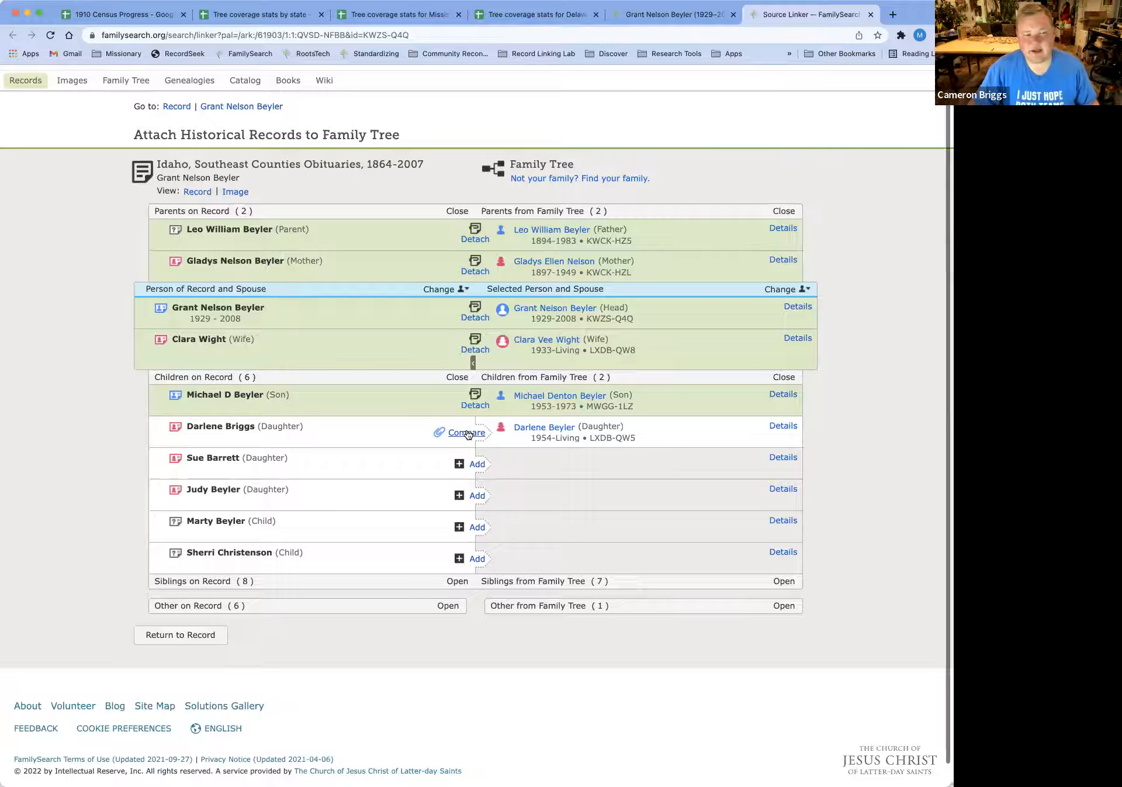
mouse_move(833, 463)
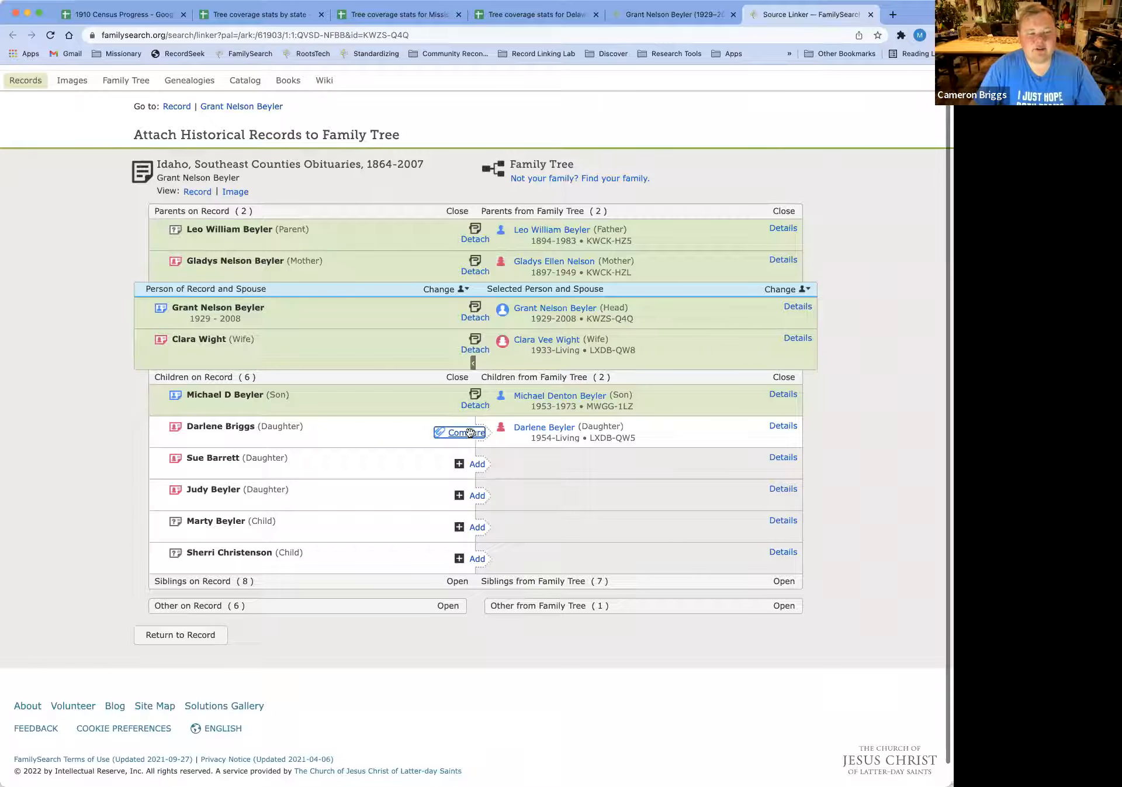
click(464, 431)
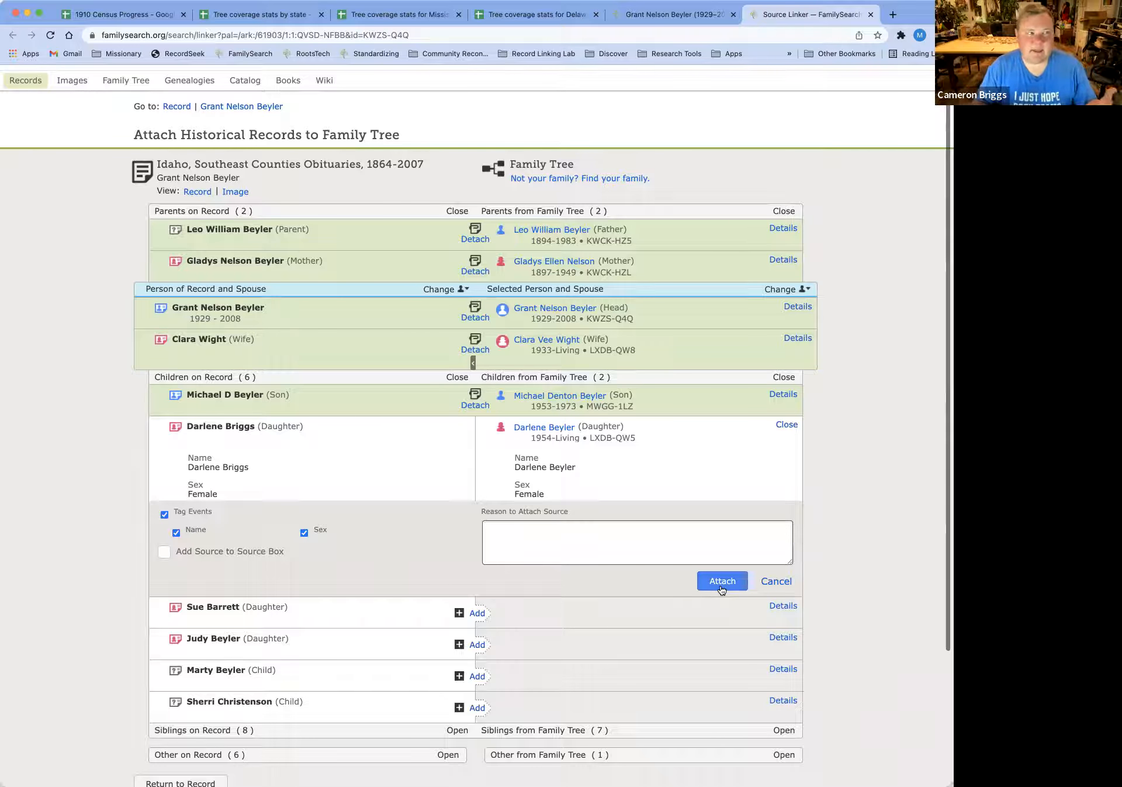
mouse_move(273, 461)
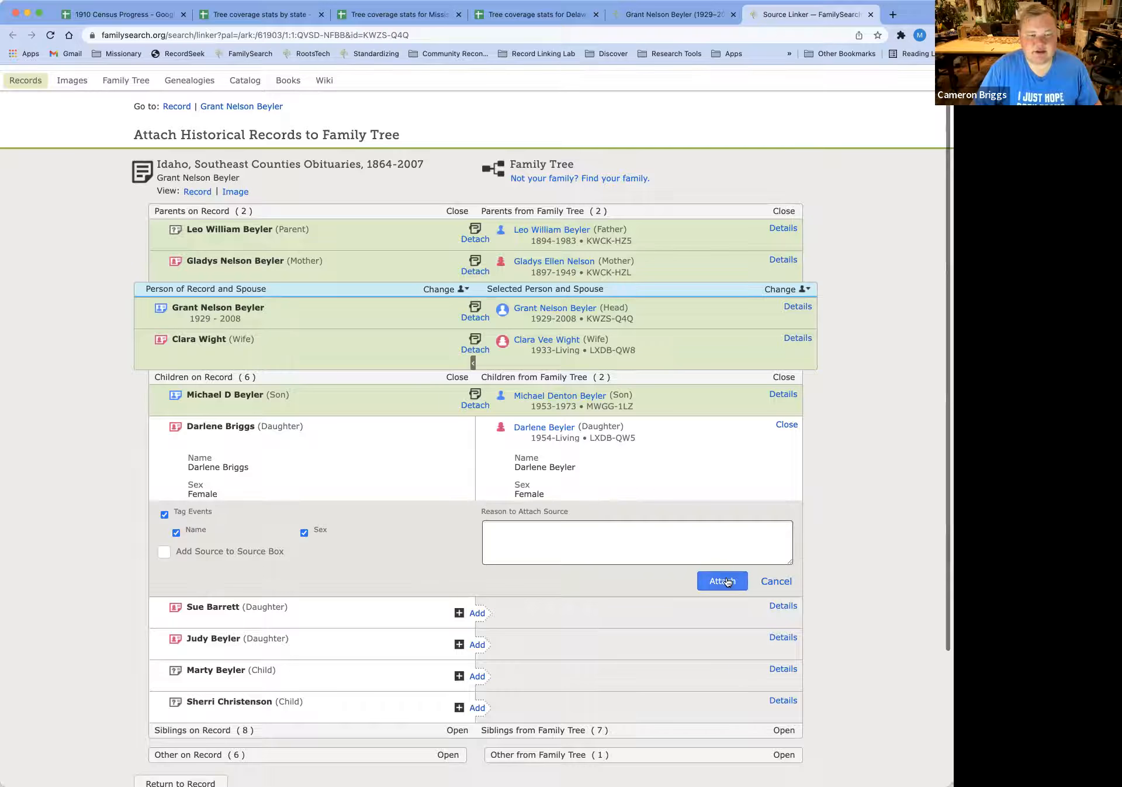
click(722, 581)
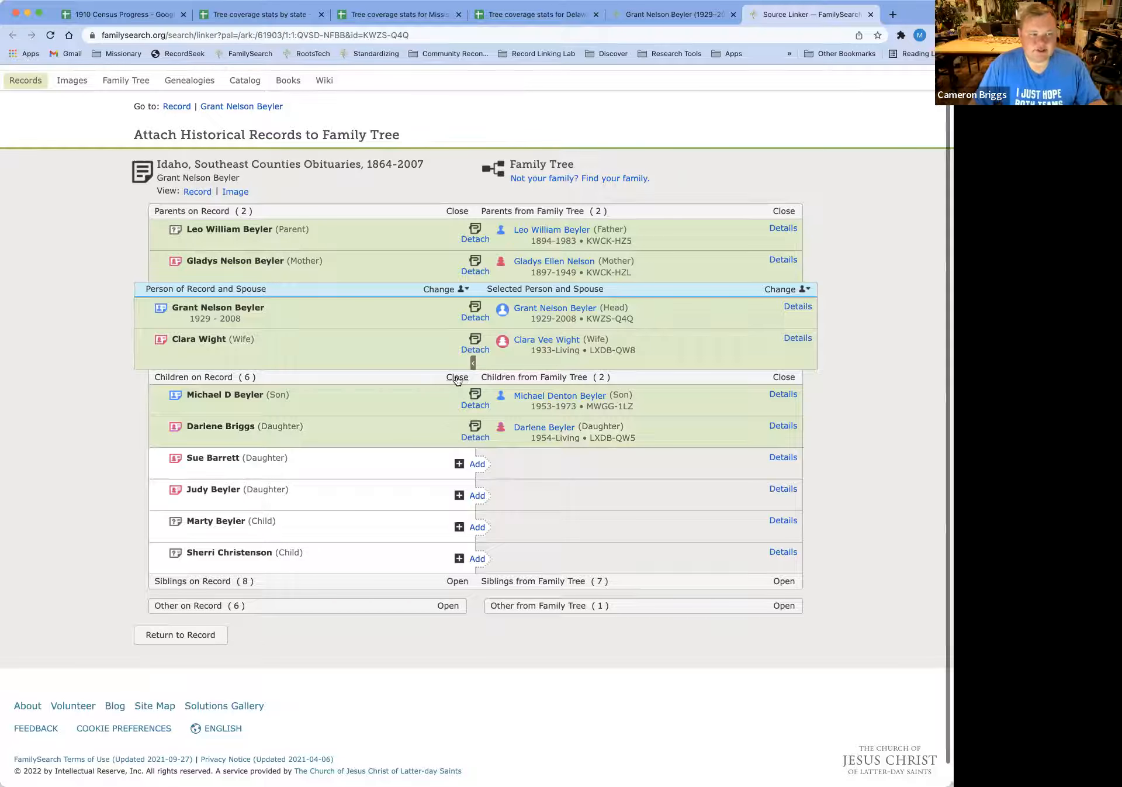
Collapse the children and expand Siblings on Record, showing eight siblings with seven matched.
click(457, 377)
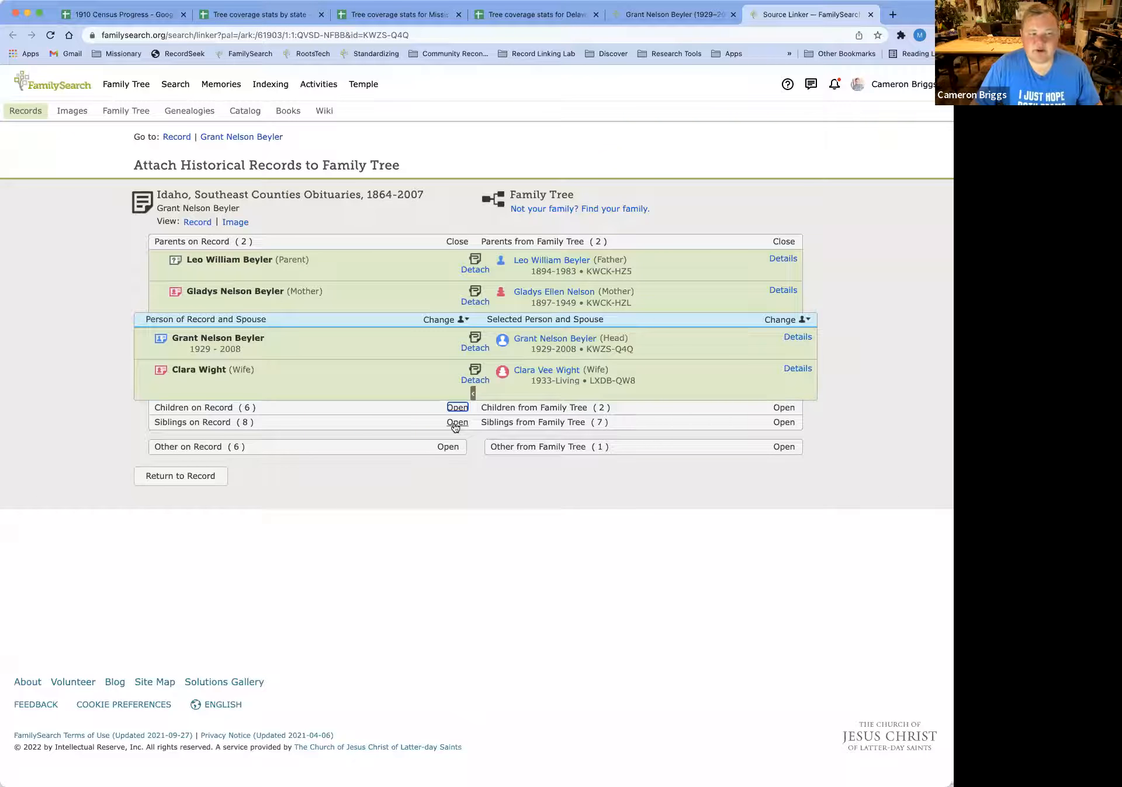
click(457, 422)
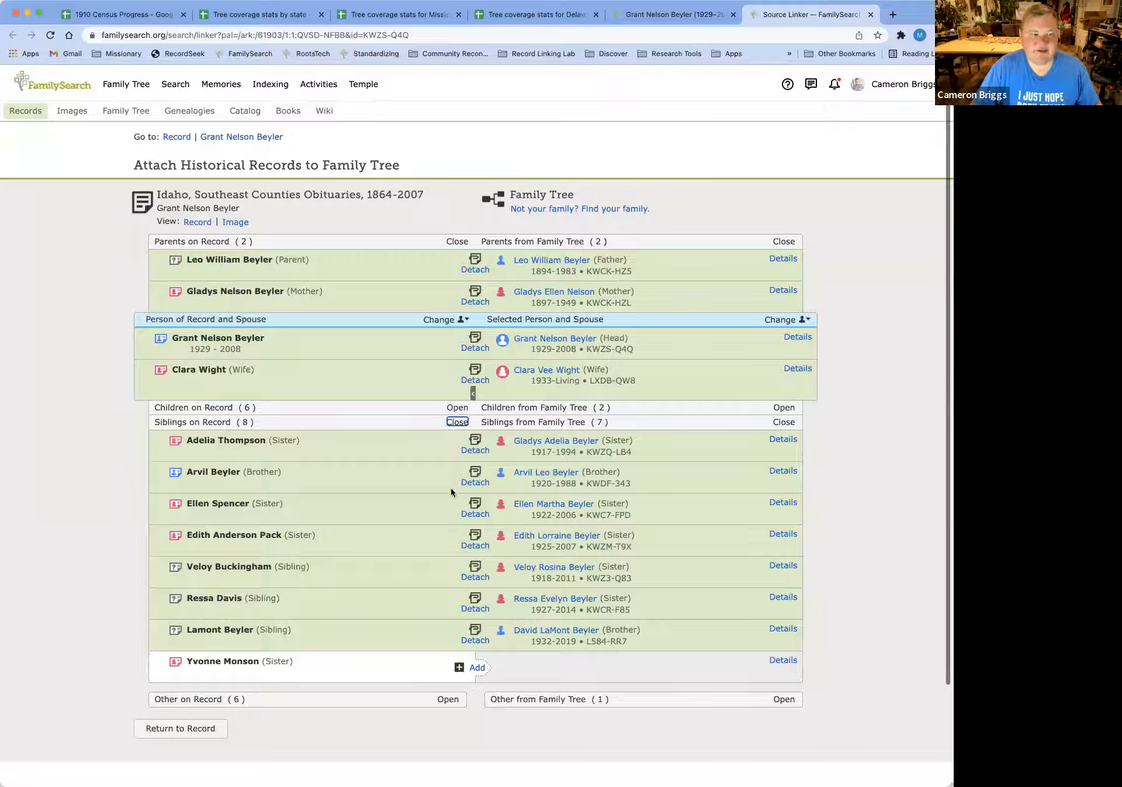
mouse_move(433, 508)
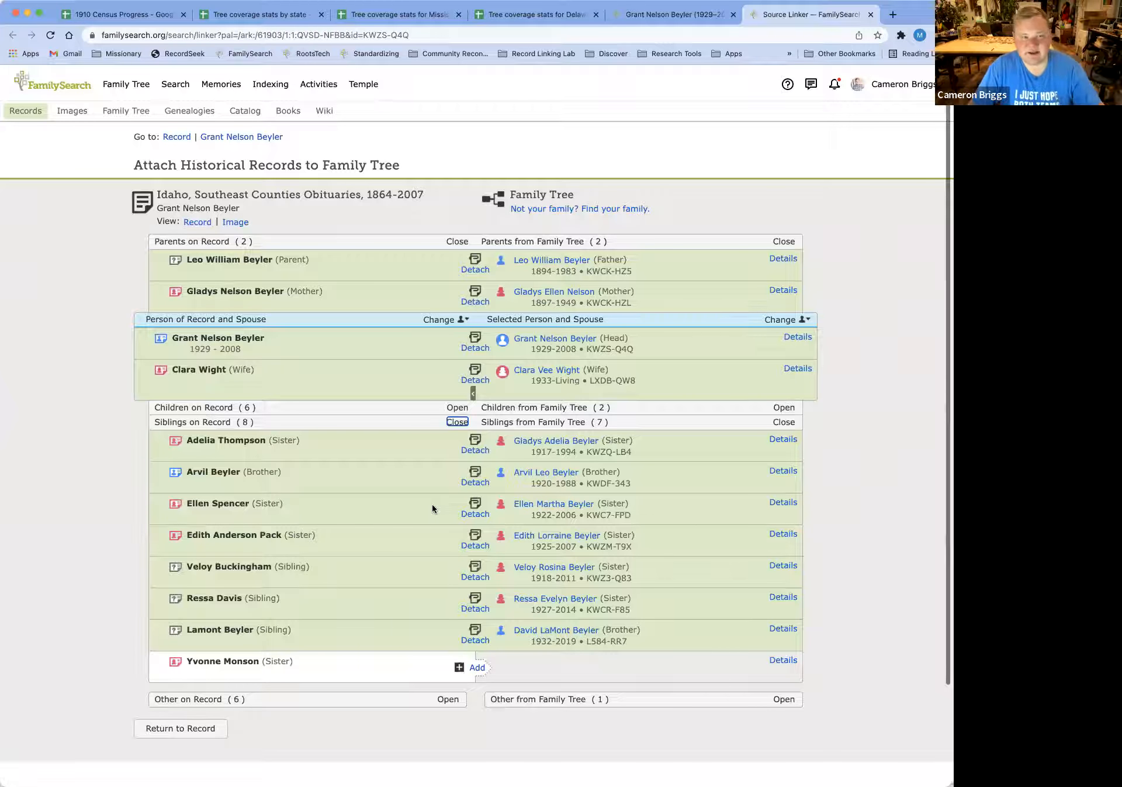
mouse_move(532, 465)
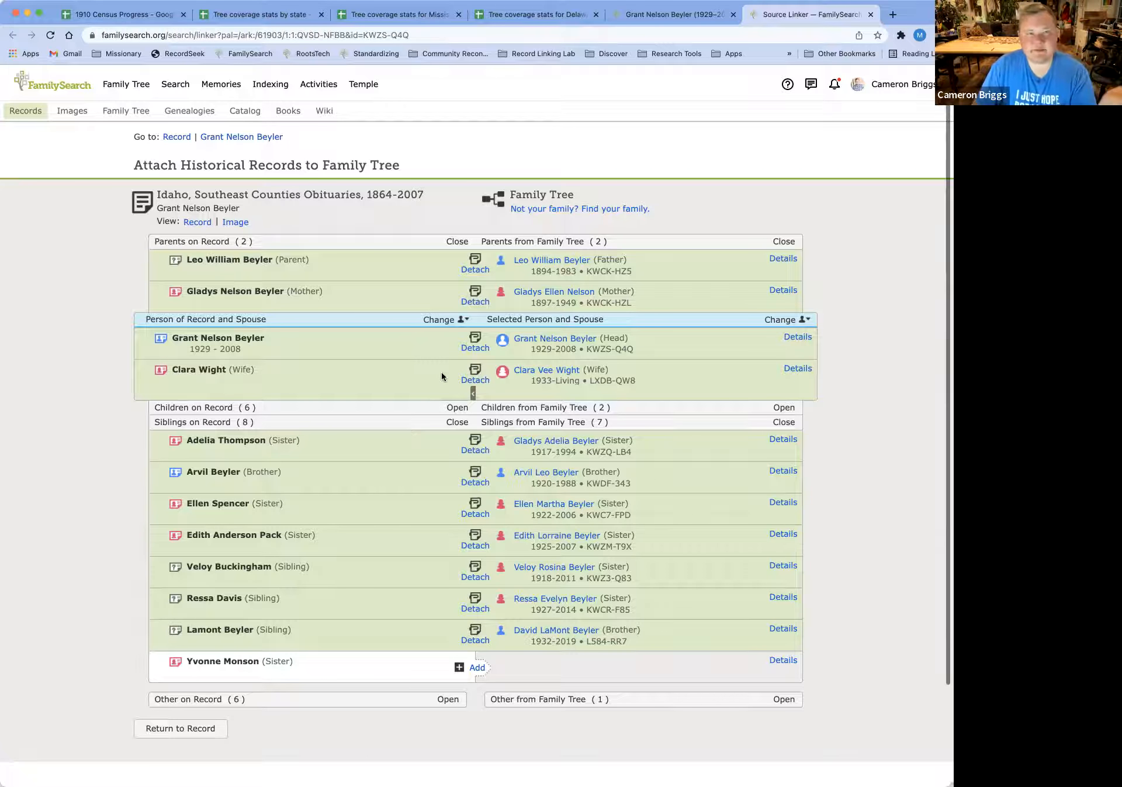
mouse_move(474, 380)
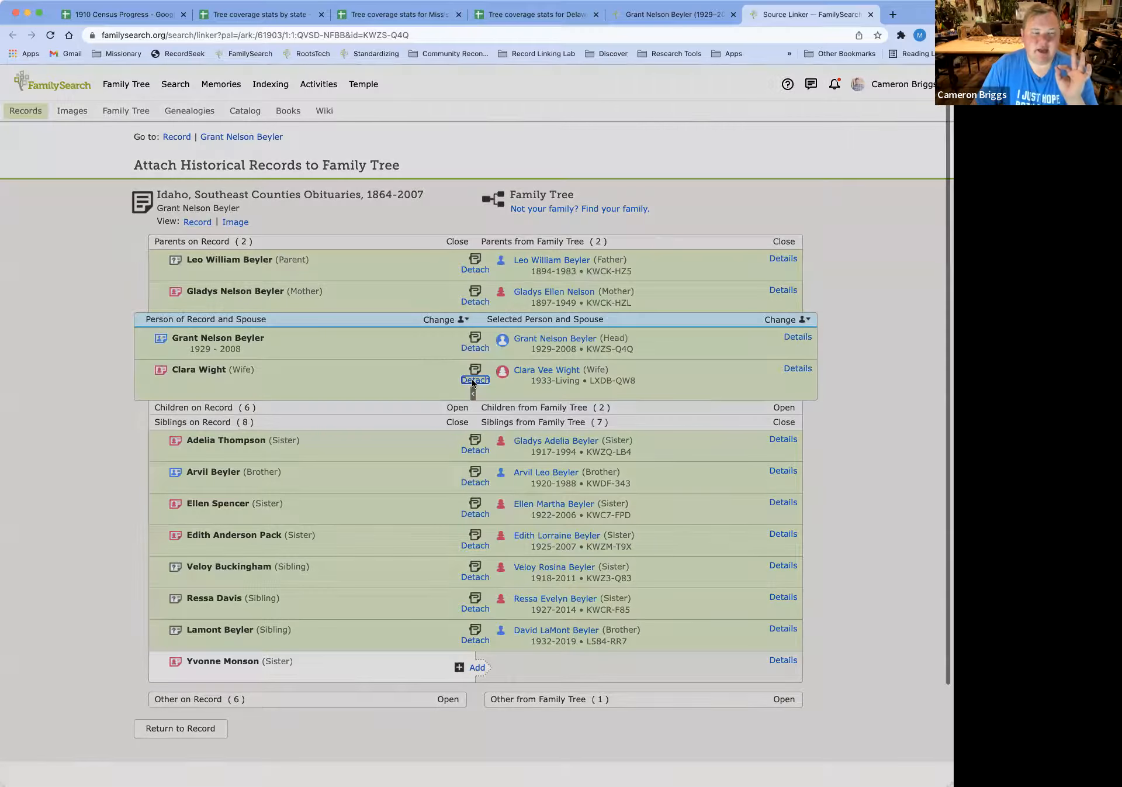
click(474, 379)
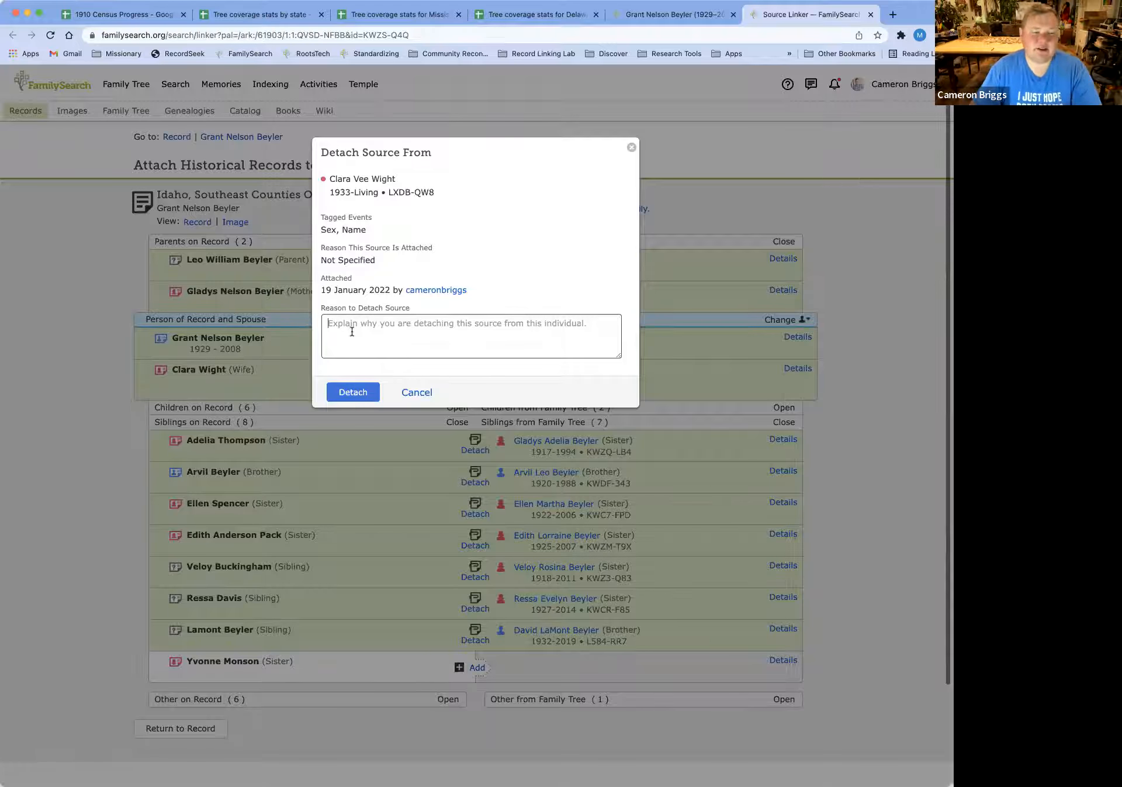
click(416, 391)
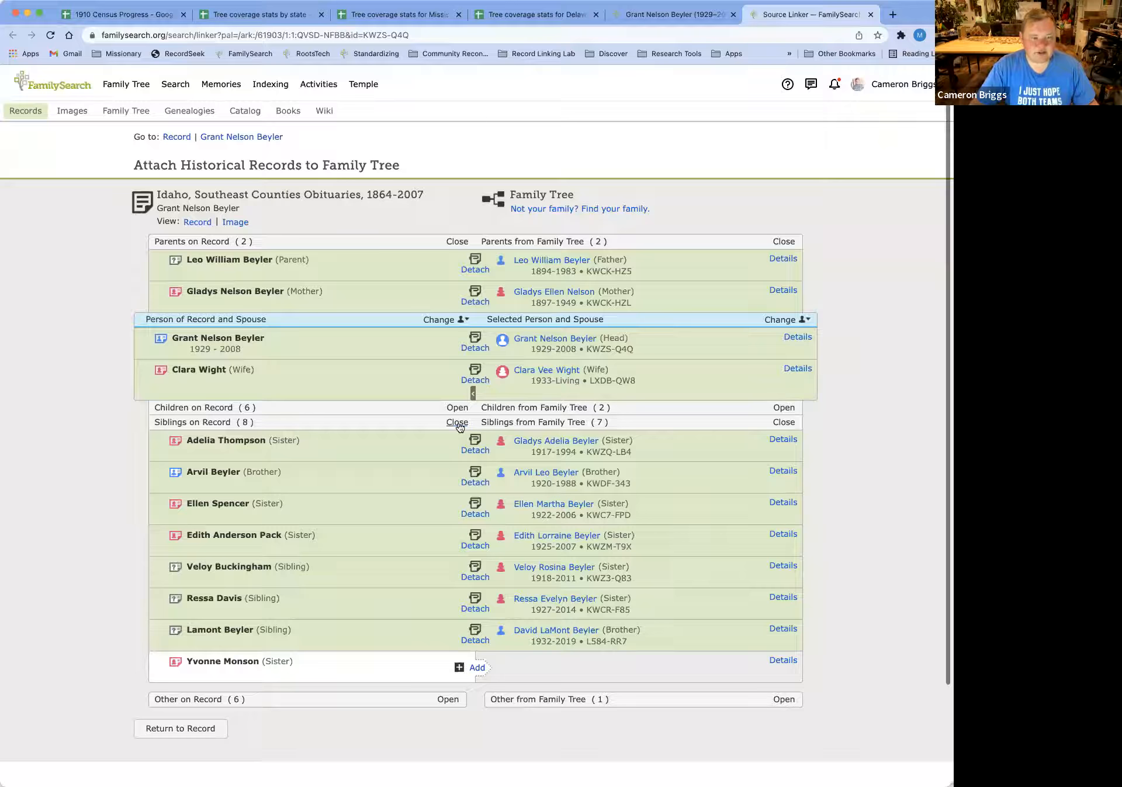
click(457, 422)
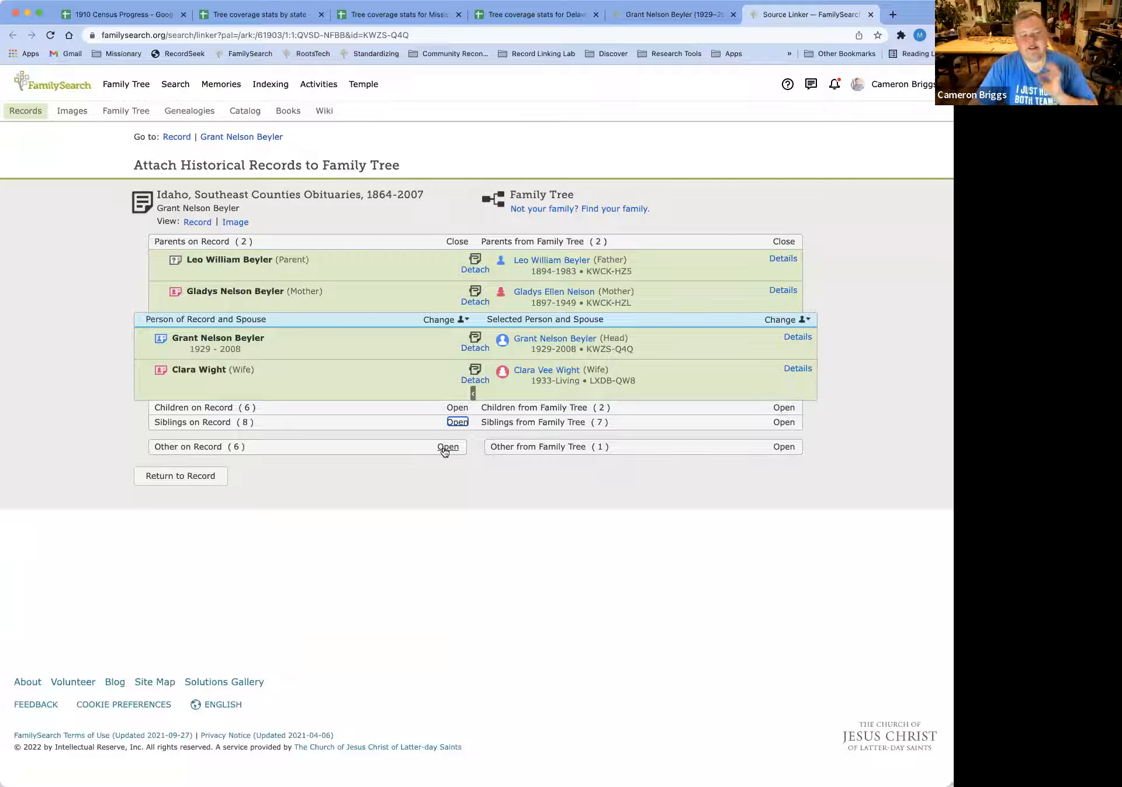
click(447, 446)
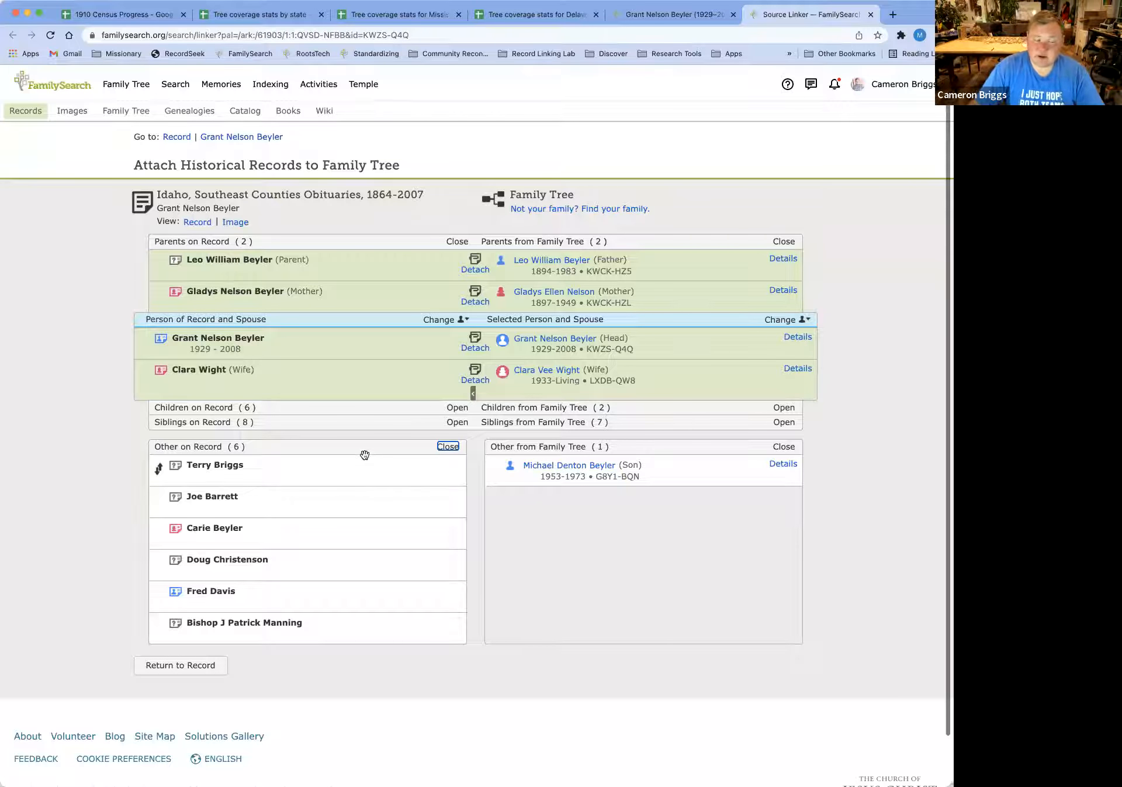
mouse_move(230, 664)
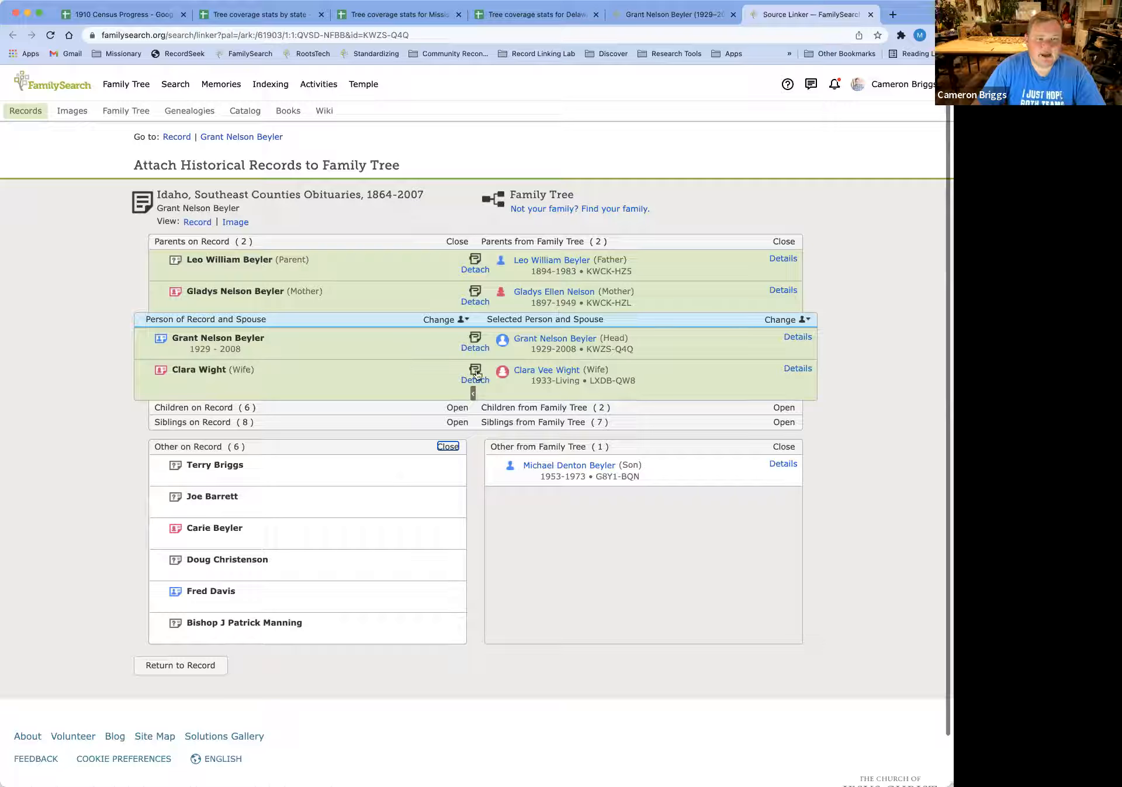
click(457, 407)
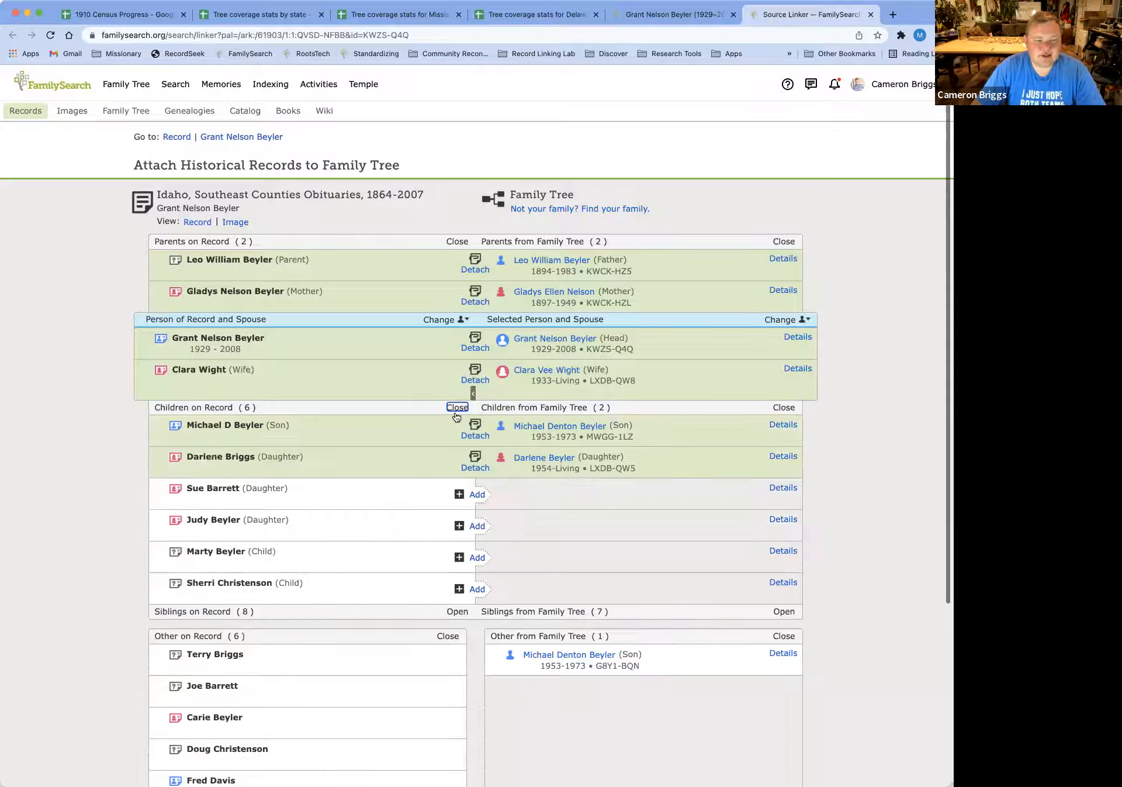
scroll(down, 3)
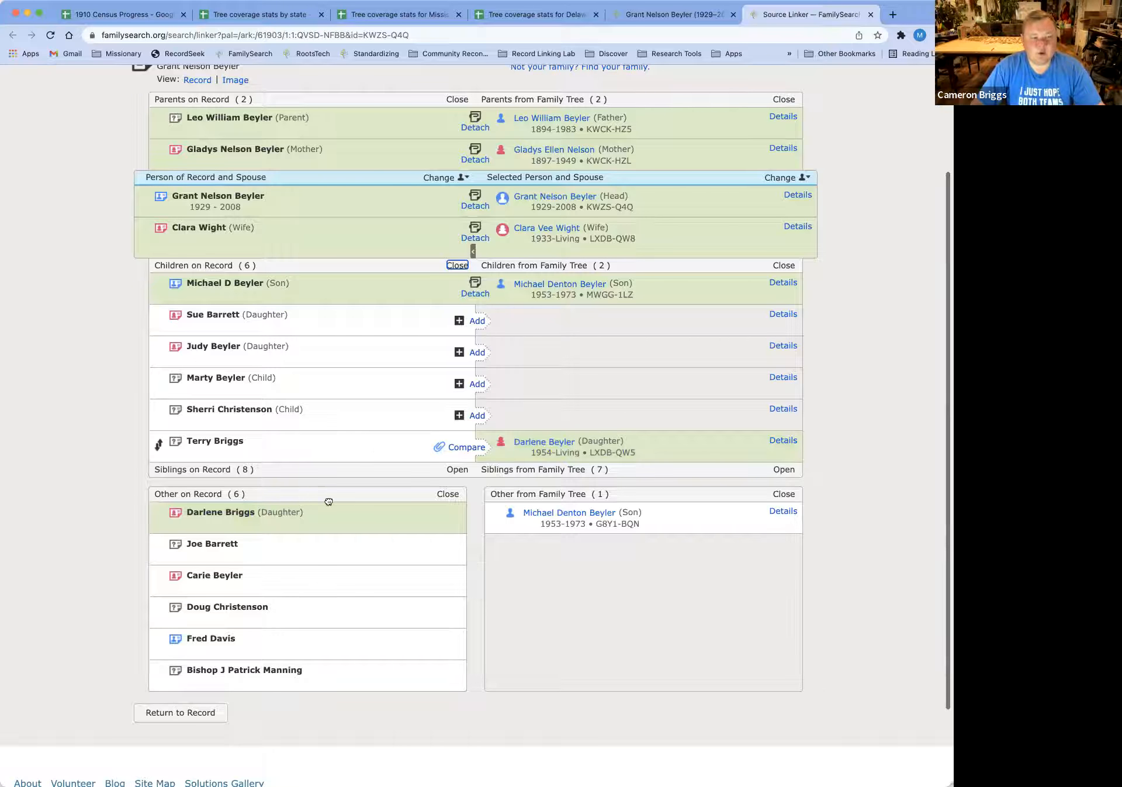
click(464, 447)
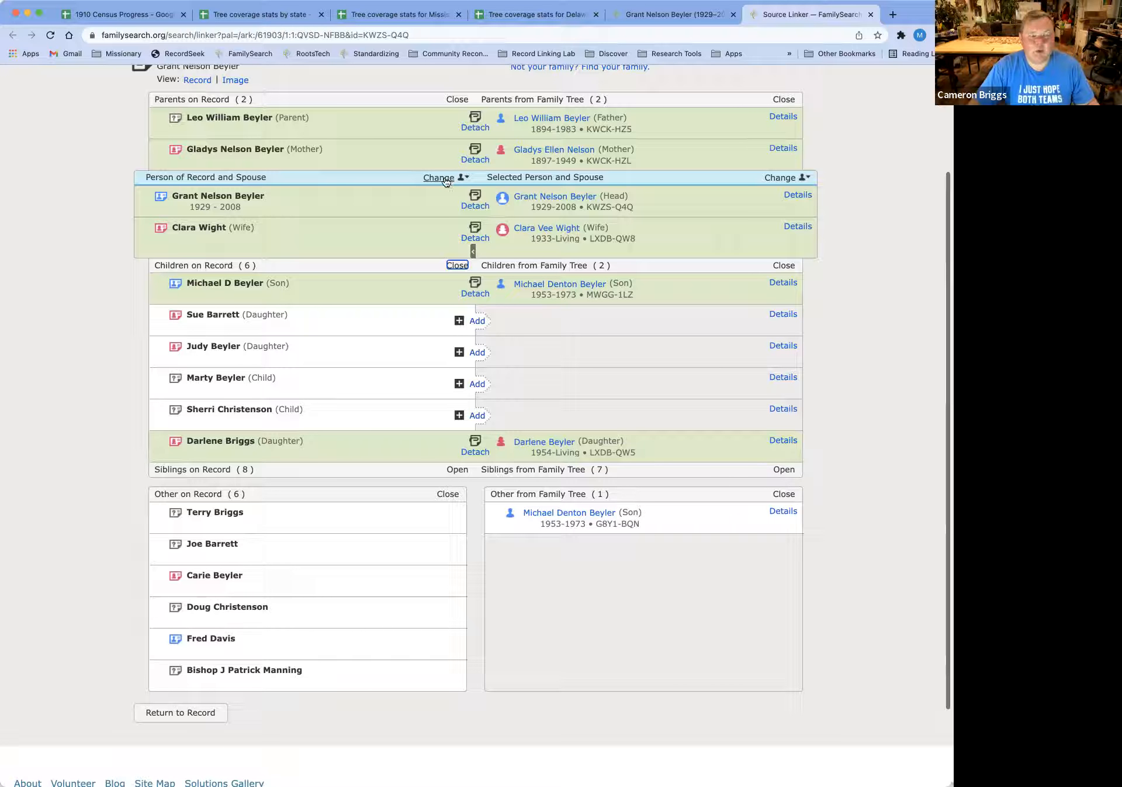
mouse_move(211, 237)
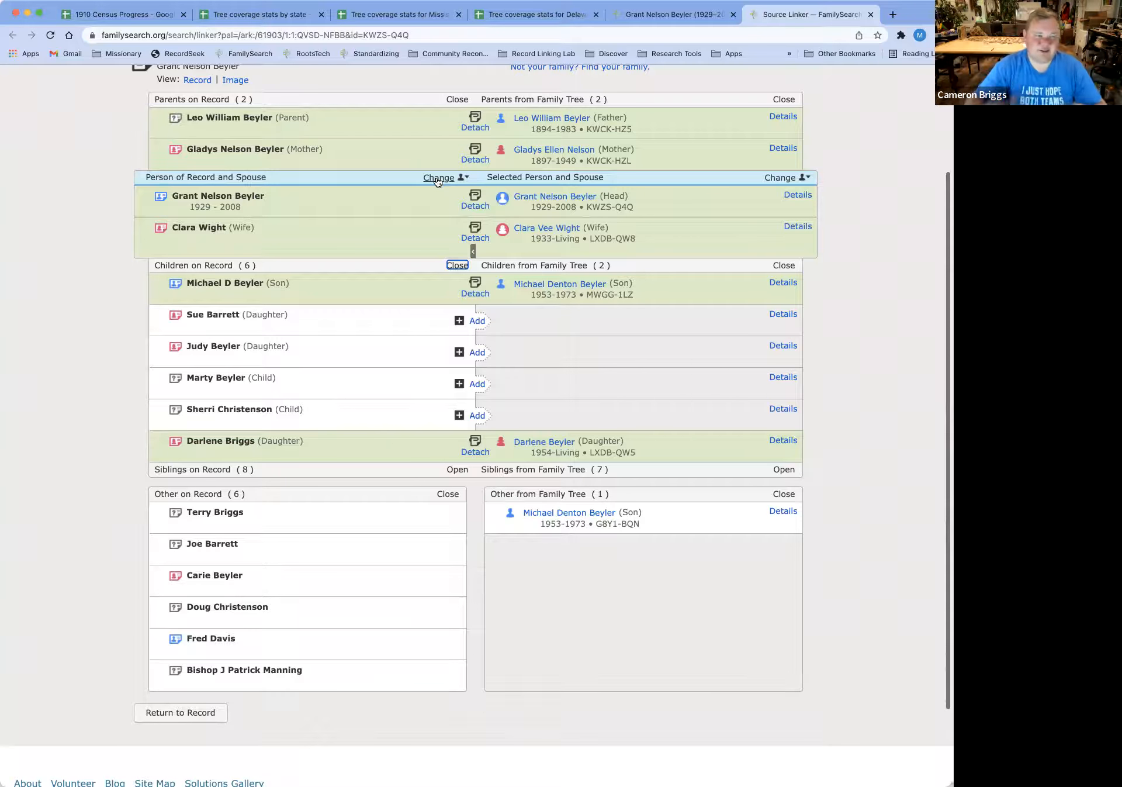
click(440, 176)
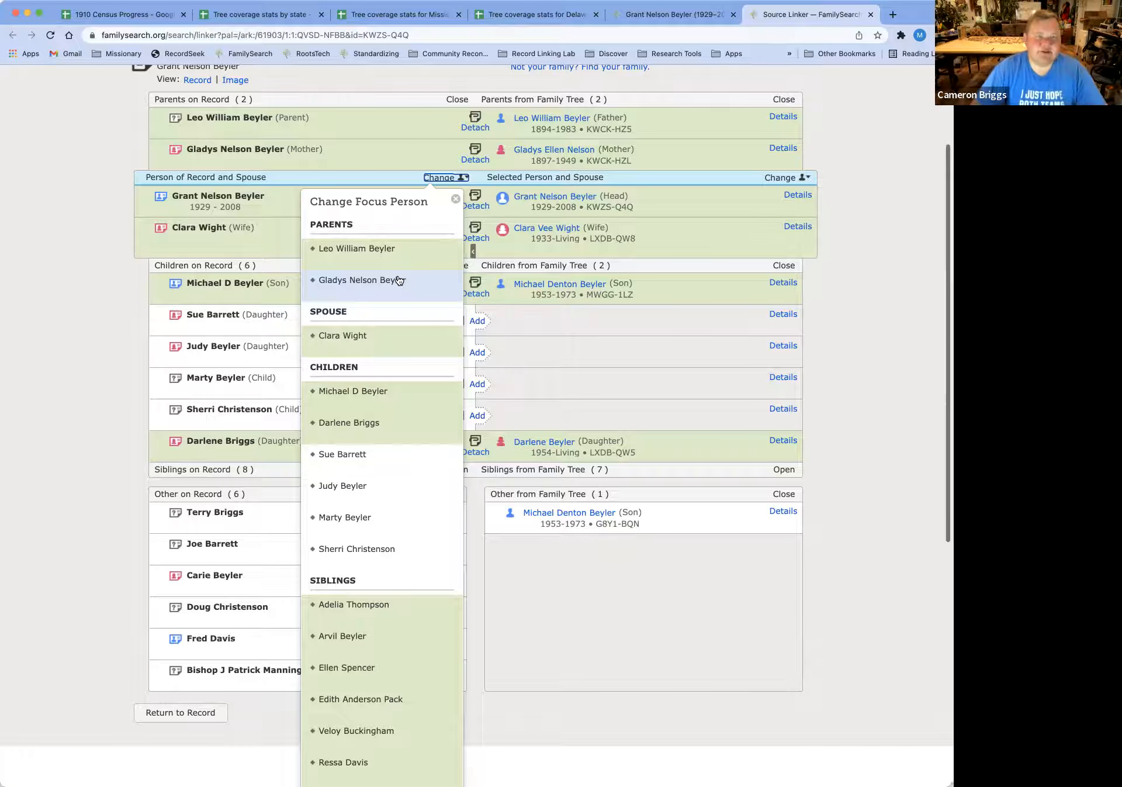
mouse_move(349, 422)
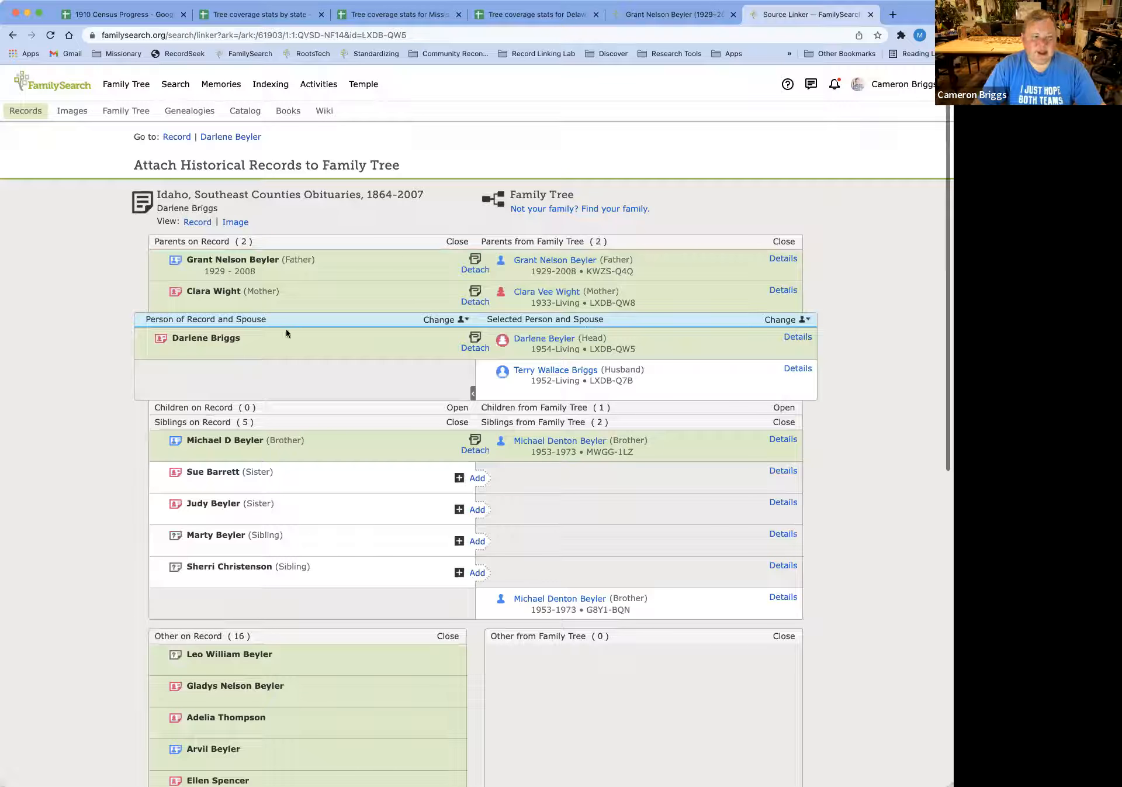
mouse_move(208, 304)
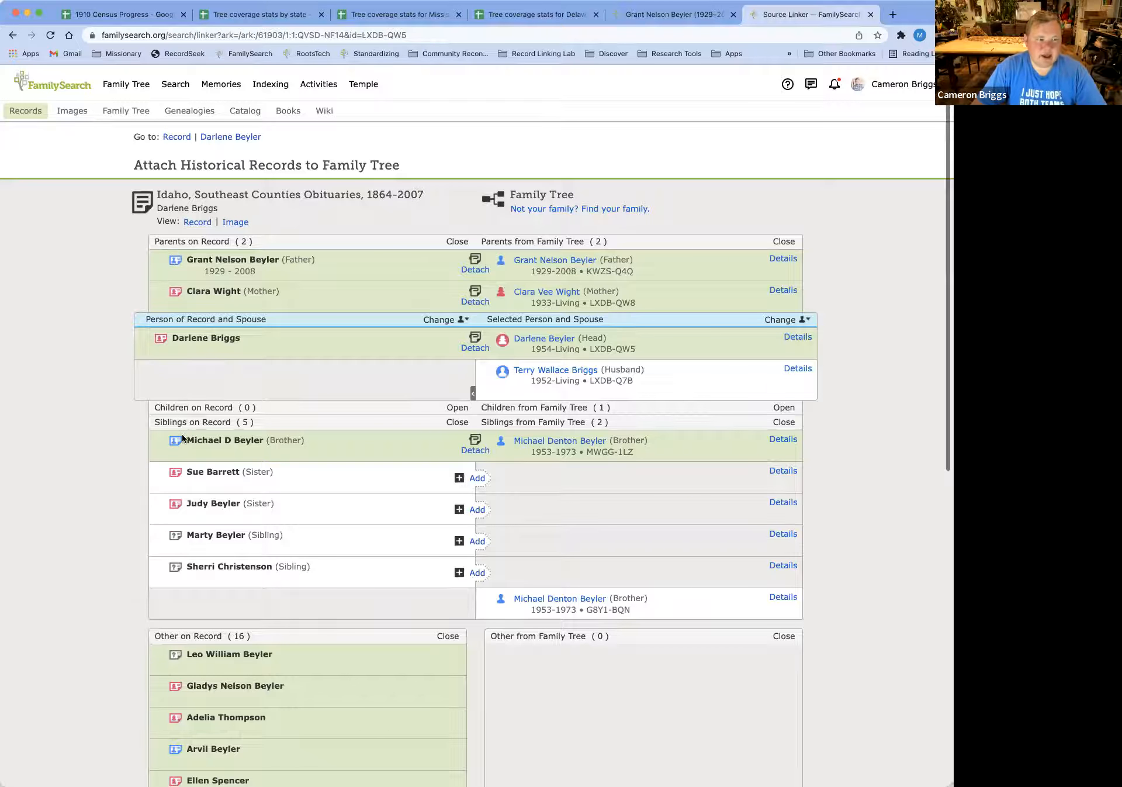
mouse_move(220, 452)
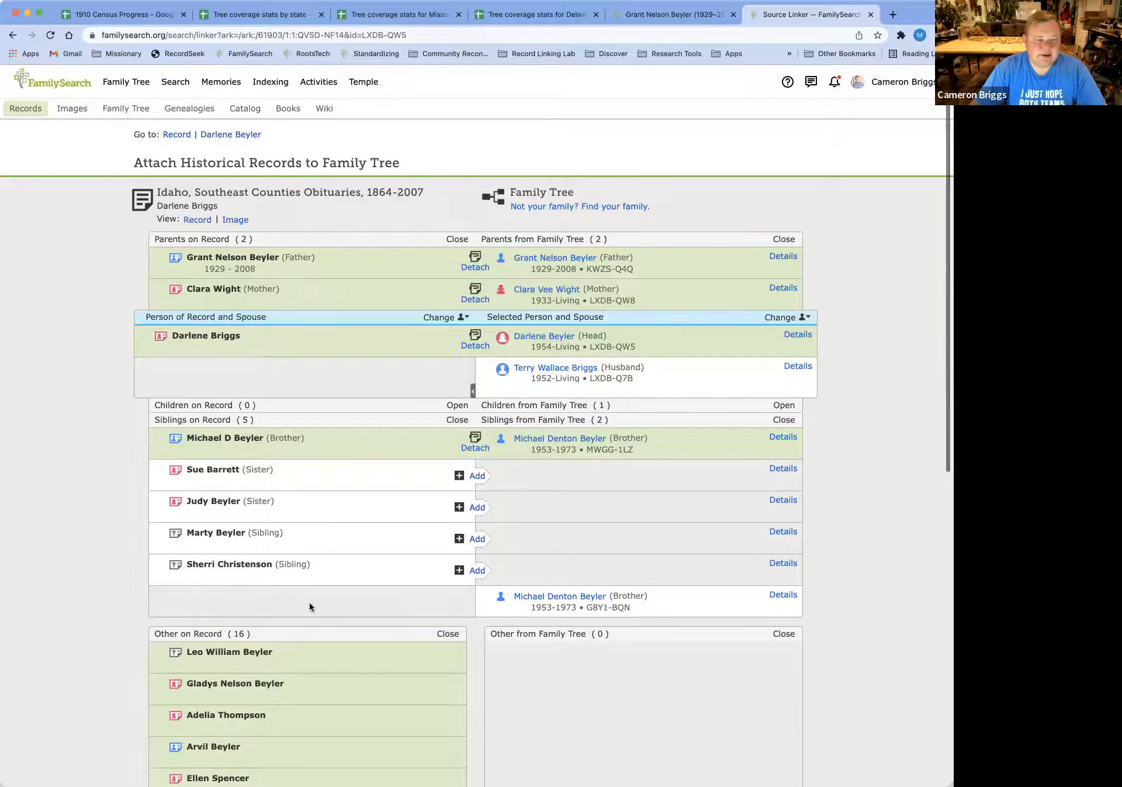
scroll(down, 3)
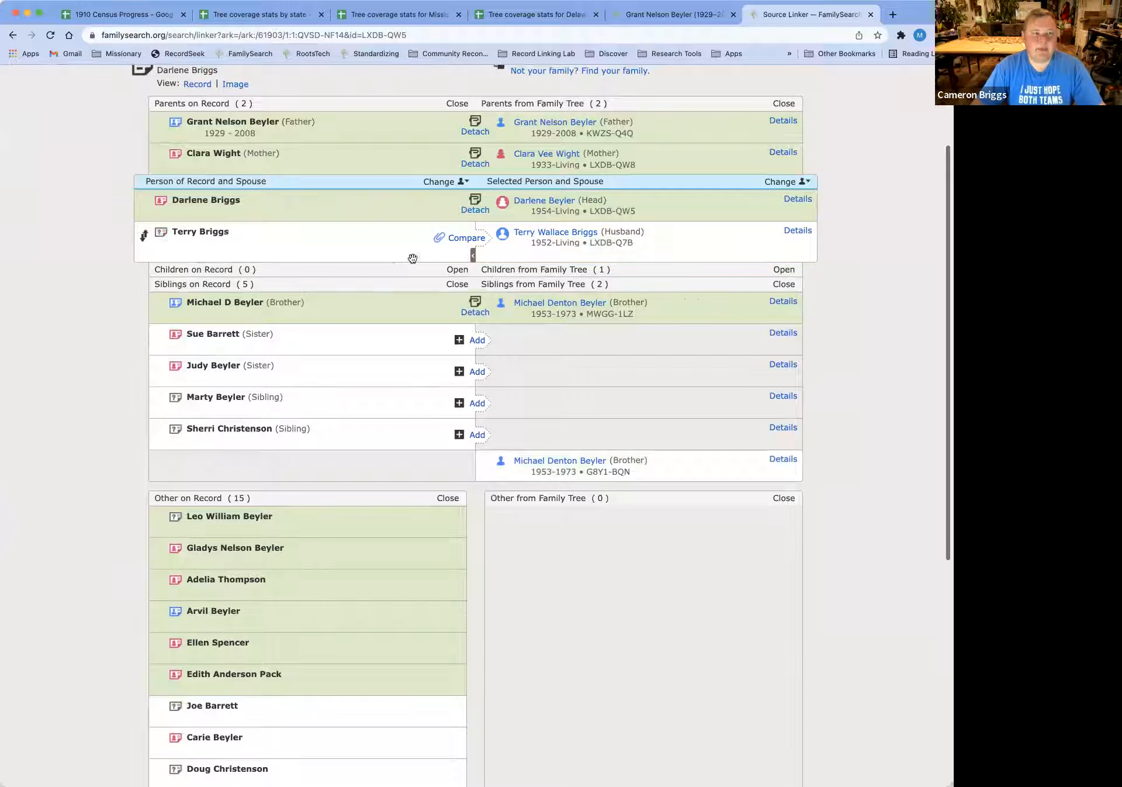
click(465, 237)
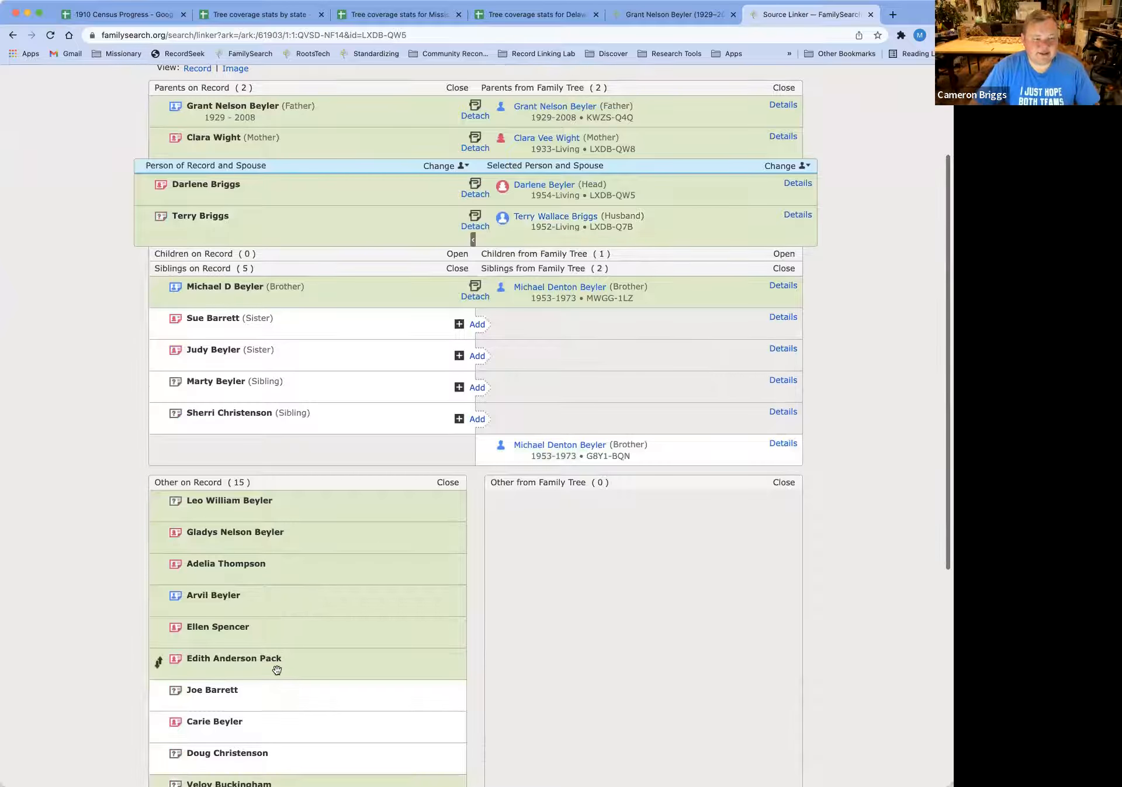
scroll(down, 3)
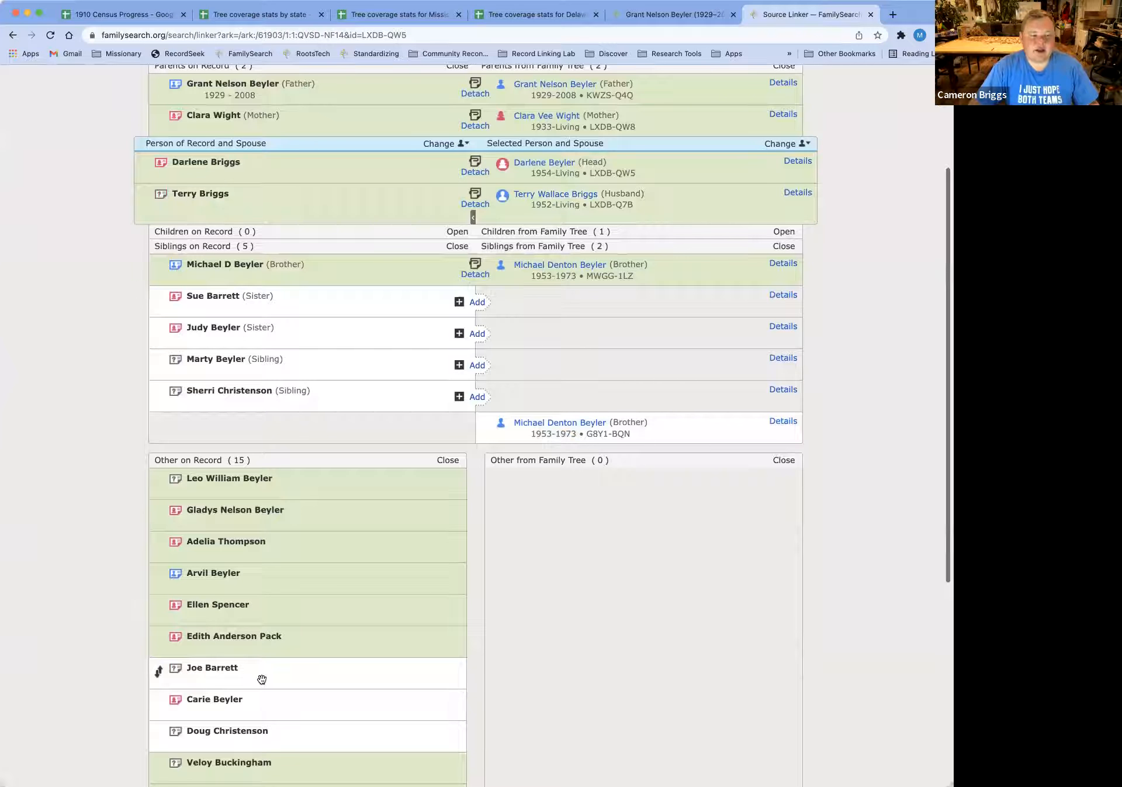
mouse_move(414, 349)
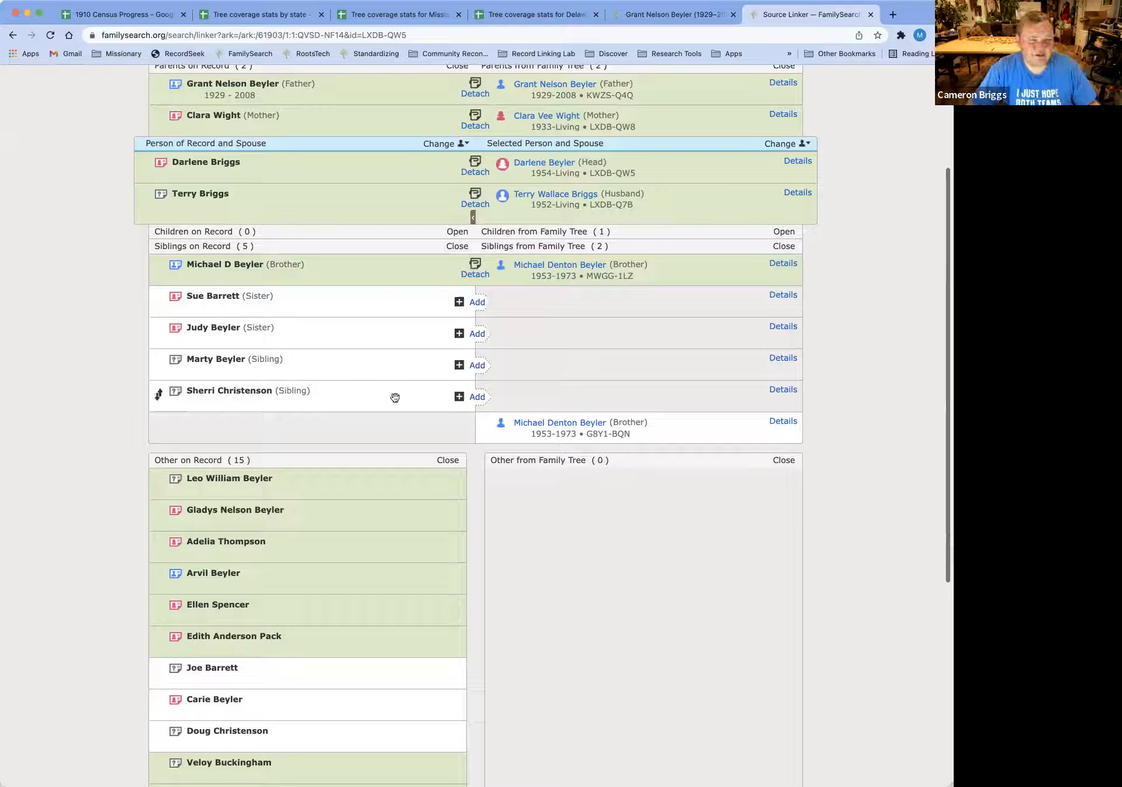
scroll(down, 3)
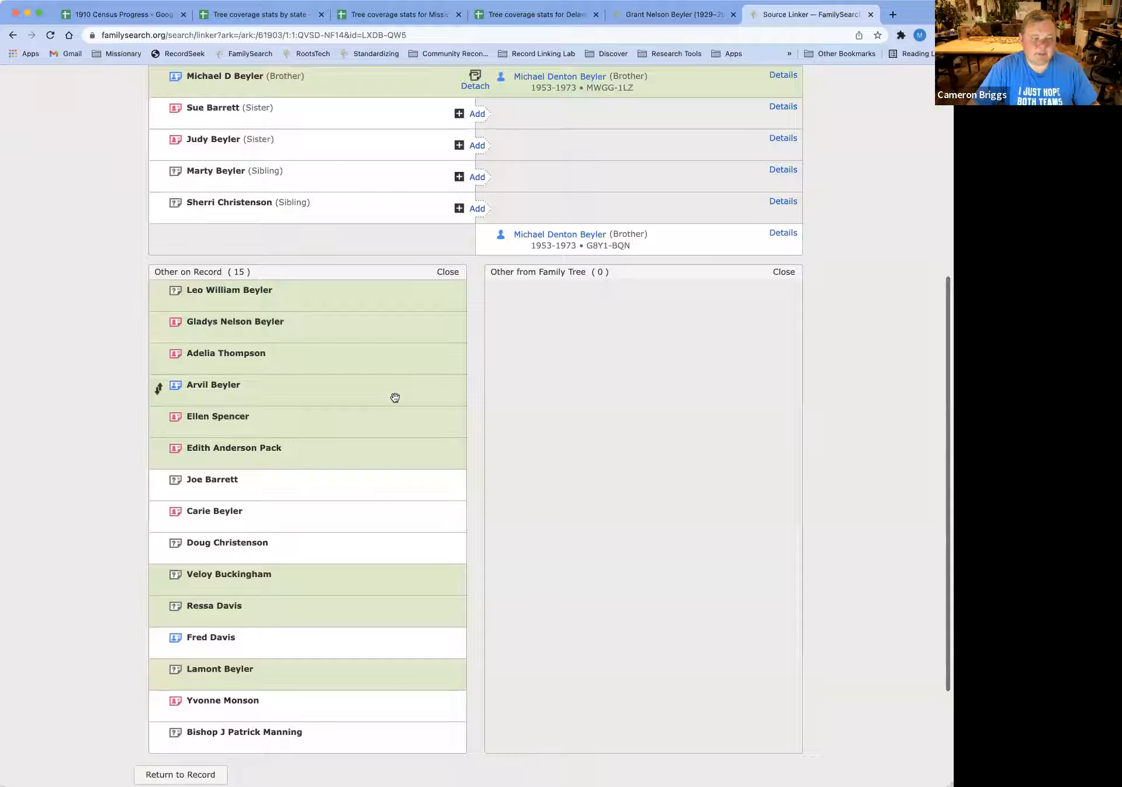
mouse_move(250, 742)
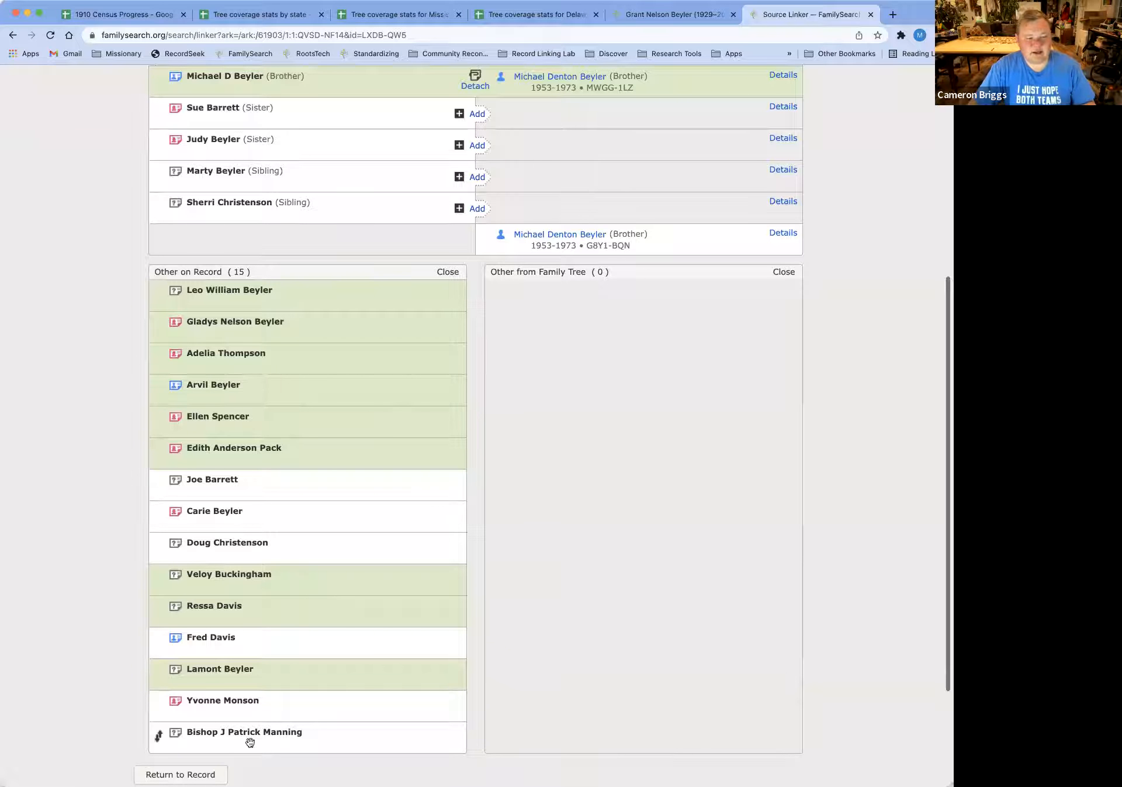
mouse_move(193, 733)
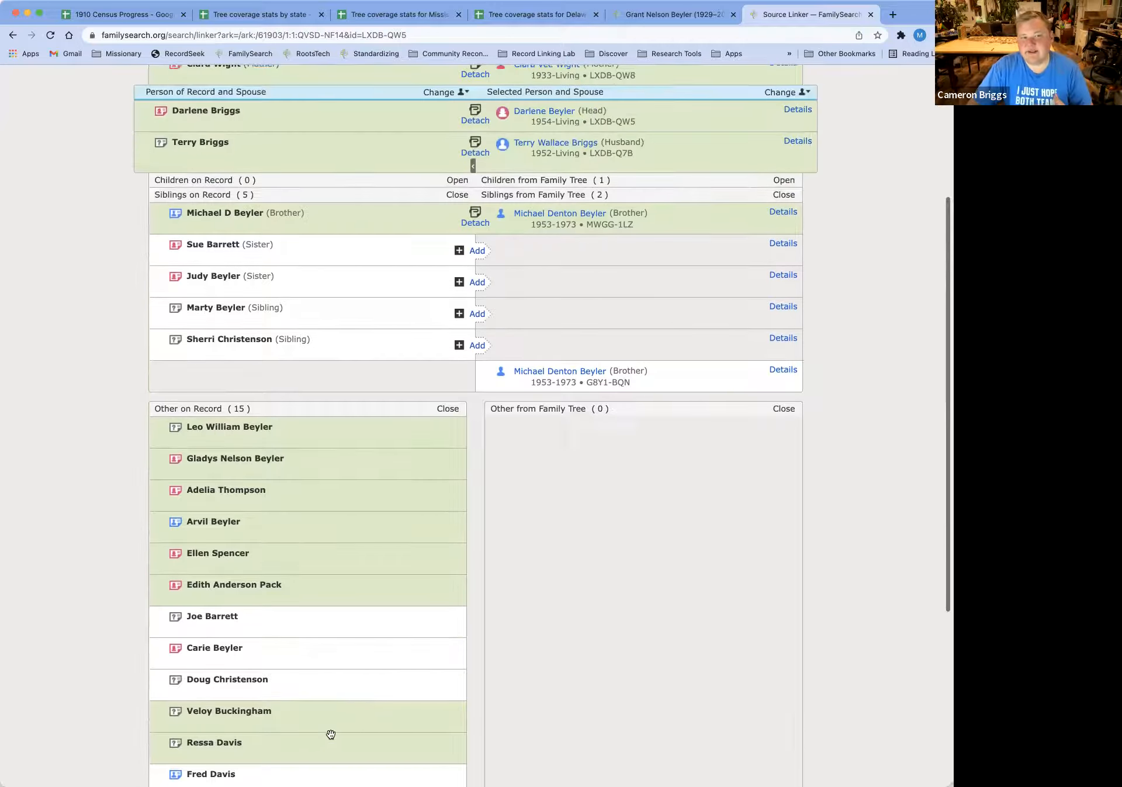
scroll(down, 3)
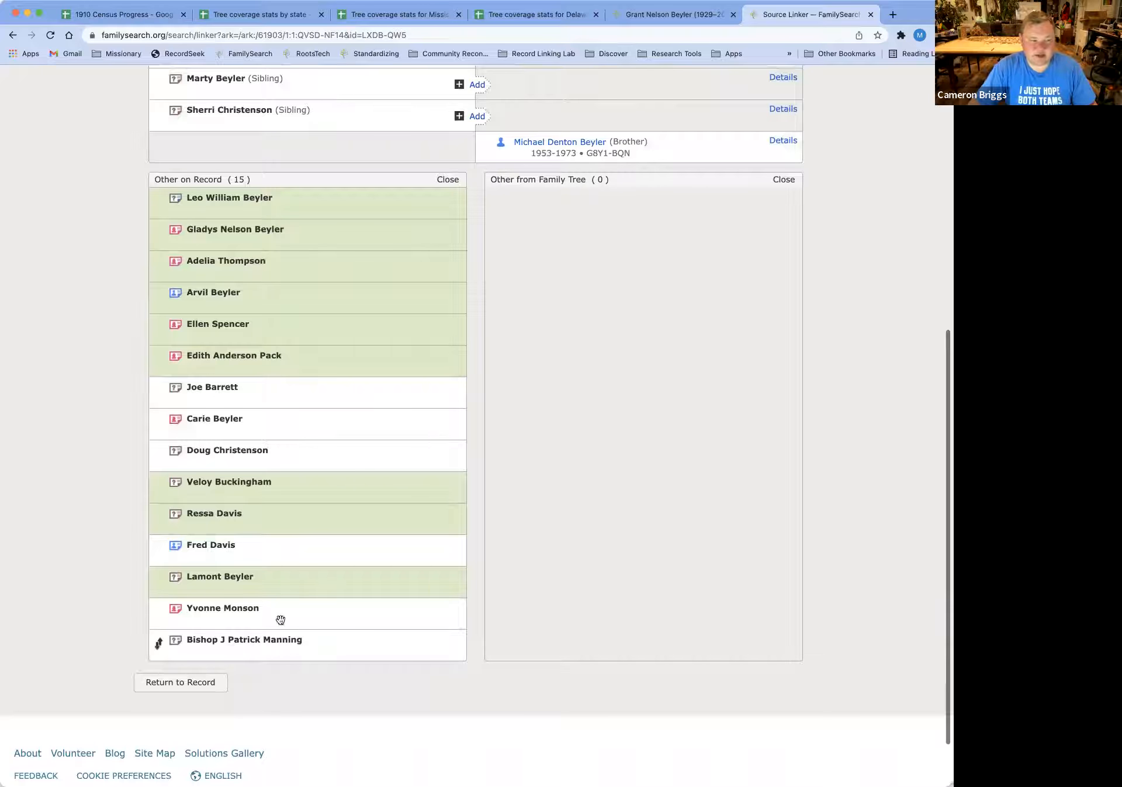
scroll(up, 3)
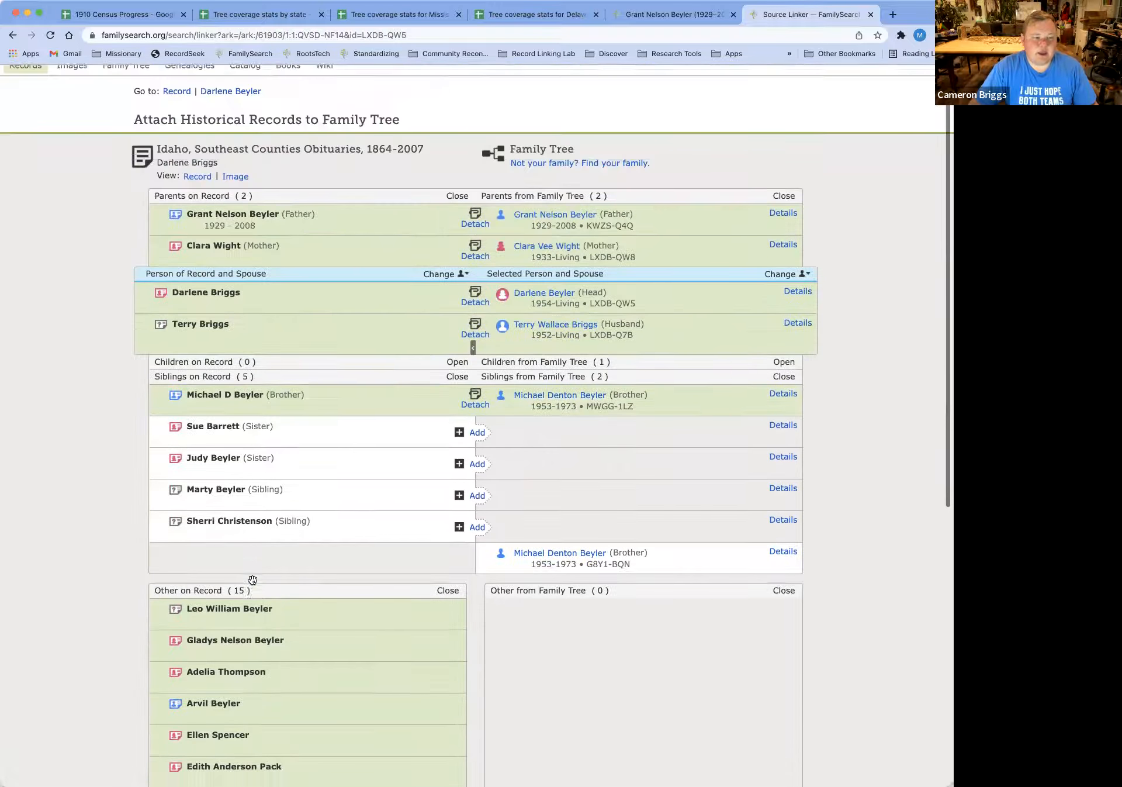
scroll(up, 3)
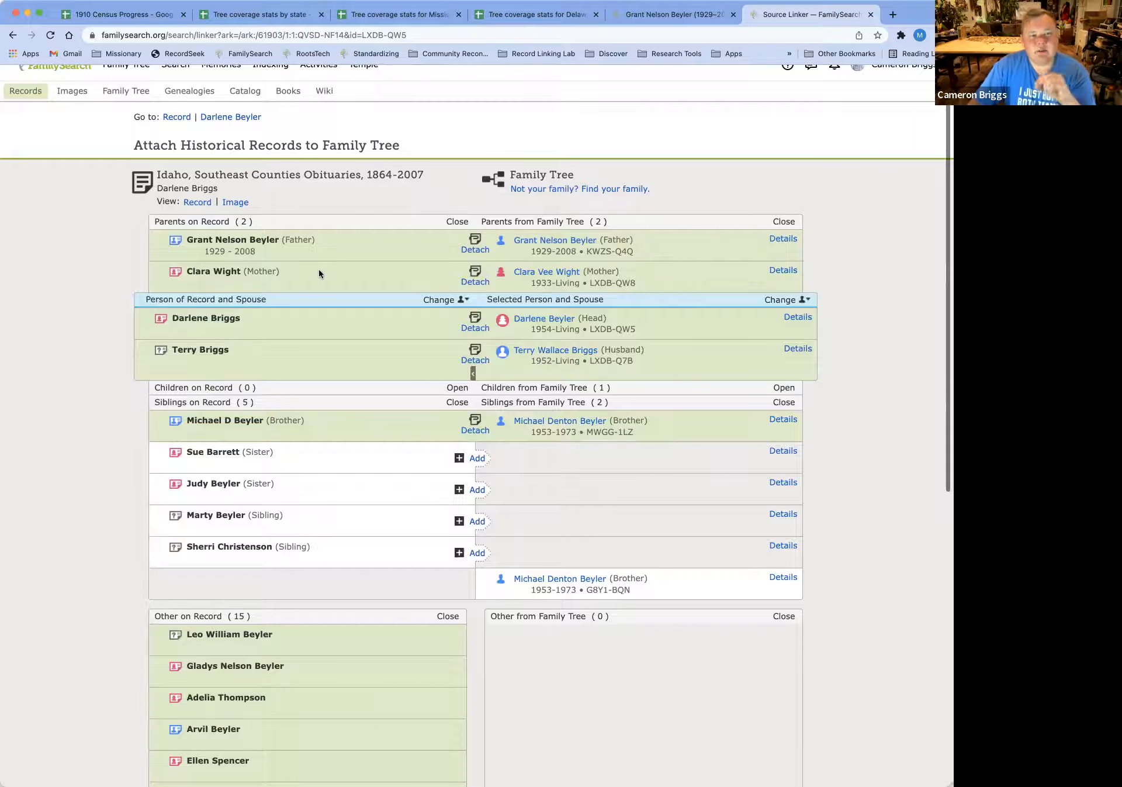
scroll(up, 3)
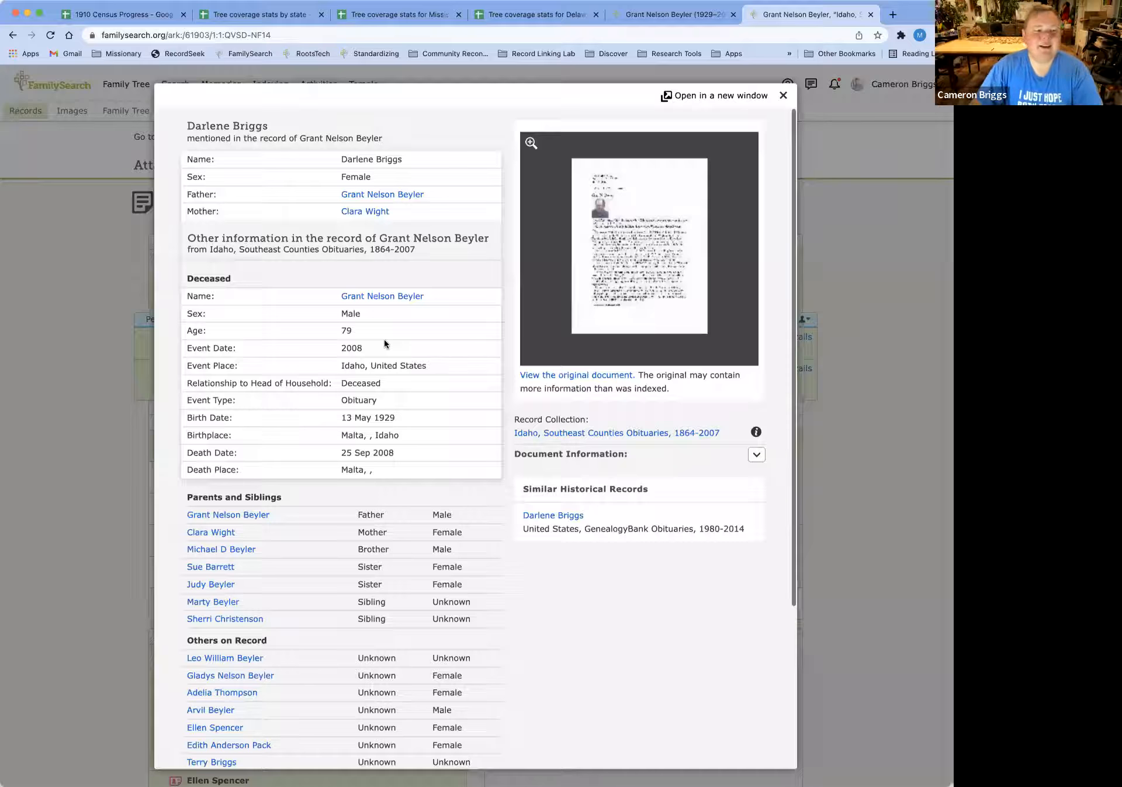
mouse_move(417, 477)
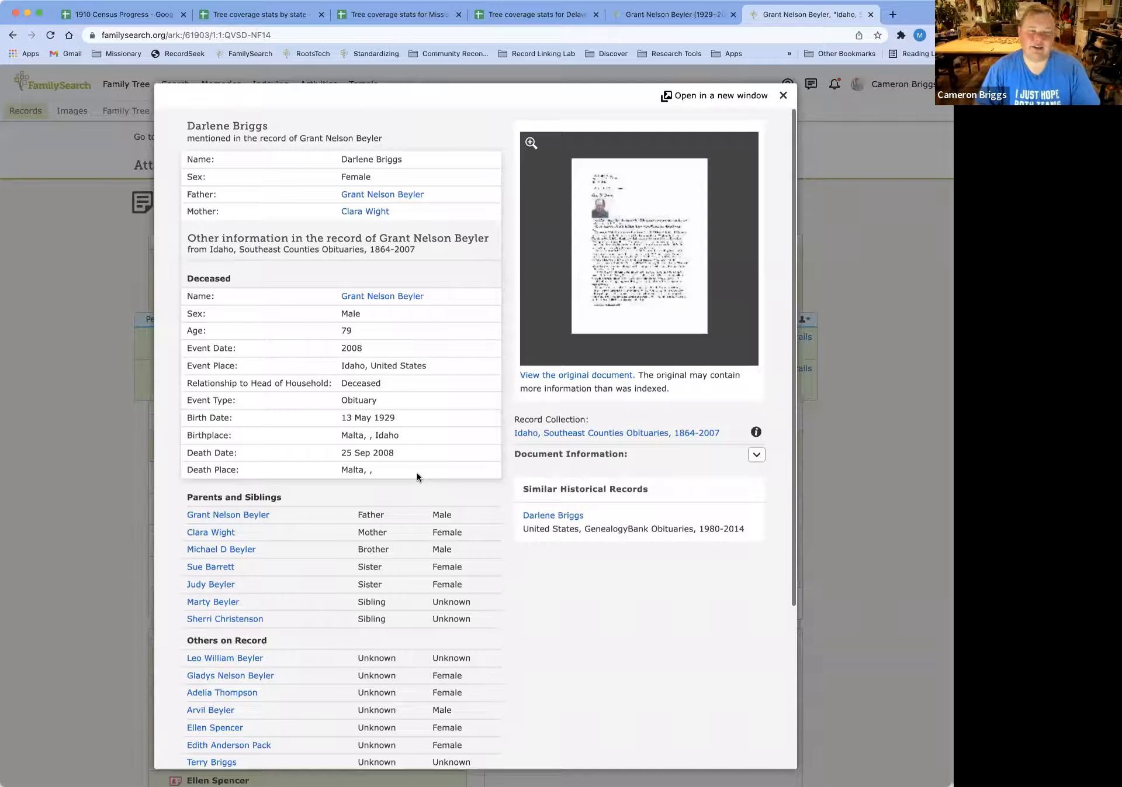
mouse_move(419, 499)
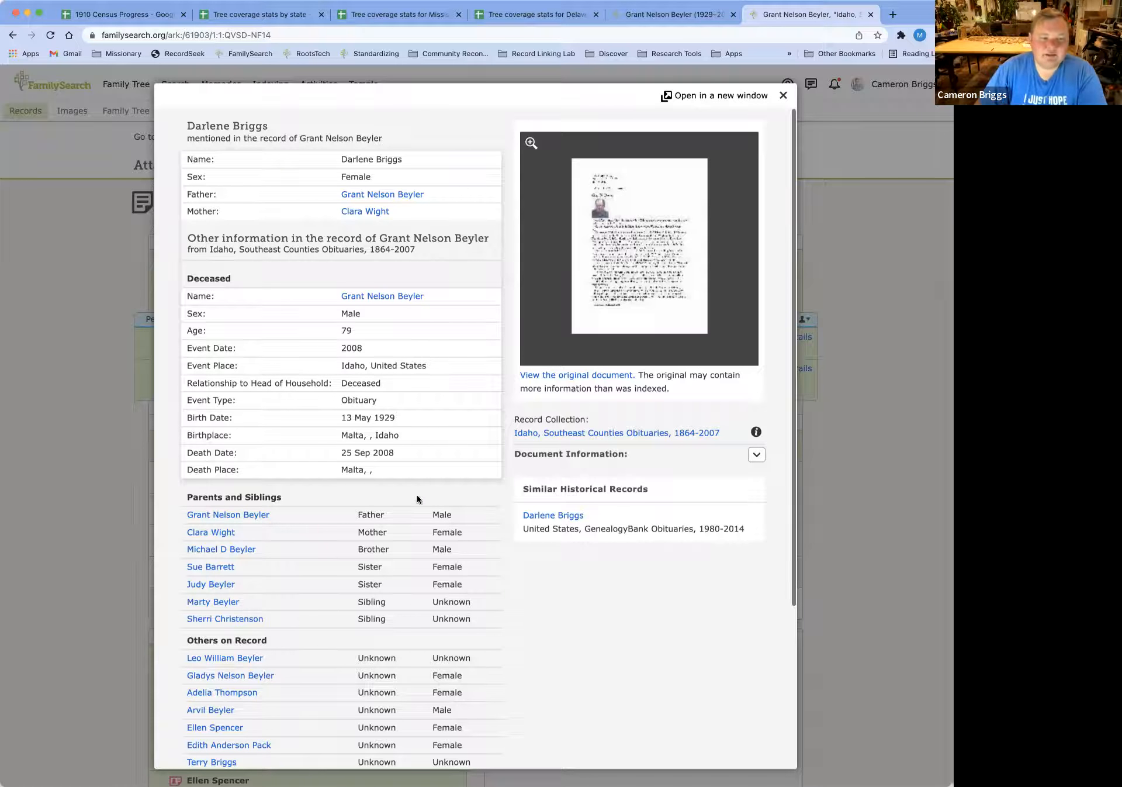
scroll(down, 3)
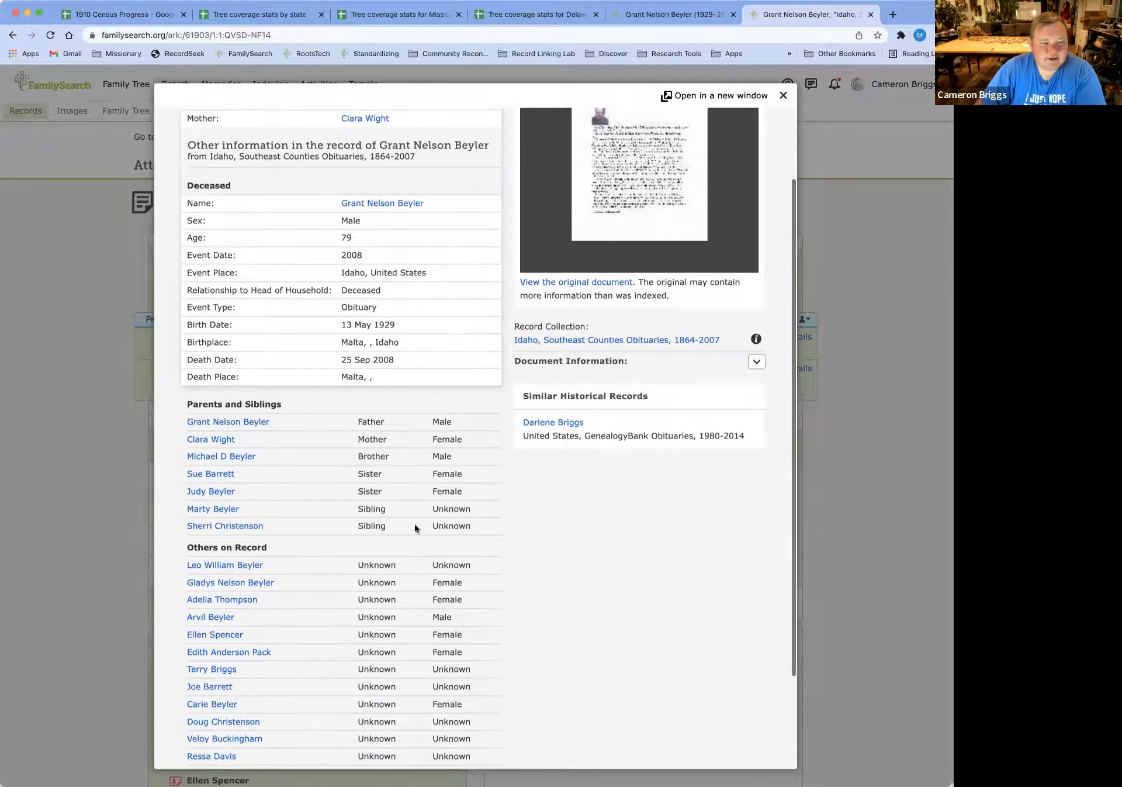
scroll(down, 3)
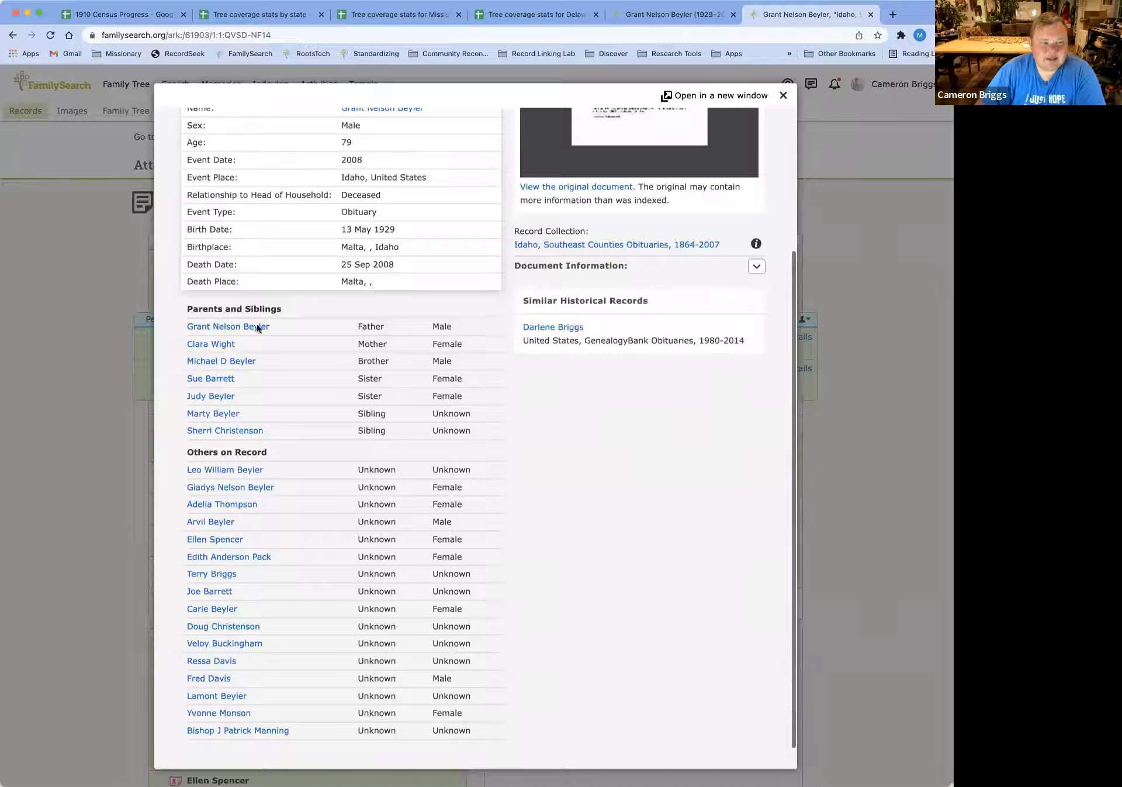
mouse_move(331, 584)
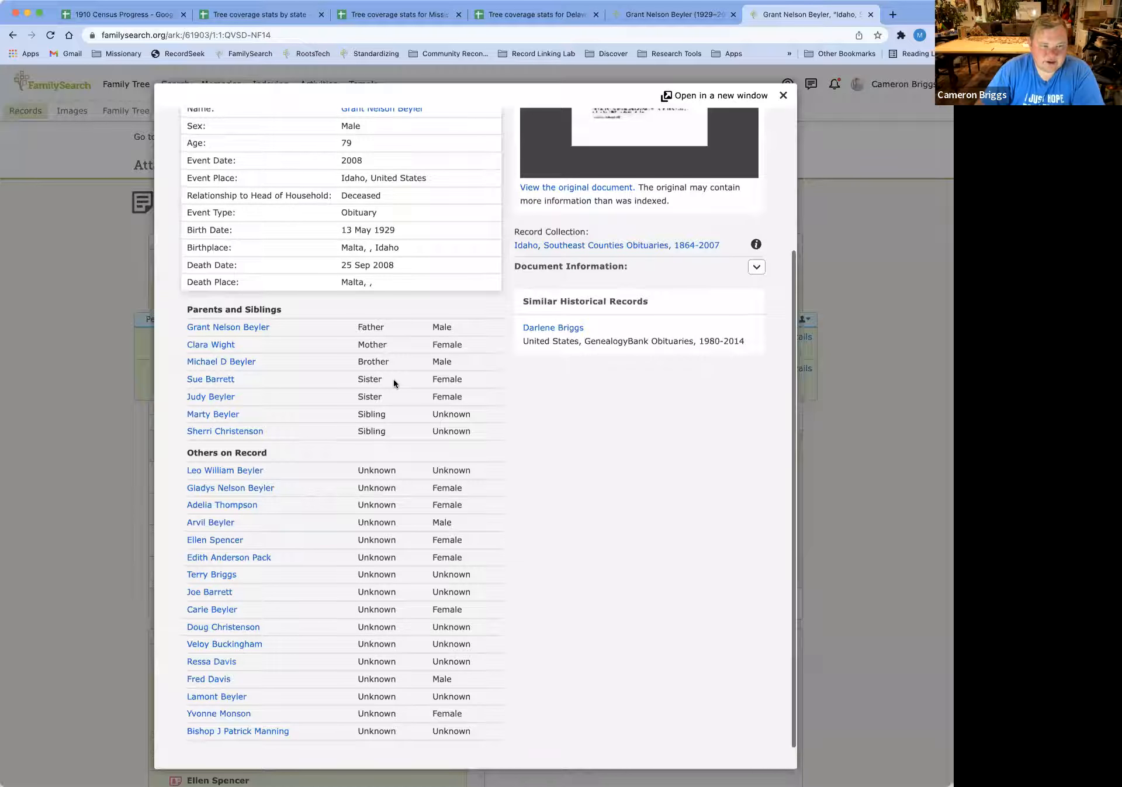
scroll(up, 3)
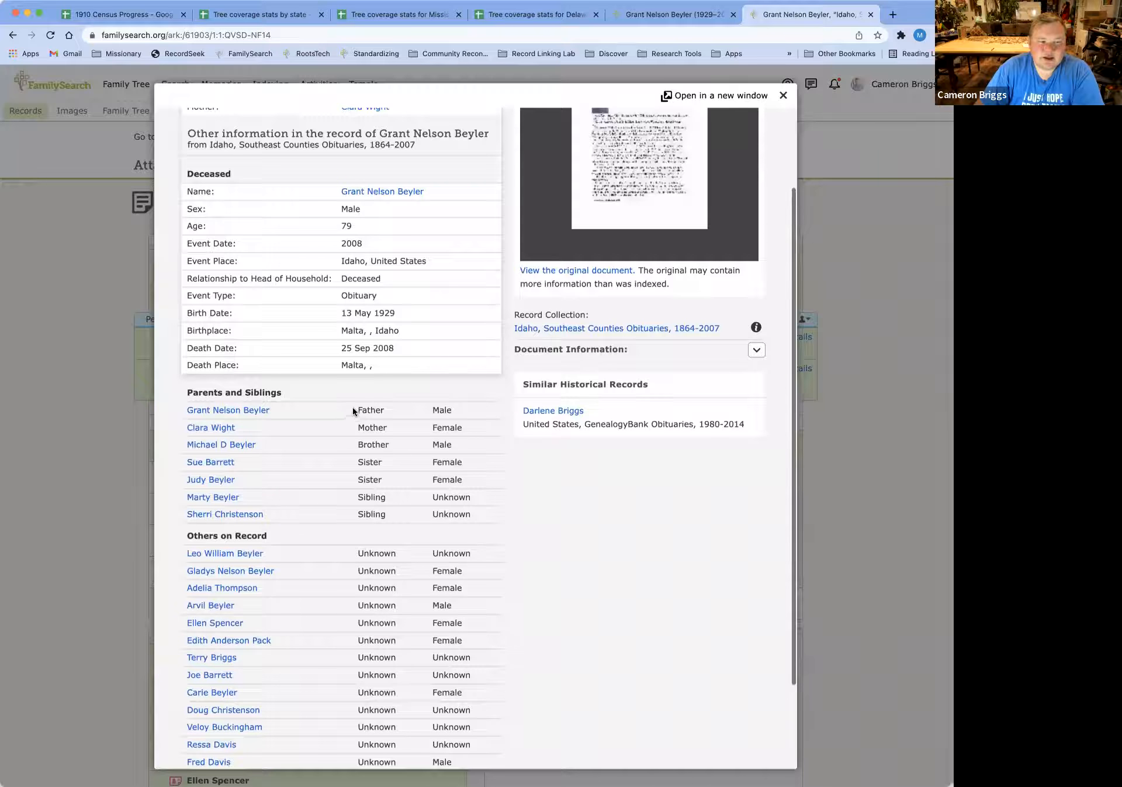
mouse_move(400, 415)
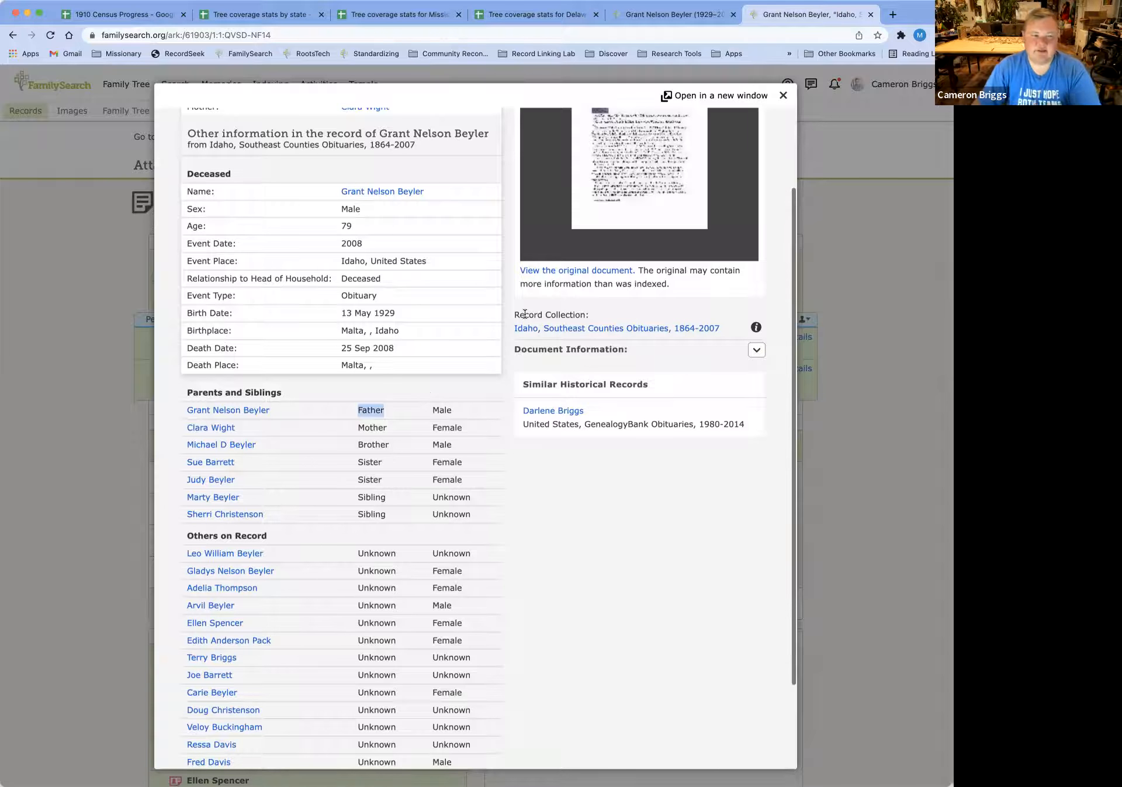
mouse_move(767, 152)
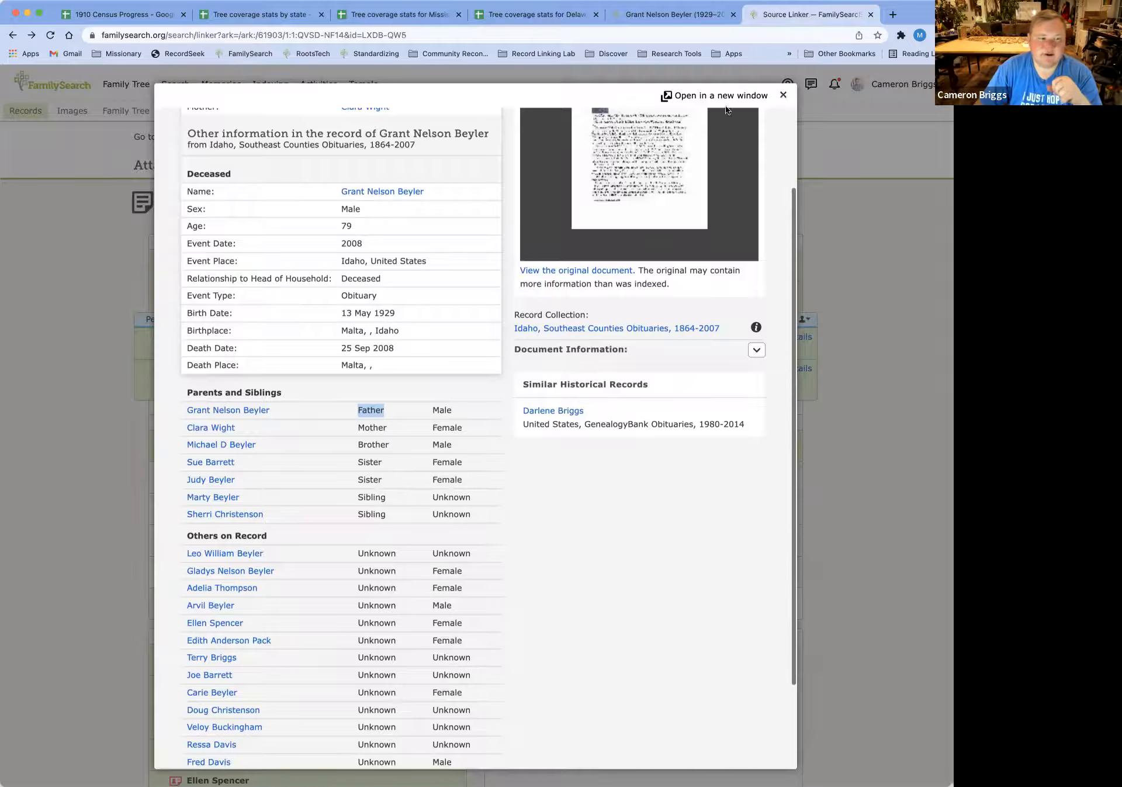
click(782, 95)
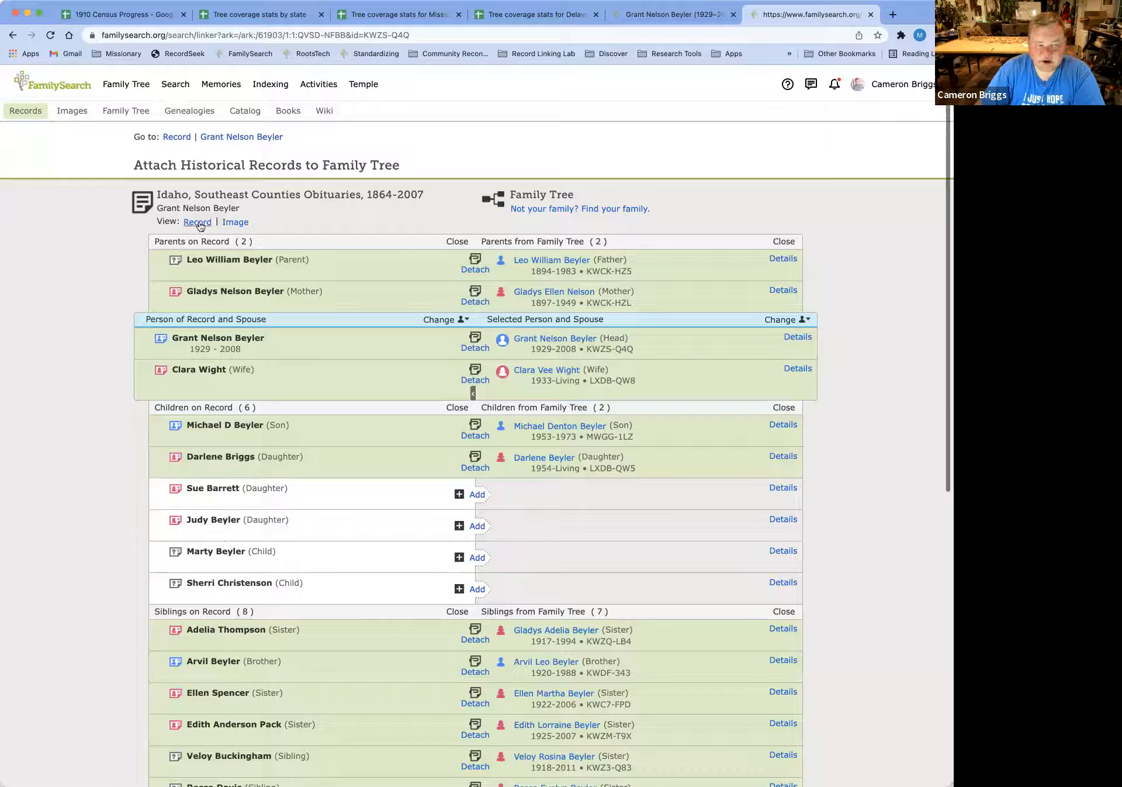
click(197, 221)
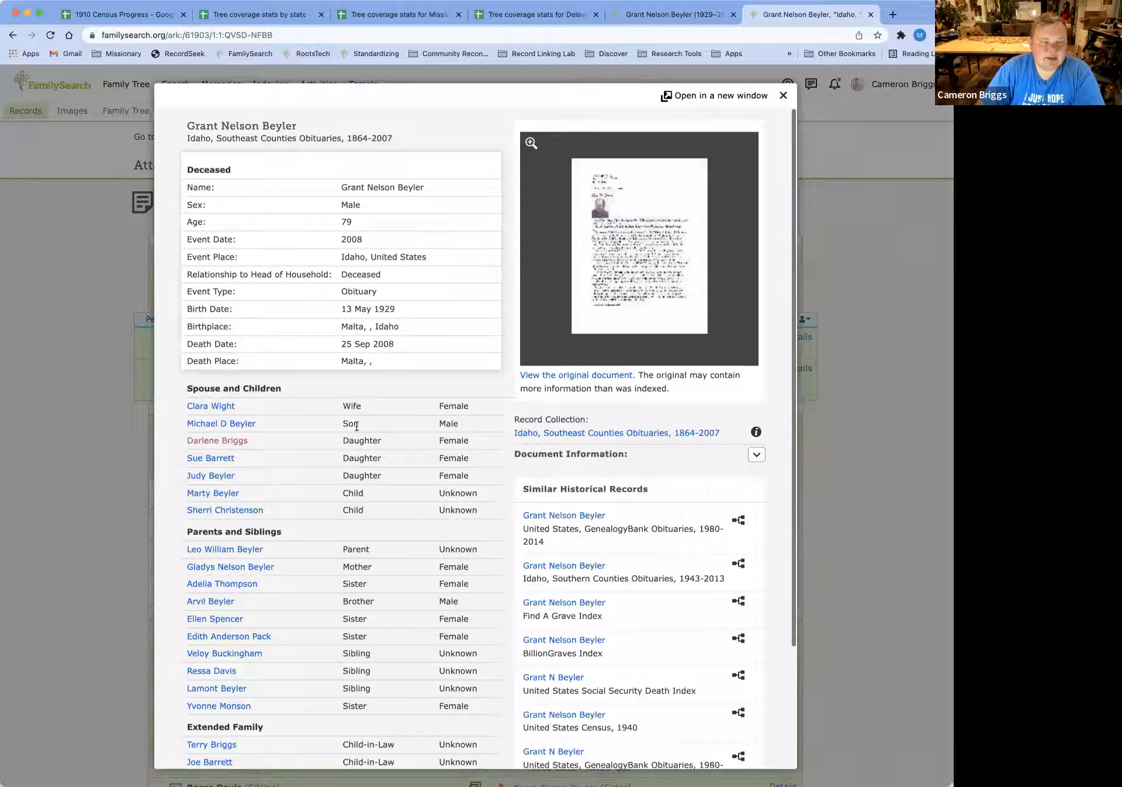
mouse_move(336, 545)
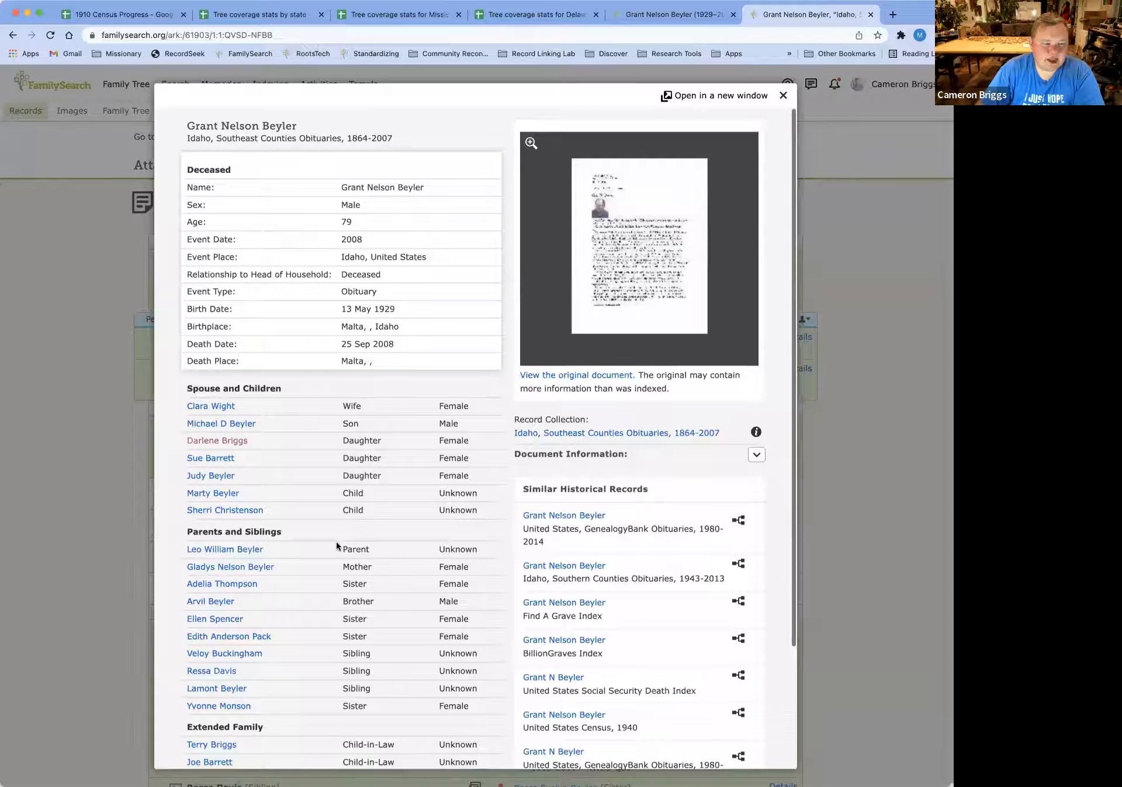
scroll(down, 3)
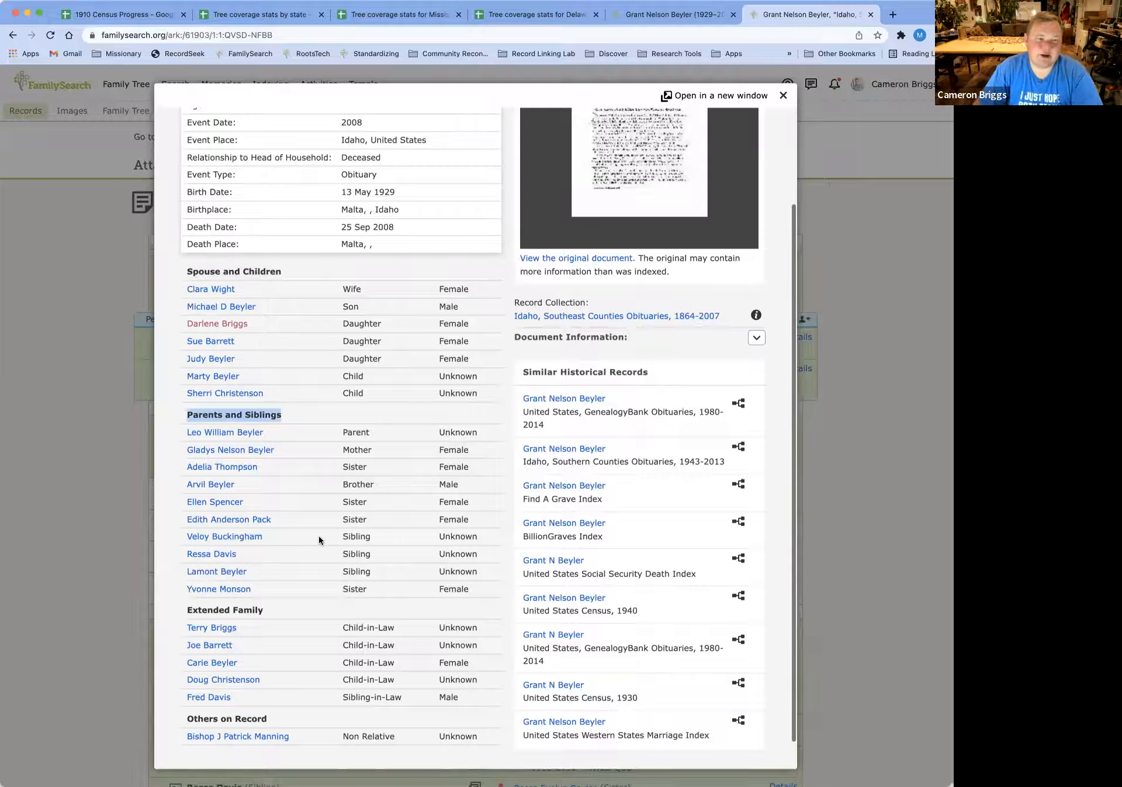
scroll(up, 3)
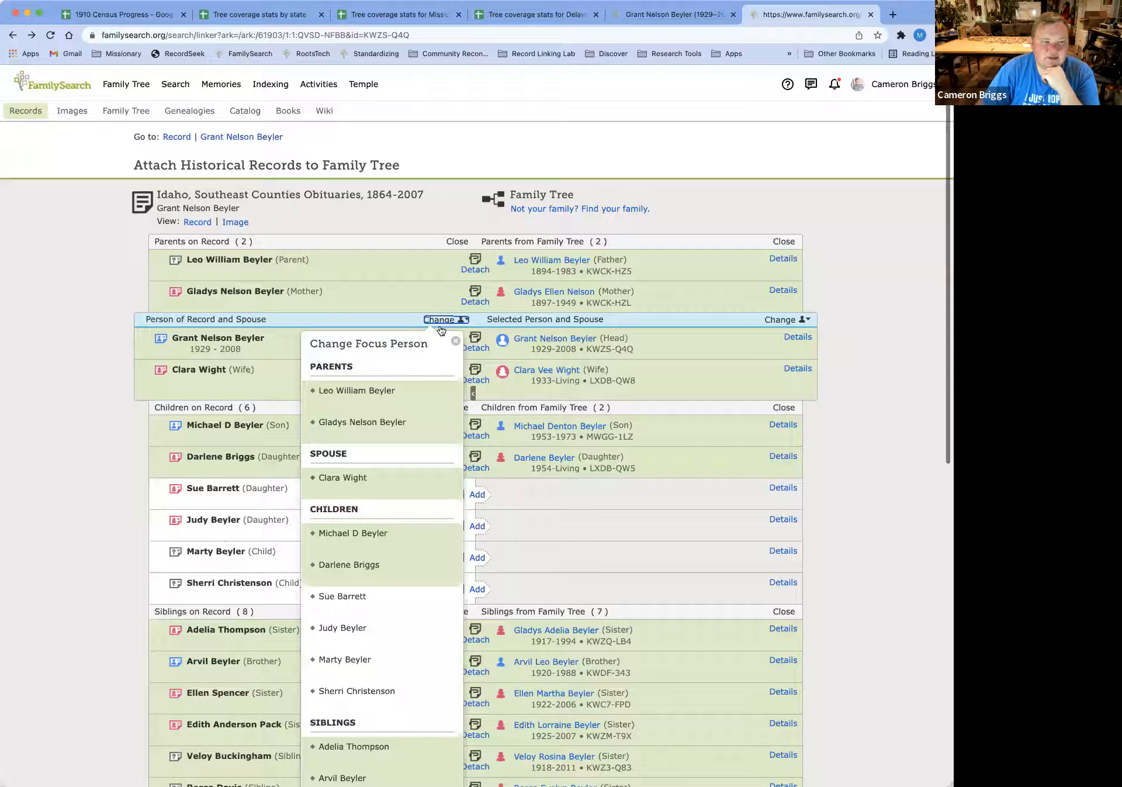
click(357, 390)
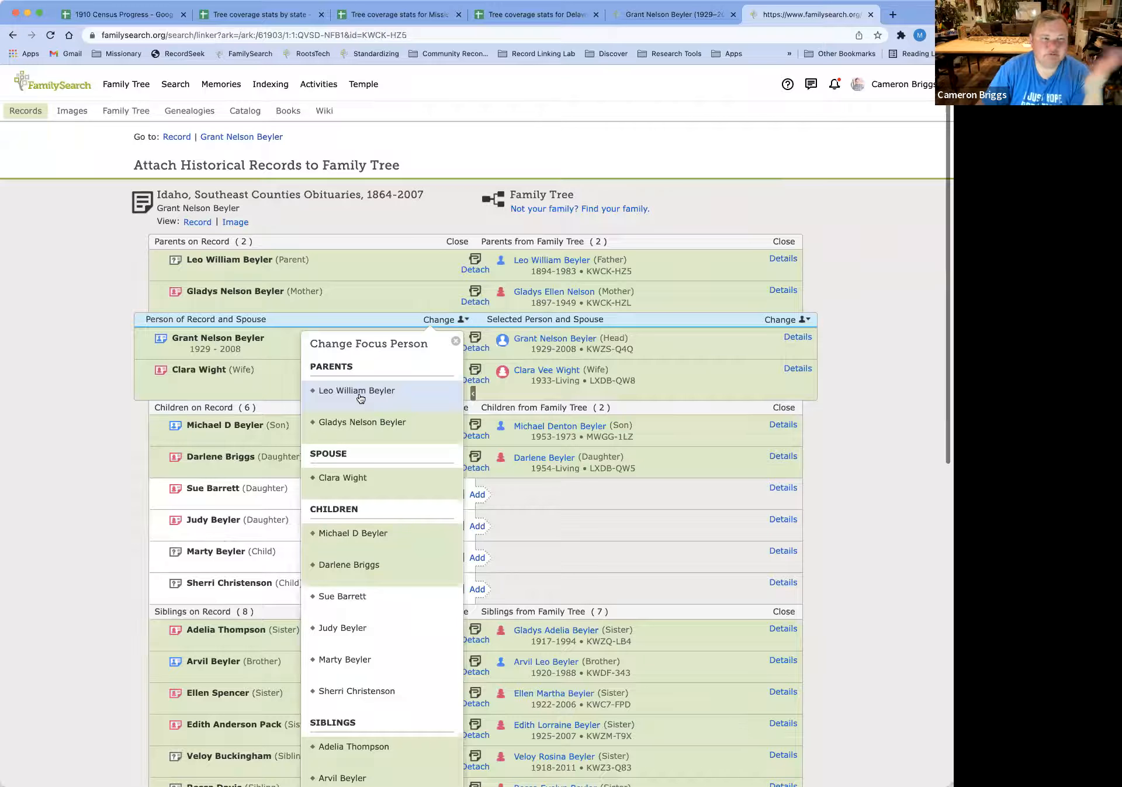
click(356, 390)
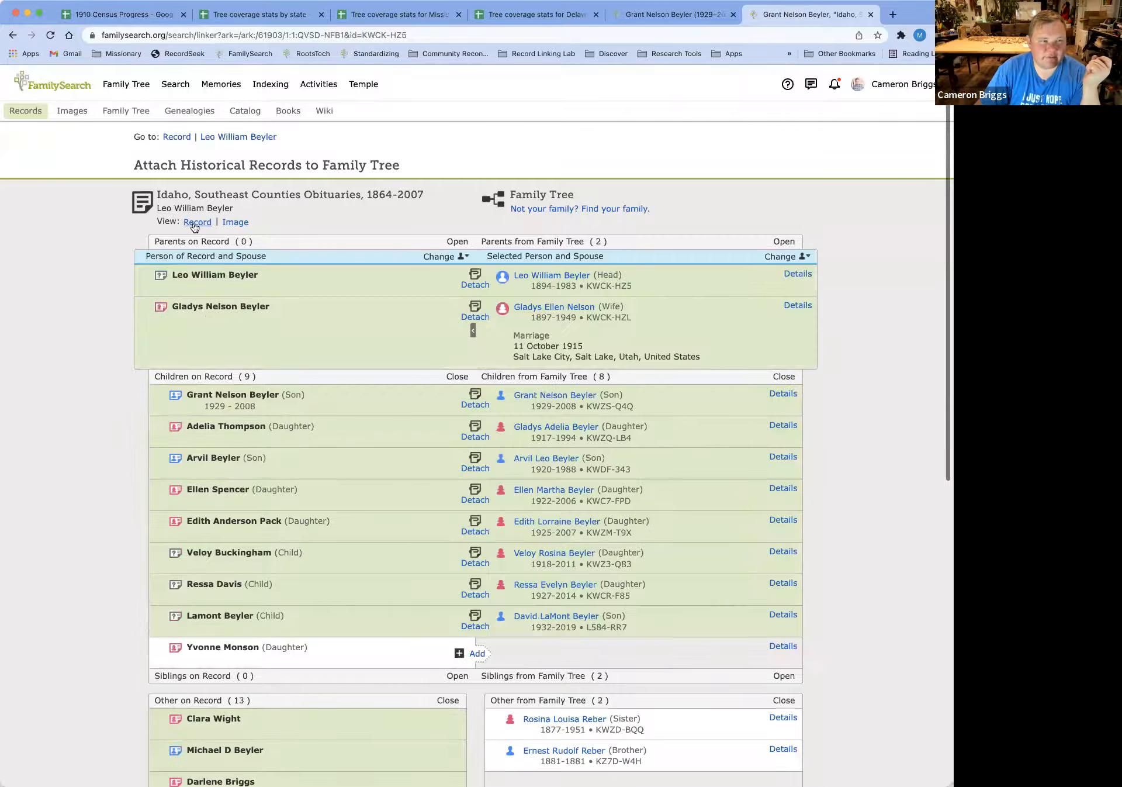
click(196, 222)
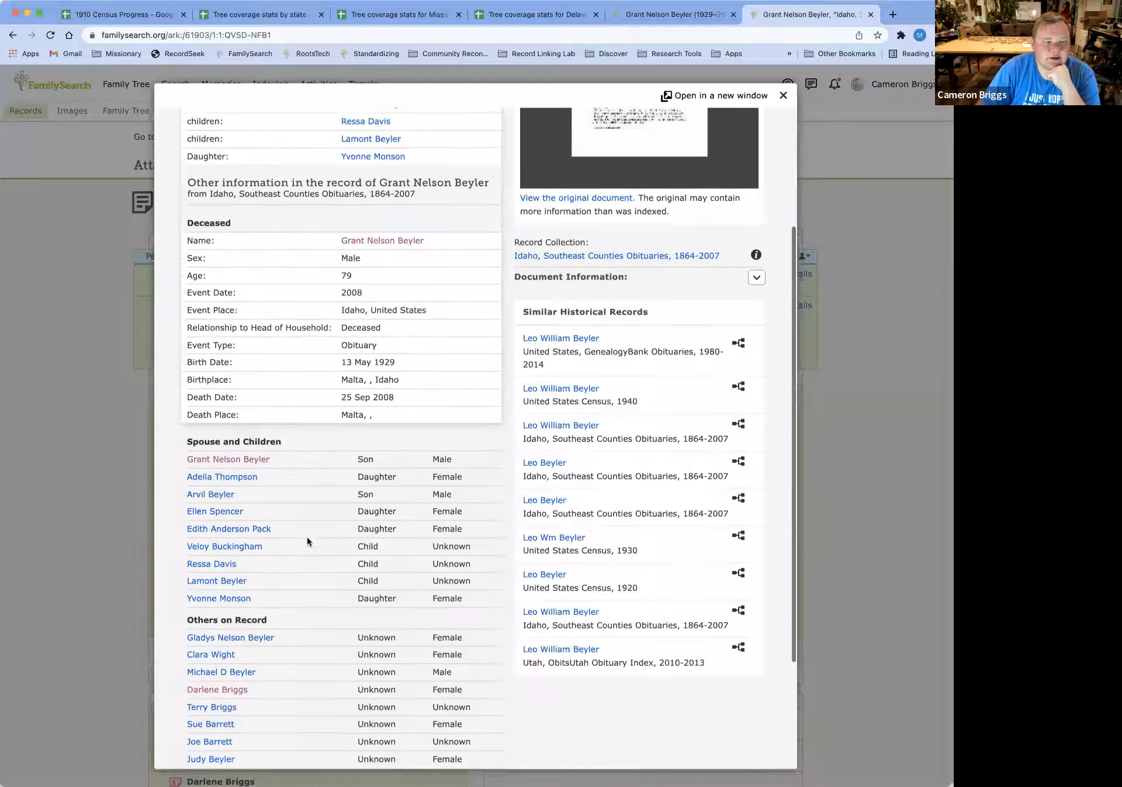
scroll(down, 3)
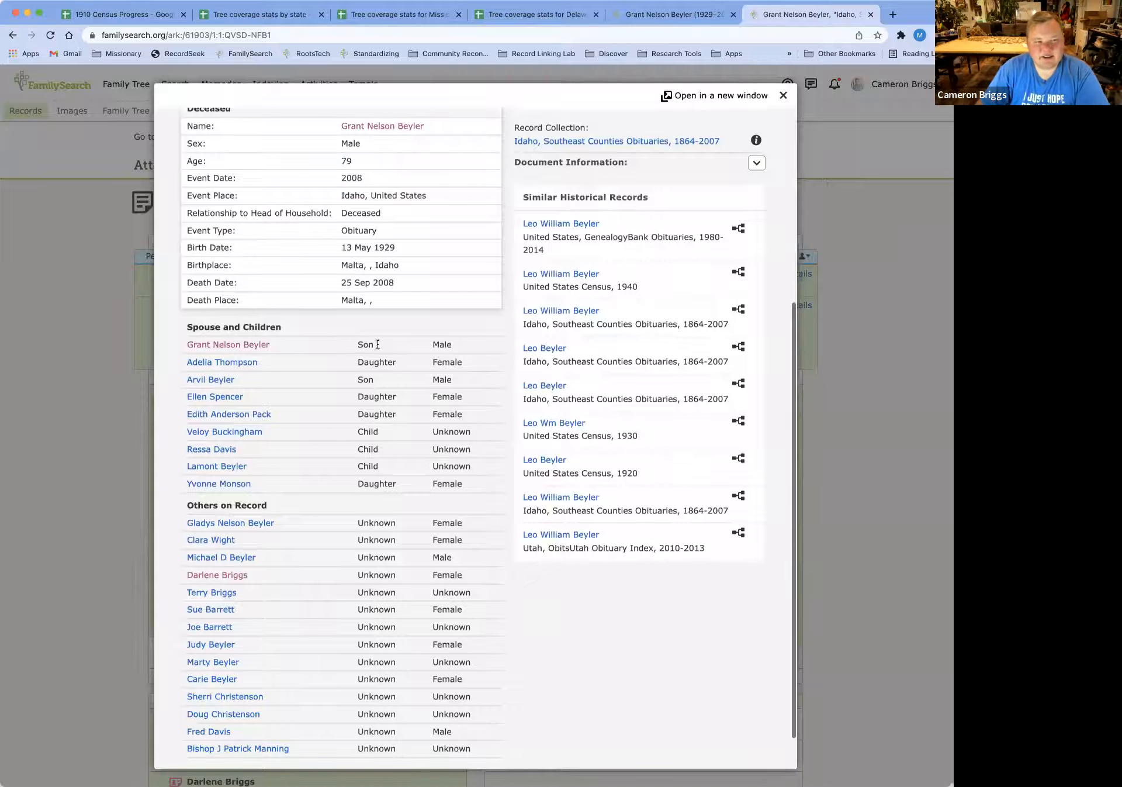
double_click(365, 344)
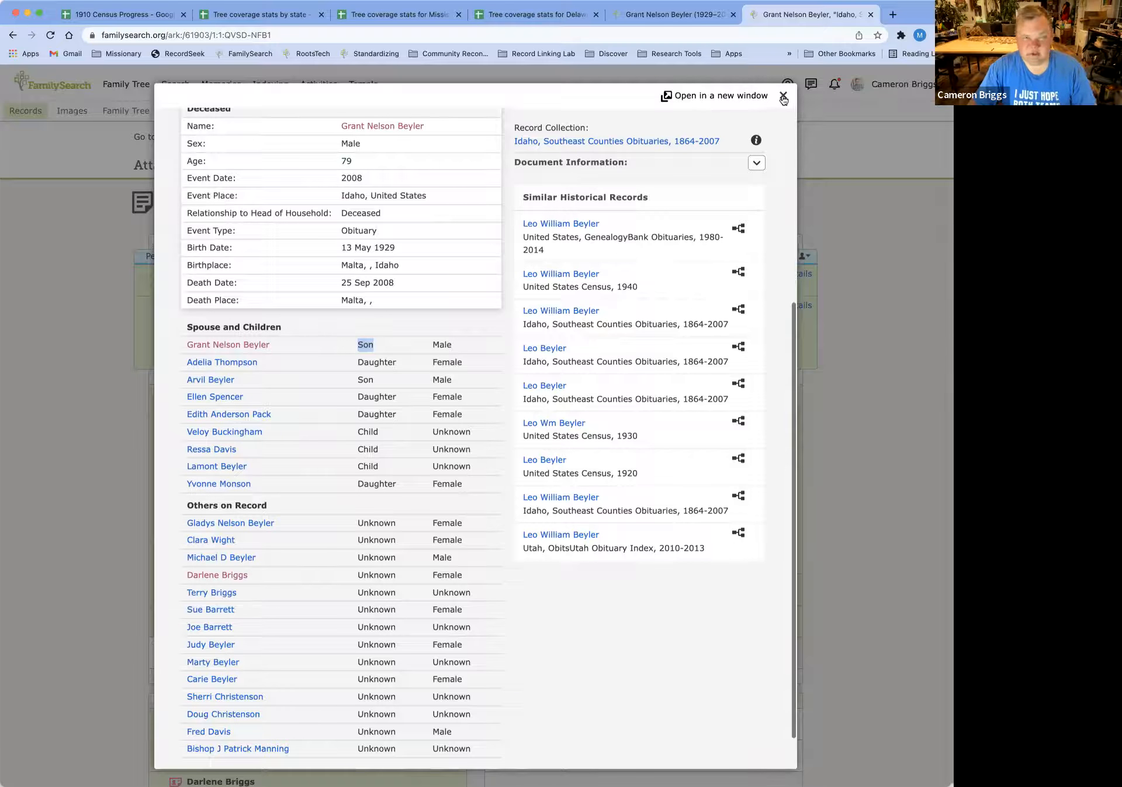
click(782, 96)
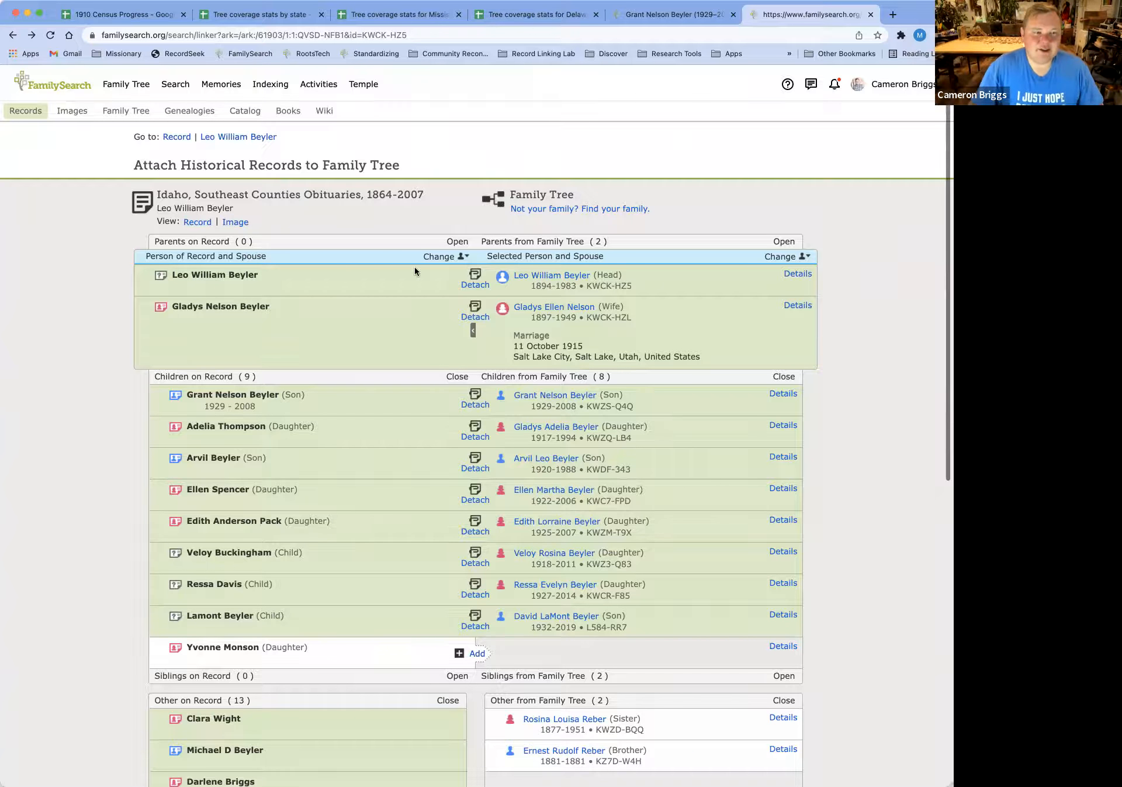
click(441, 256)
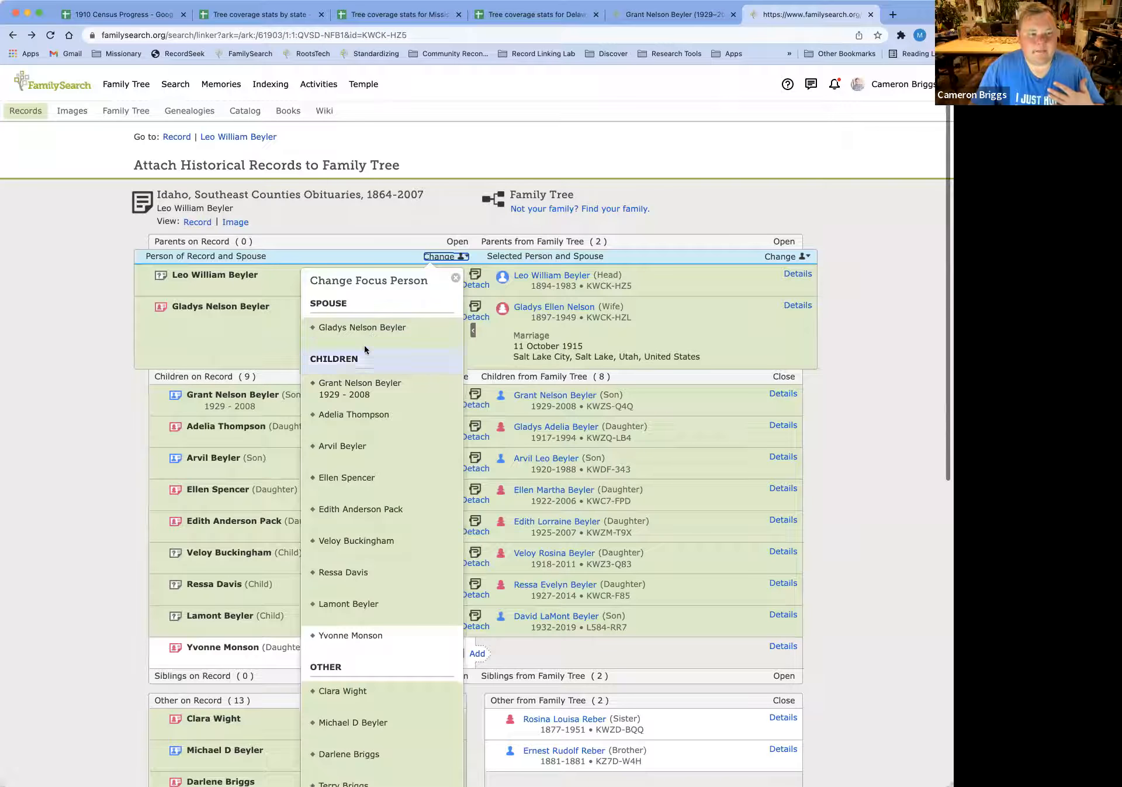
click(360, 387)
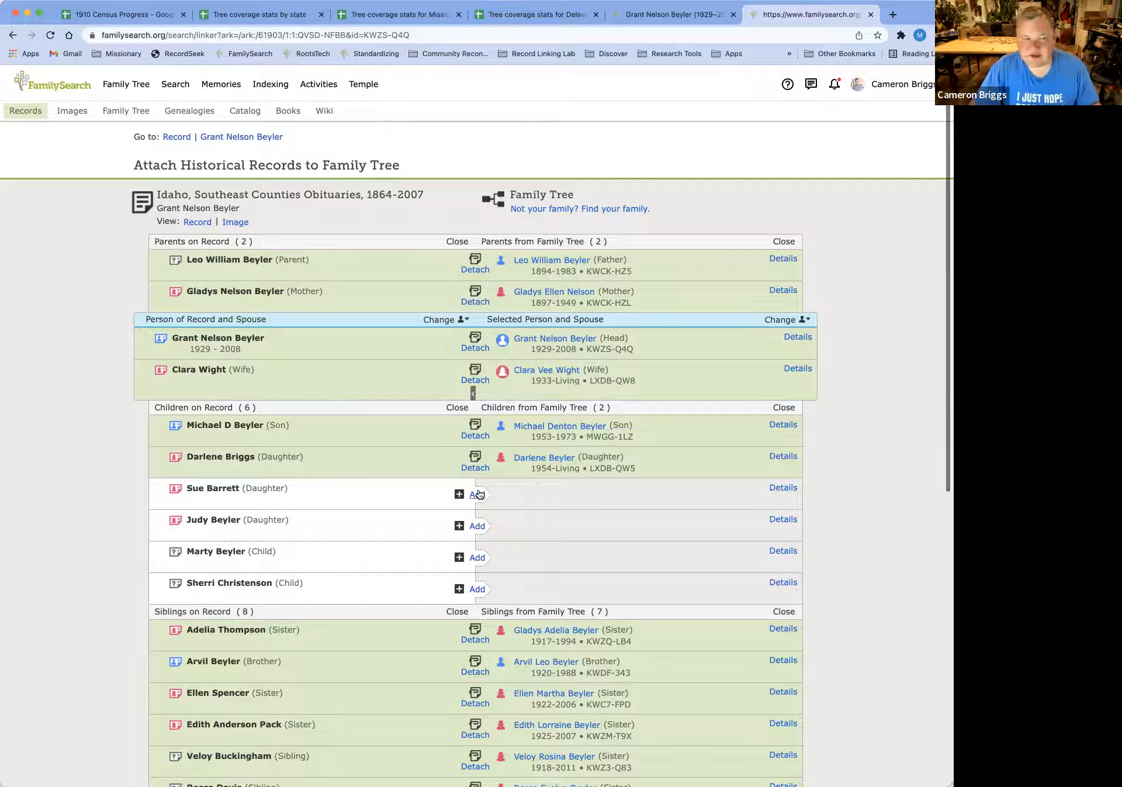
scroll(down, 3)
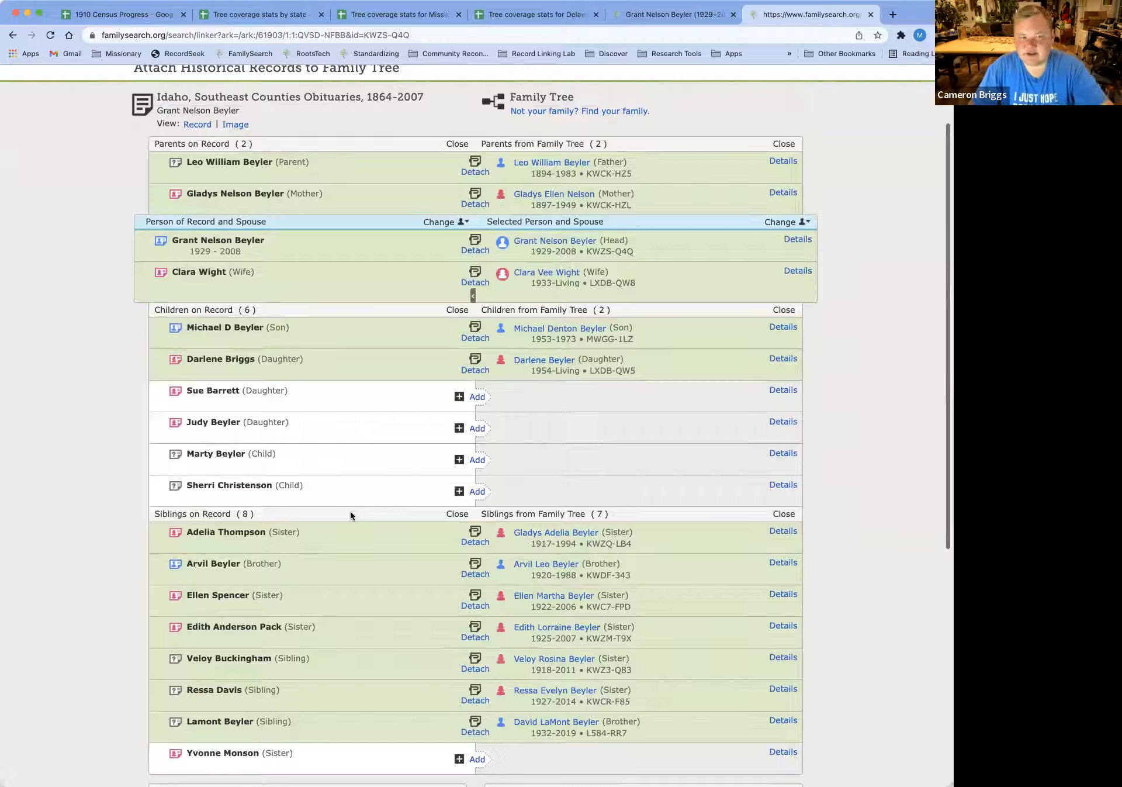
mouse_move(418, 415)
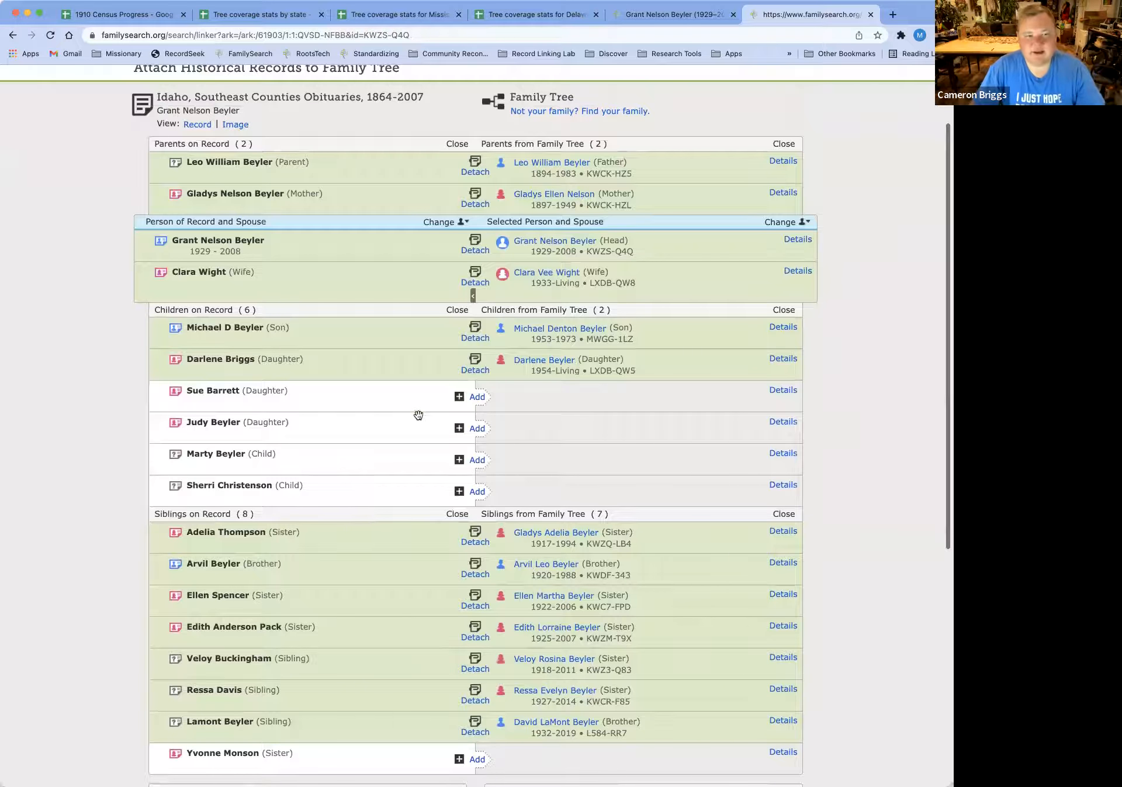
click(442, 221)
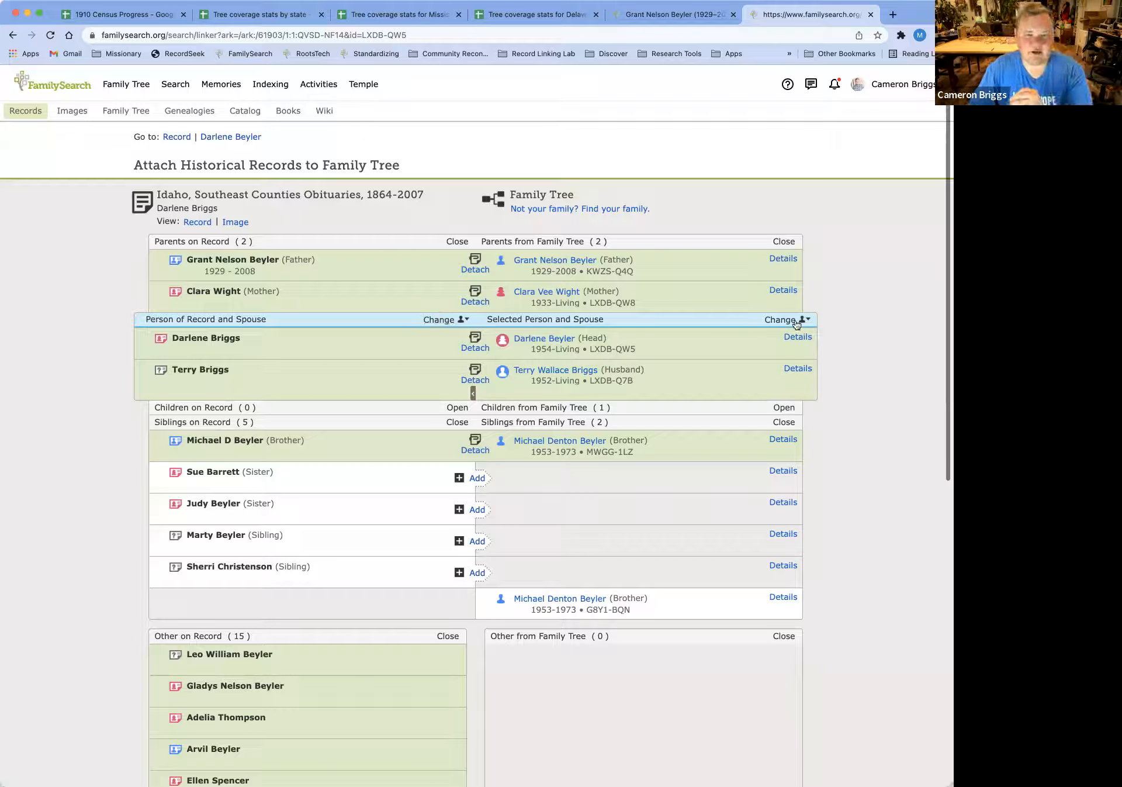
click(783, 319)
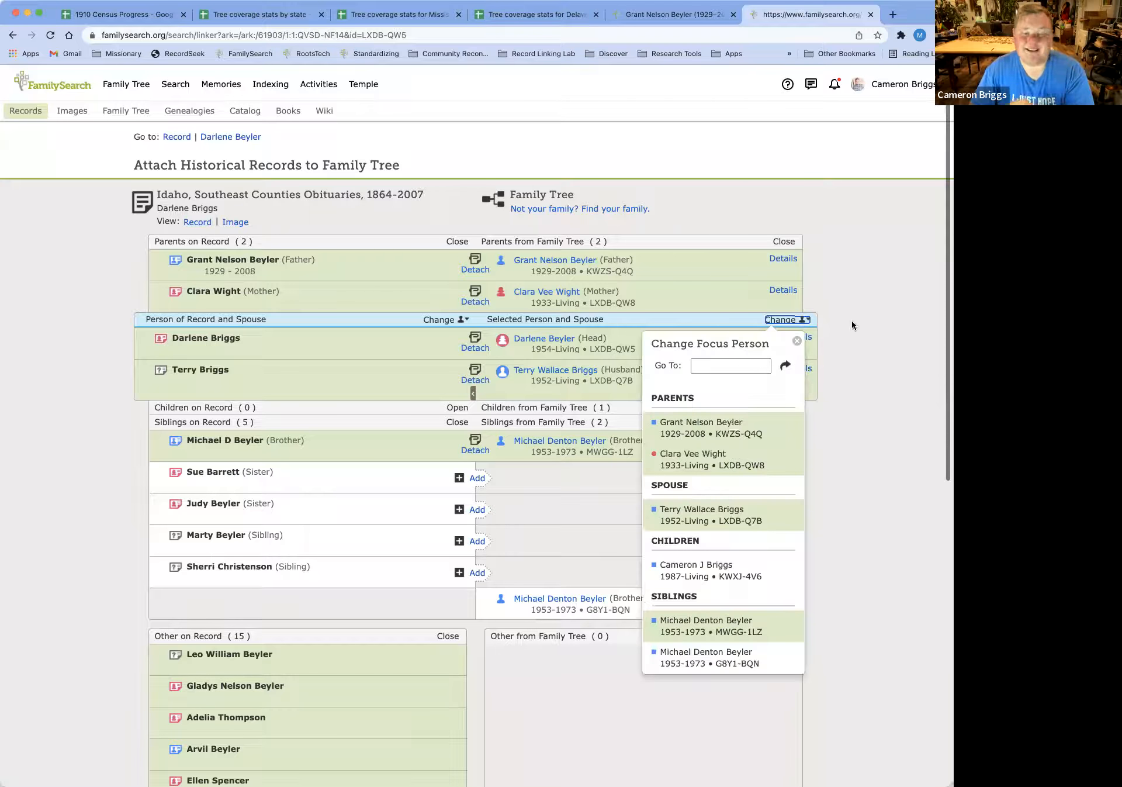
click(796, 340)
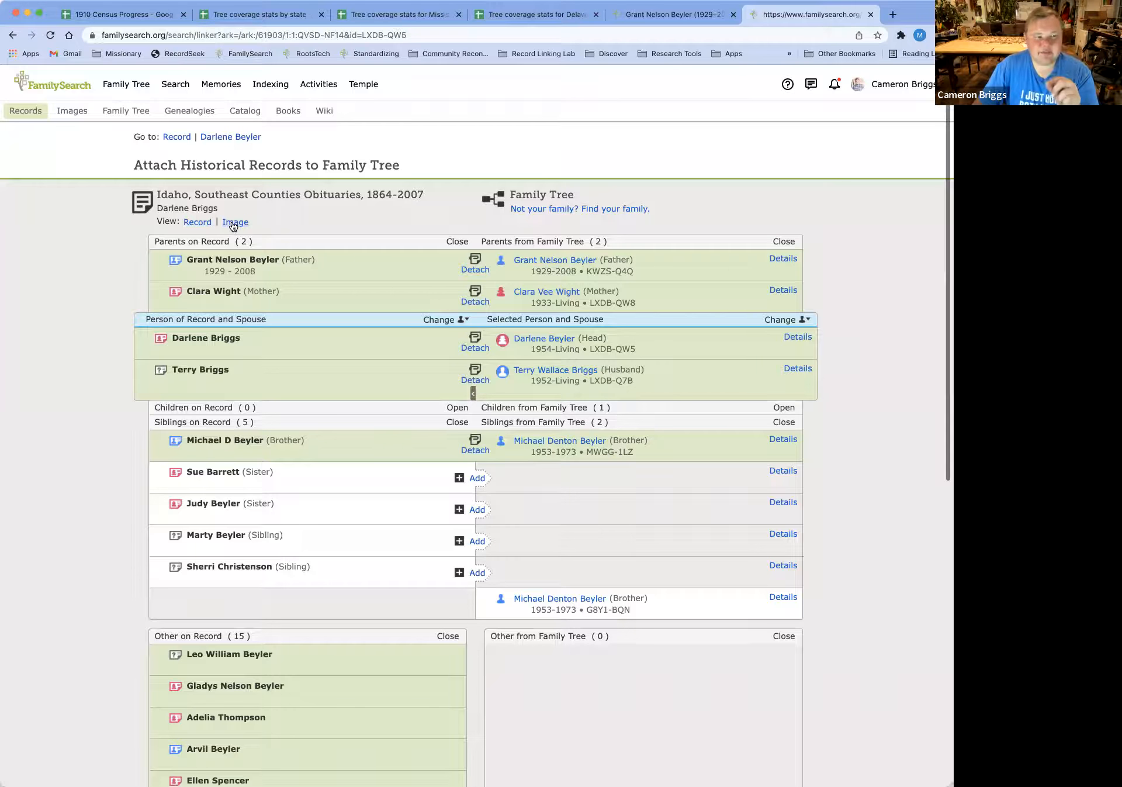
click(235, 223)
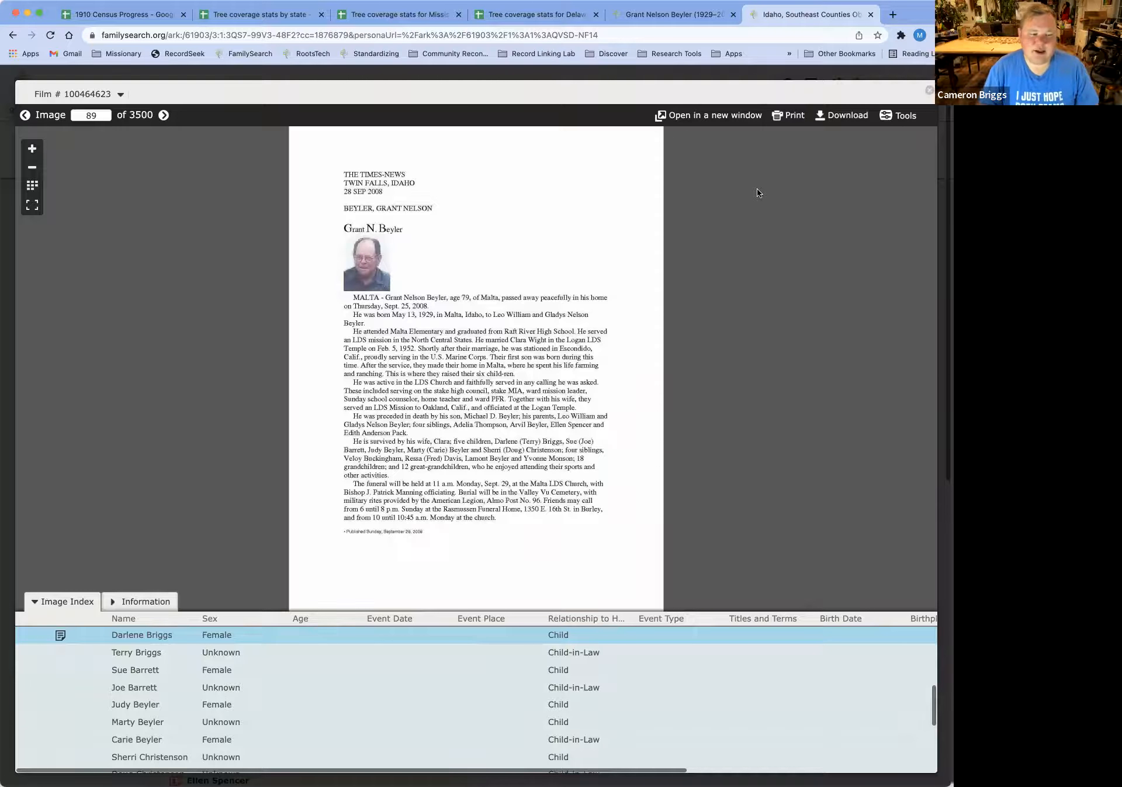
mouse_move(646, 309)
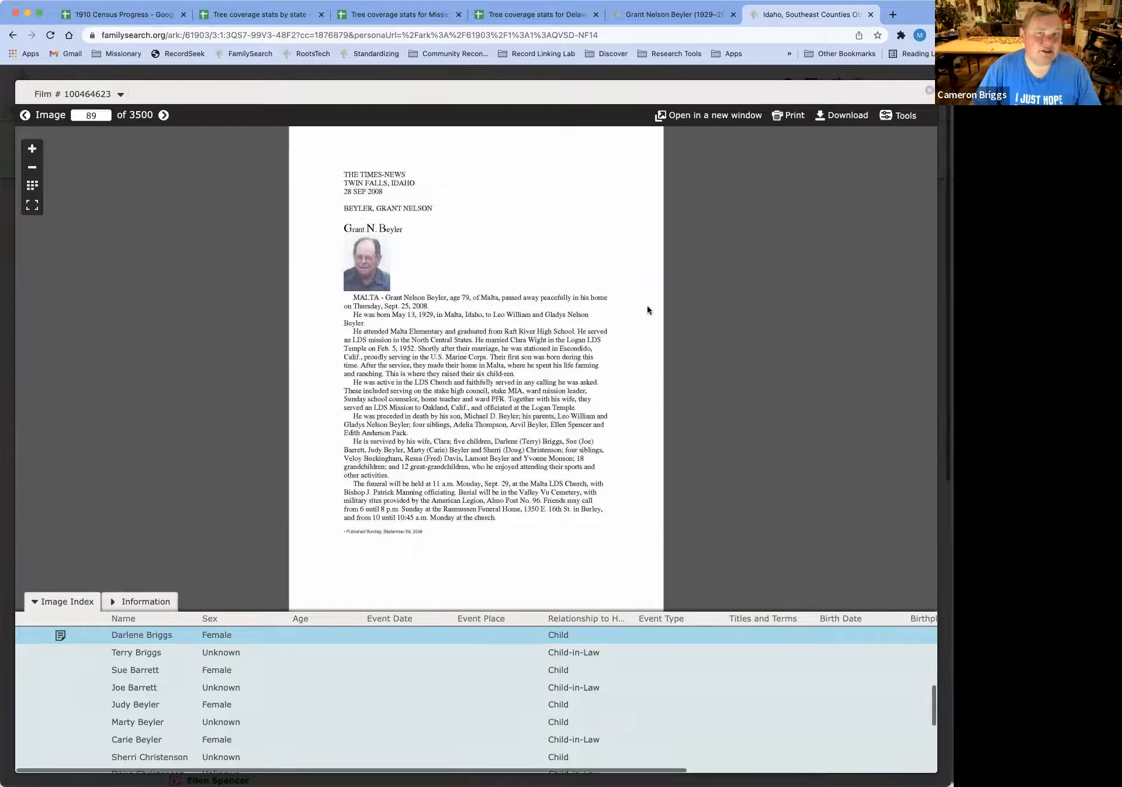
mouse_move(451, 401)
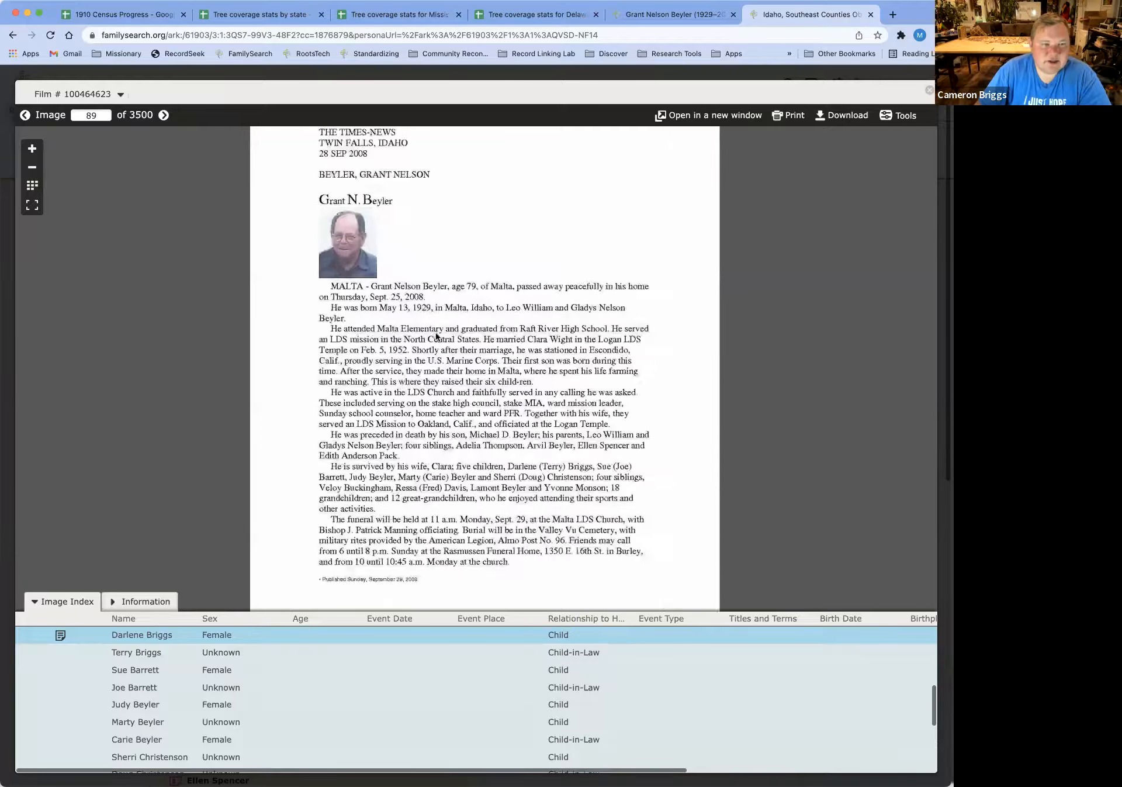
click(31, 148)
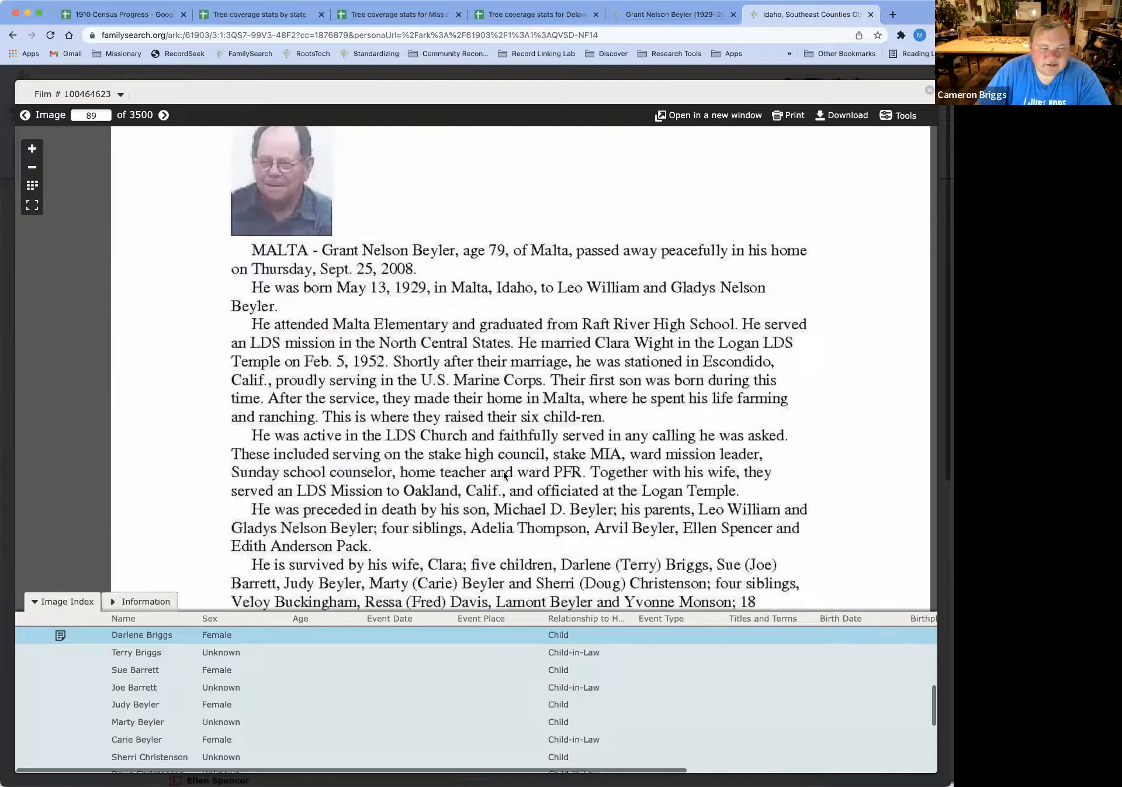
scroll(up, 3)
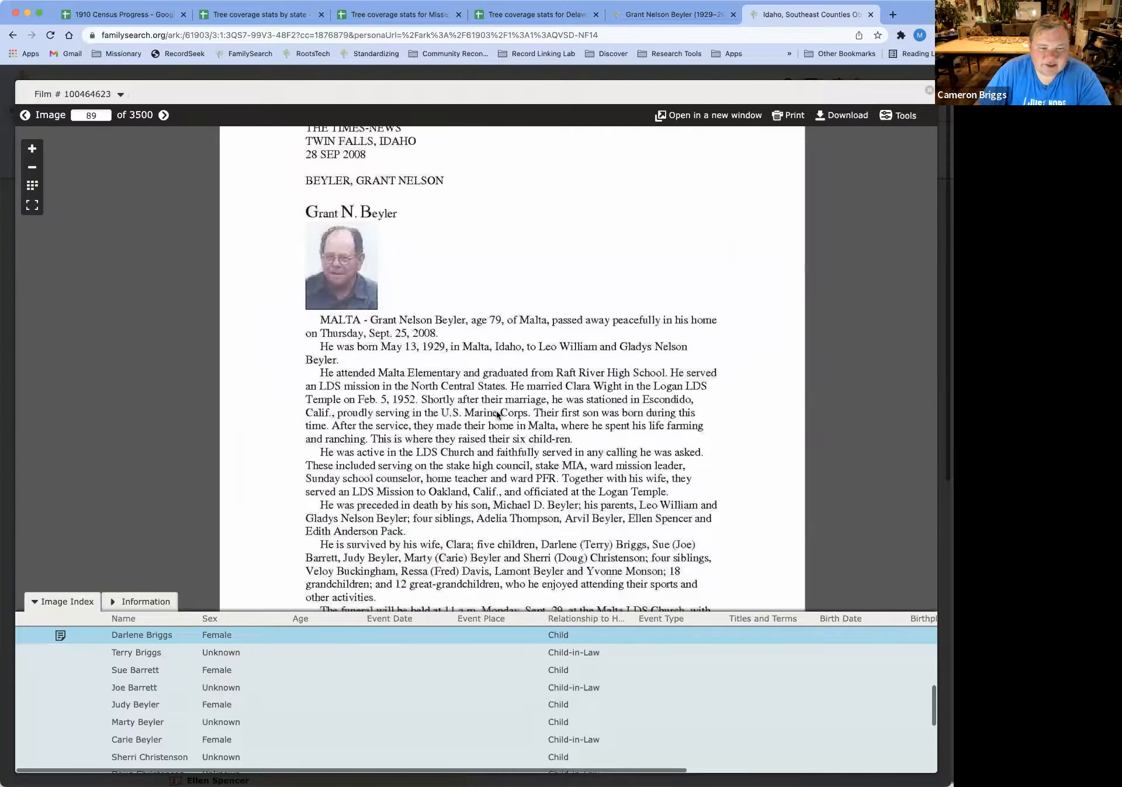
scroll(down, 3)
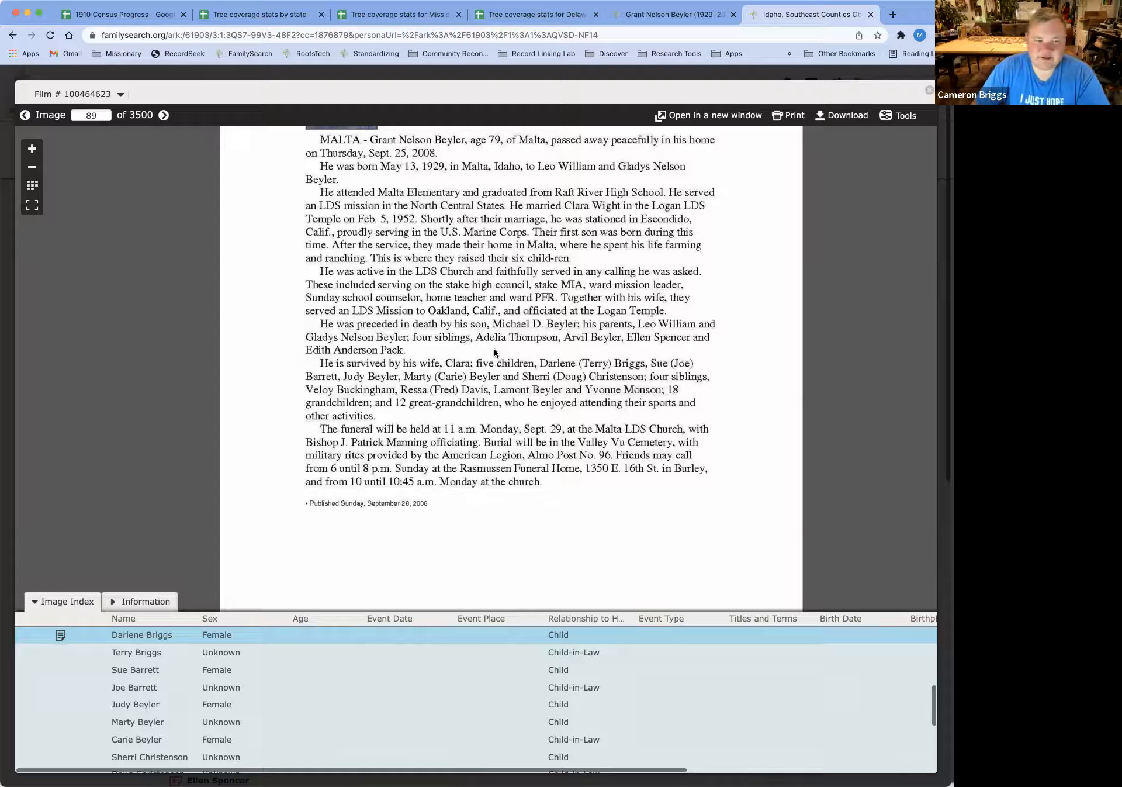
mouse_move(521, 359)
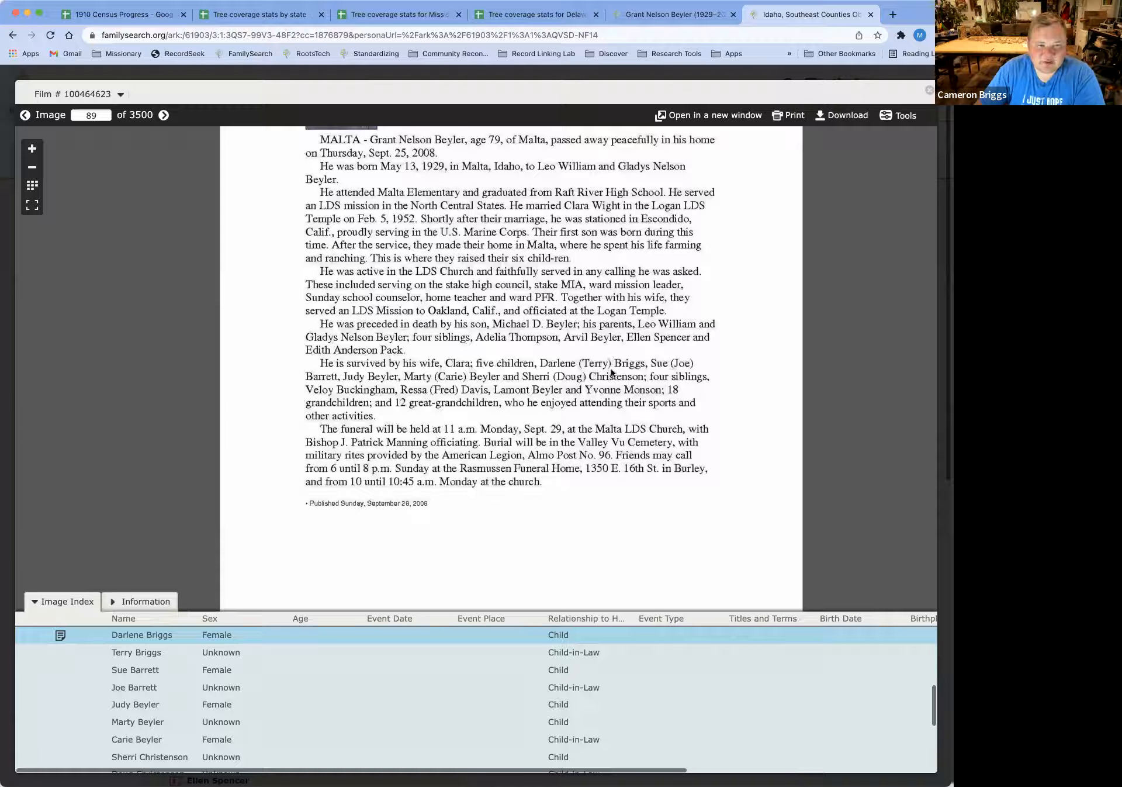
mouse_move(451, 492)
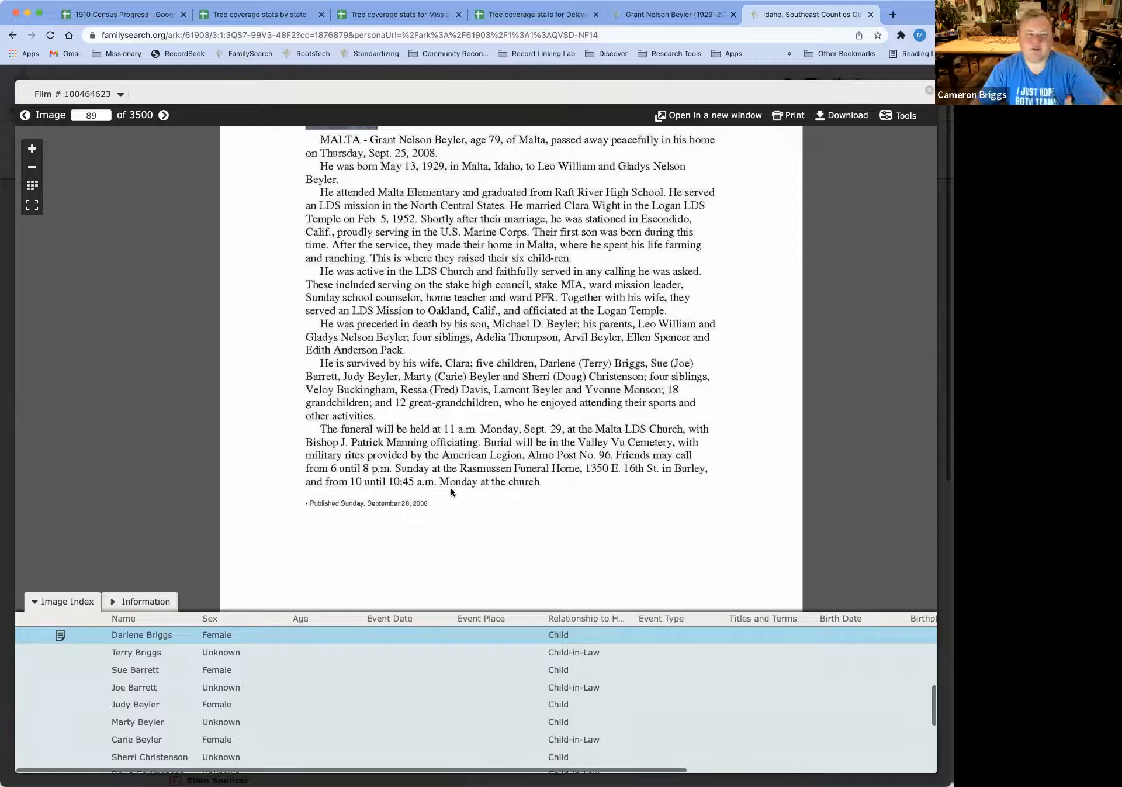
mouse_move(532, 457)
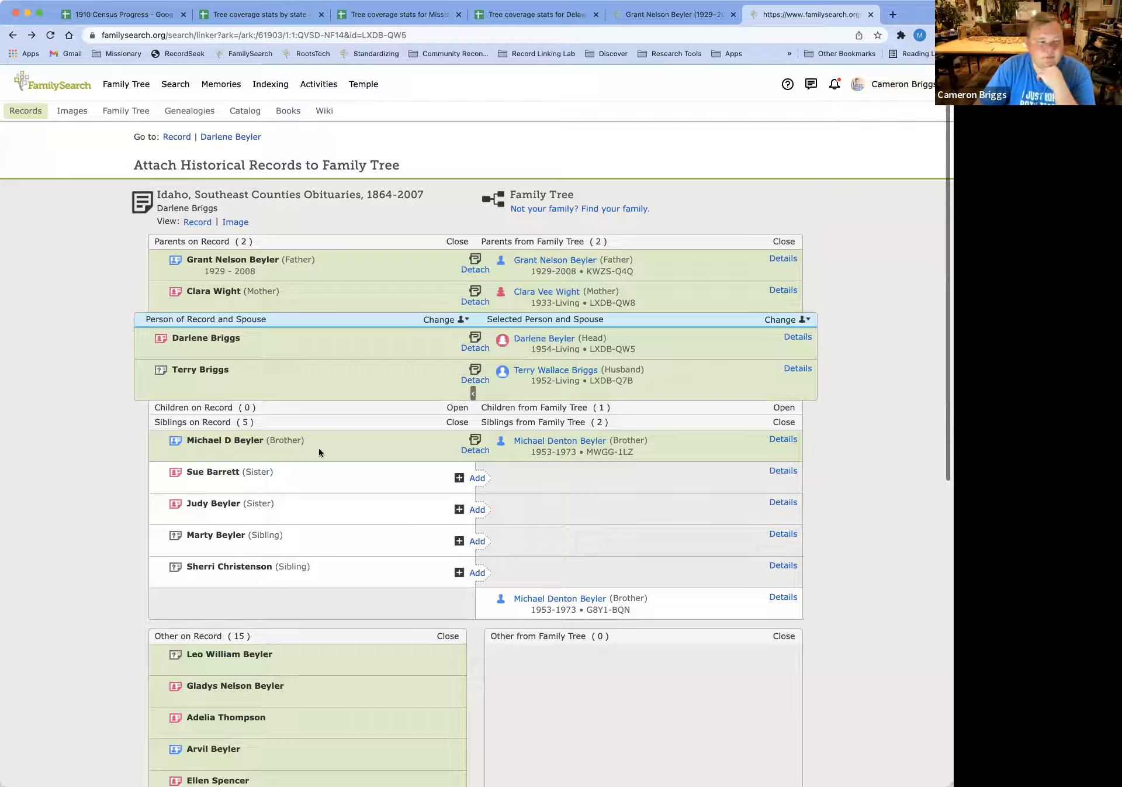
mouse_move(438, 284)
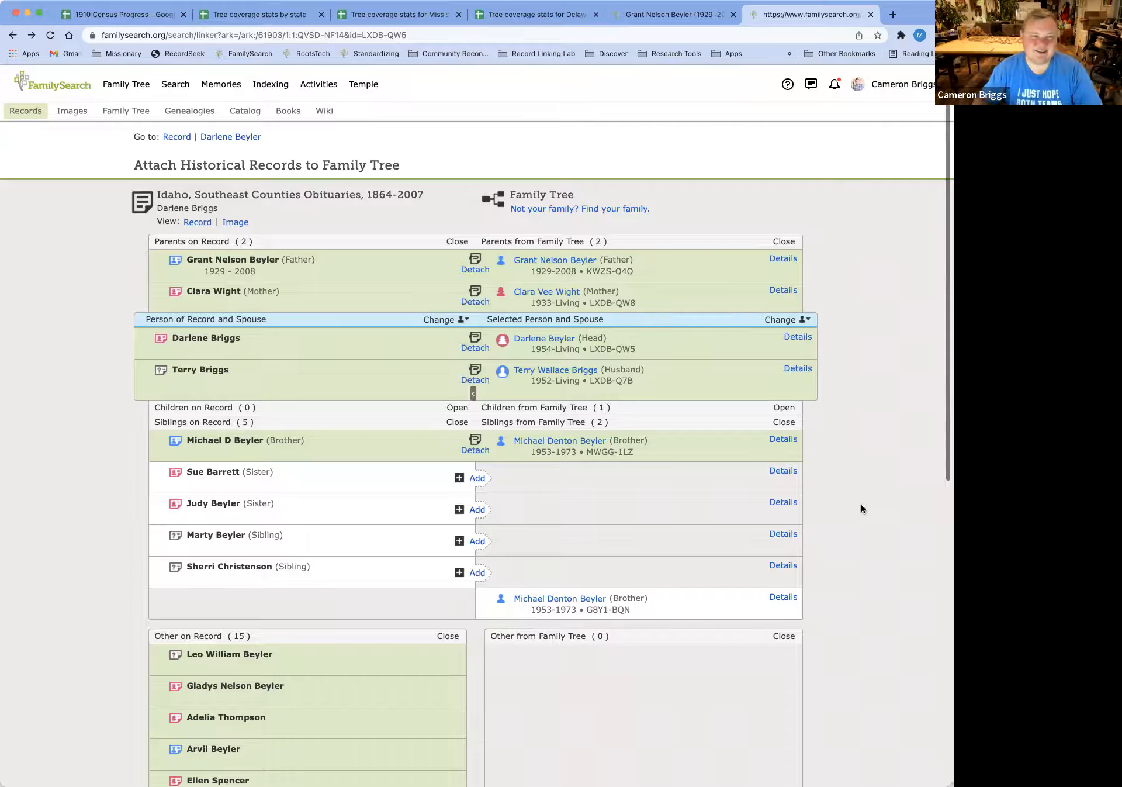
mouse_move(851, 462)
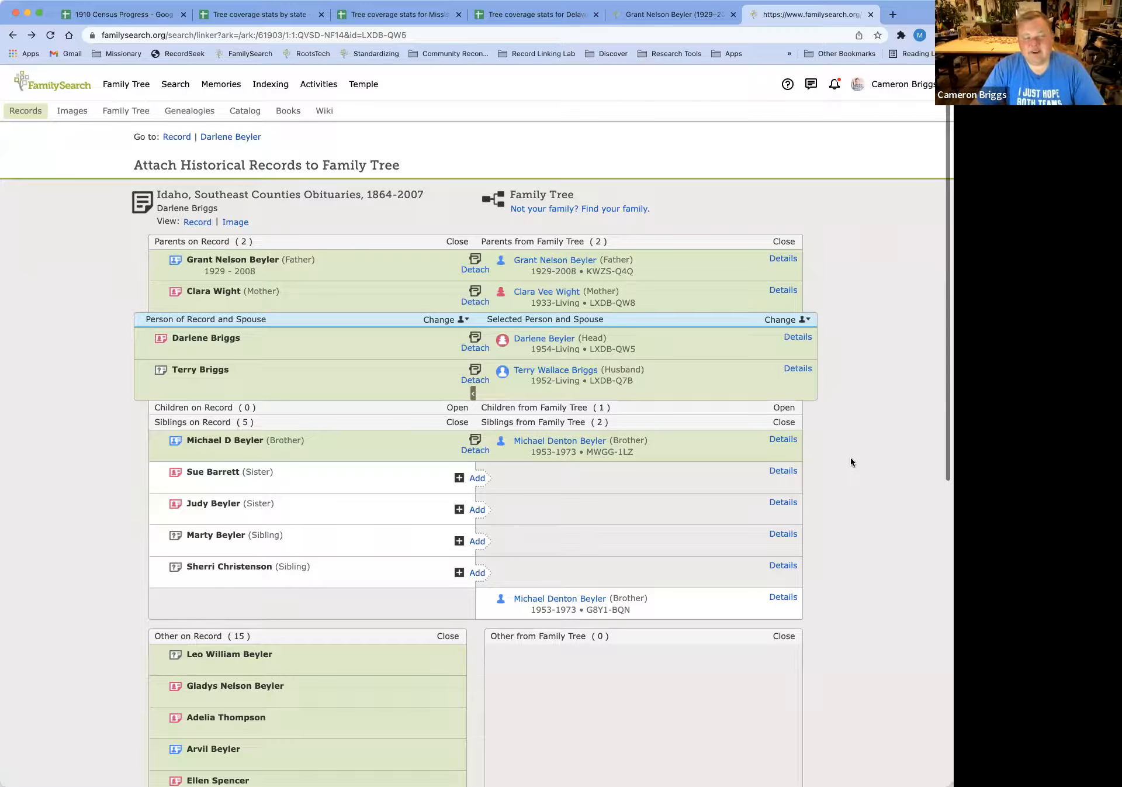
scroll(down, 3)
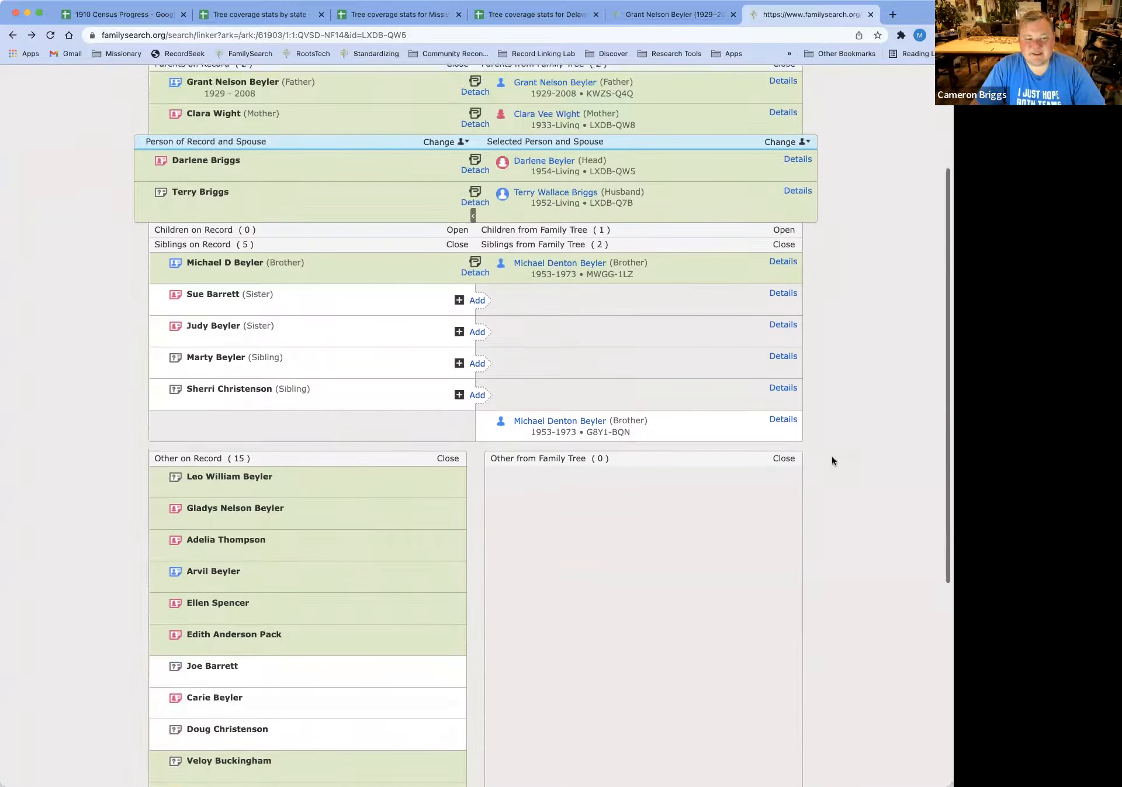
scroll(up, 3)
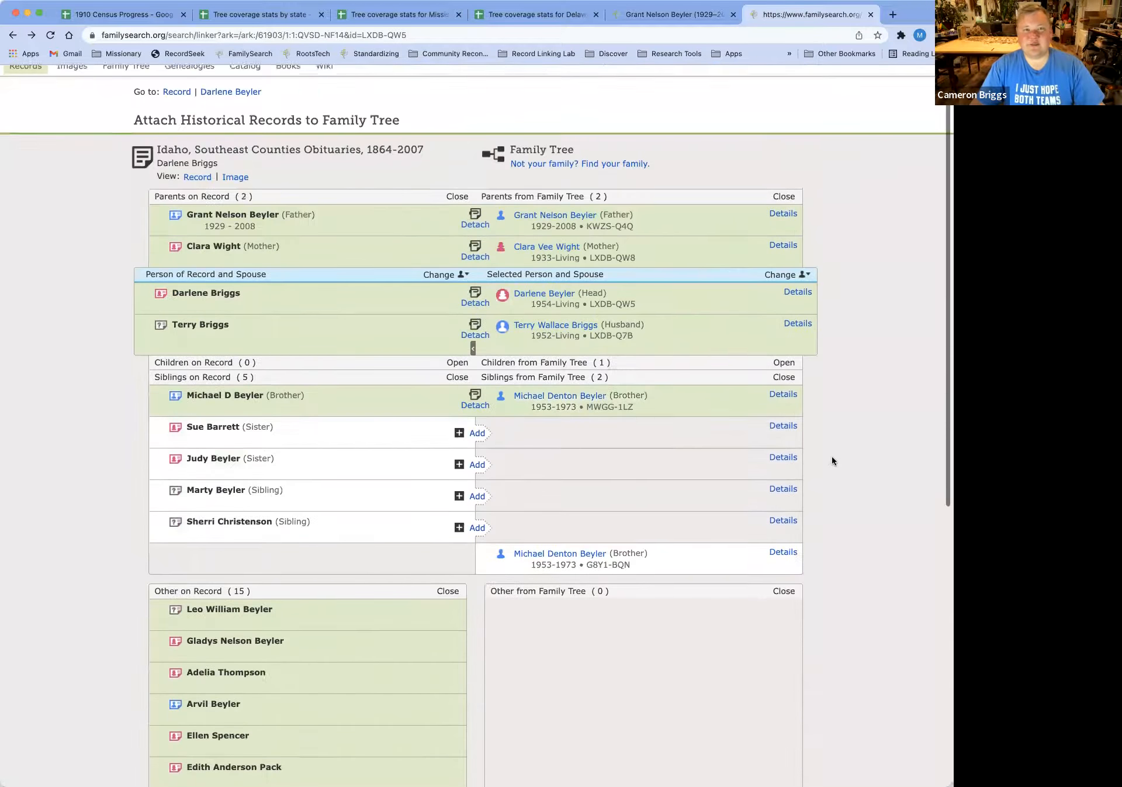